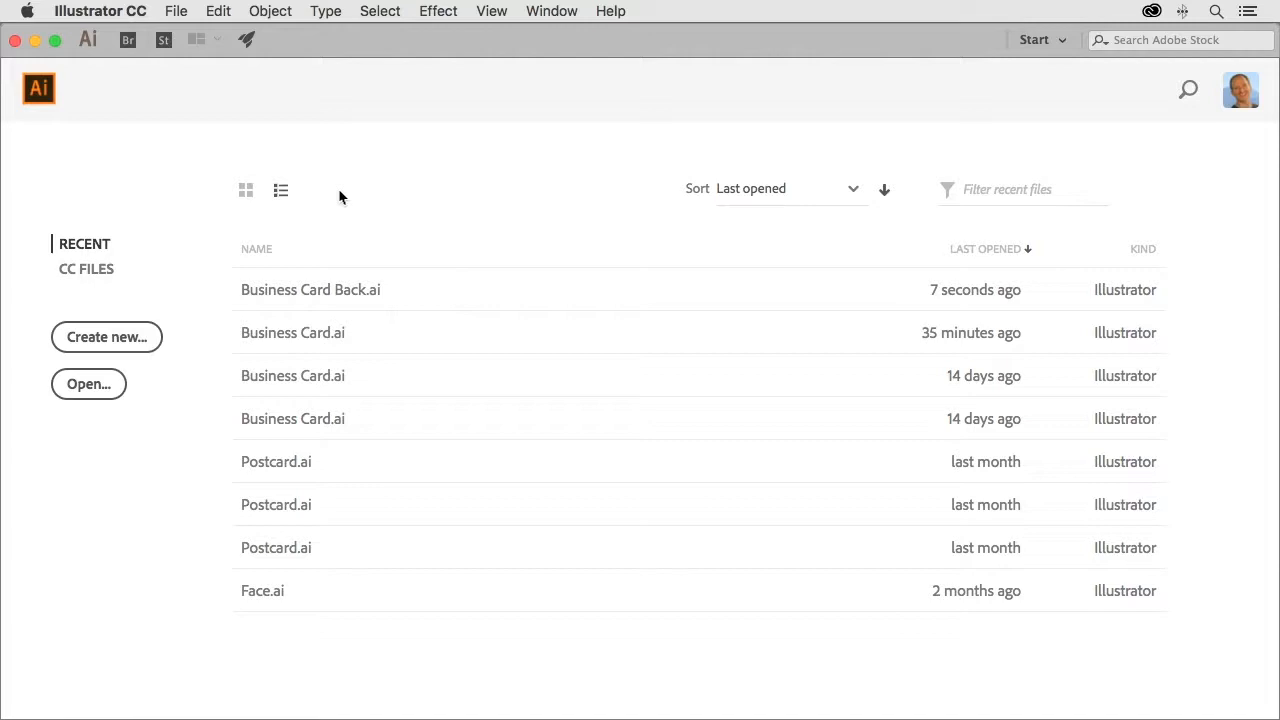
mouse_move(387, 177)
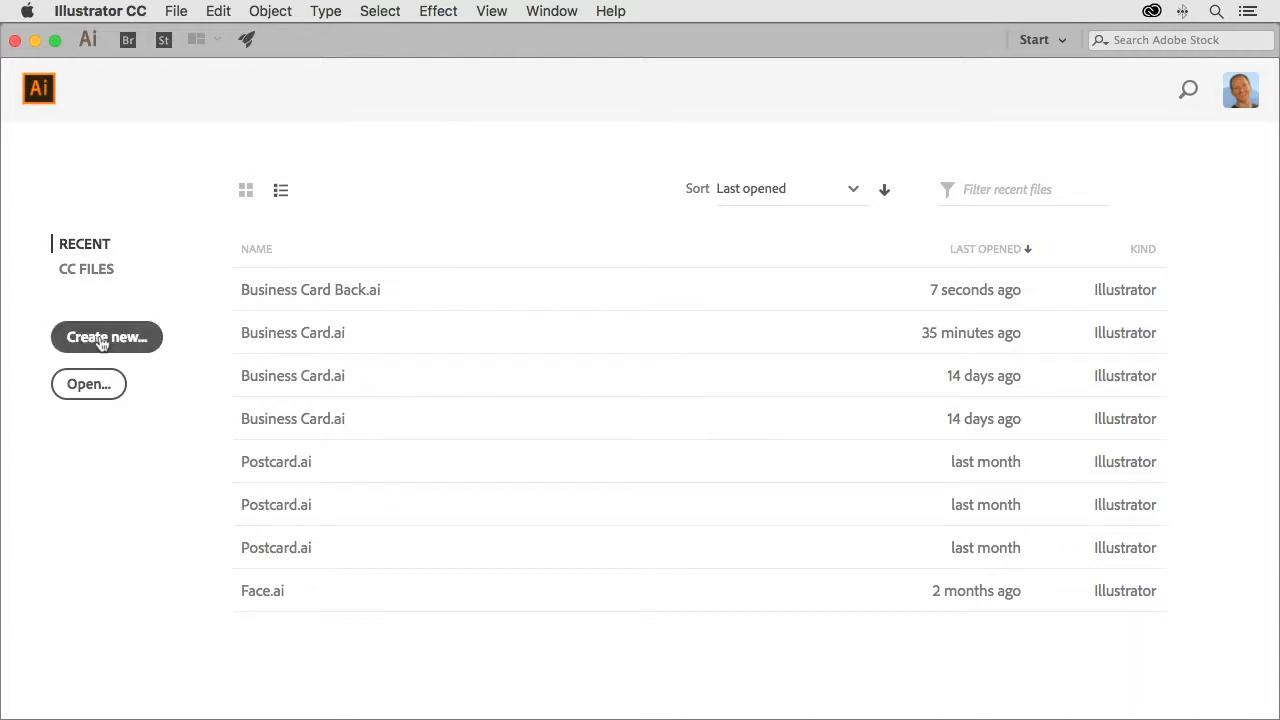
Create a 3.5 × 2 in landscape document in inches with 0.125 in bleed on all sides
click(106, 337)
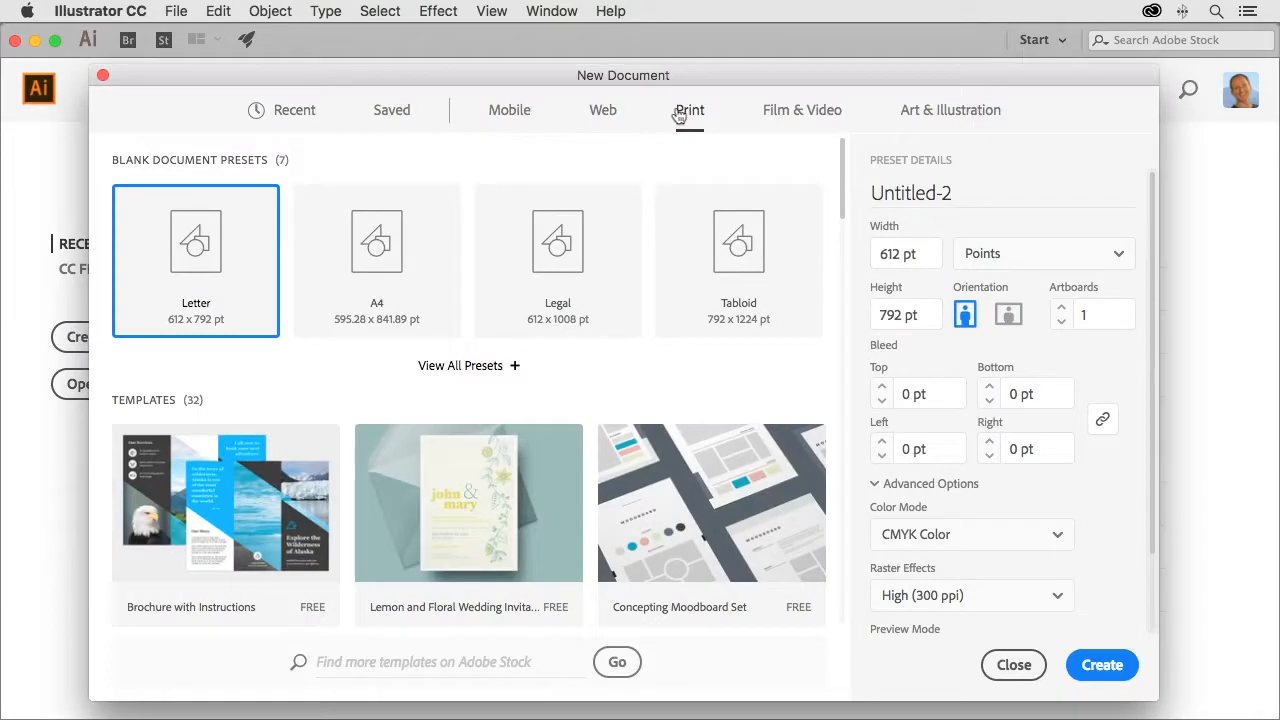
mouse_move(657, 116)
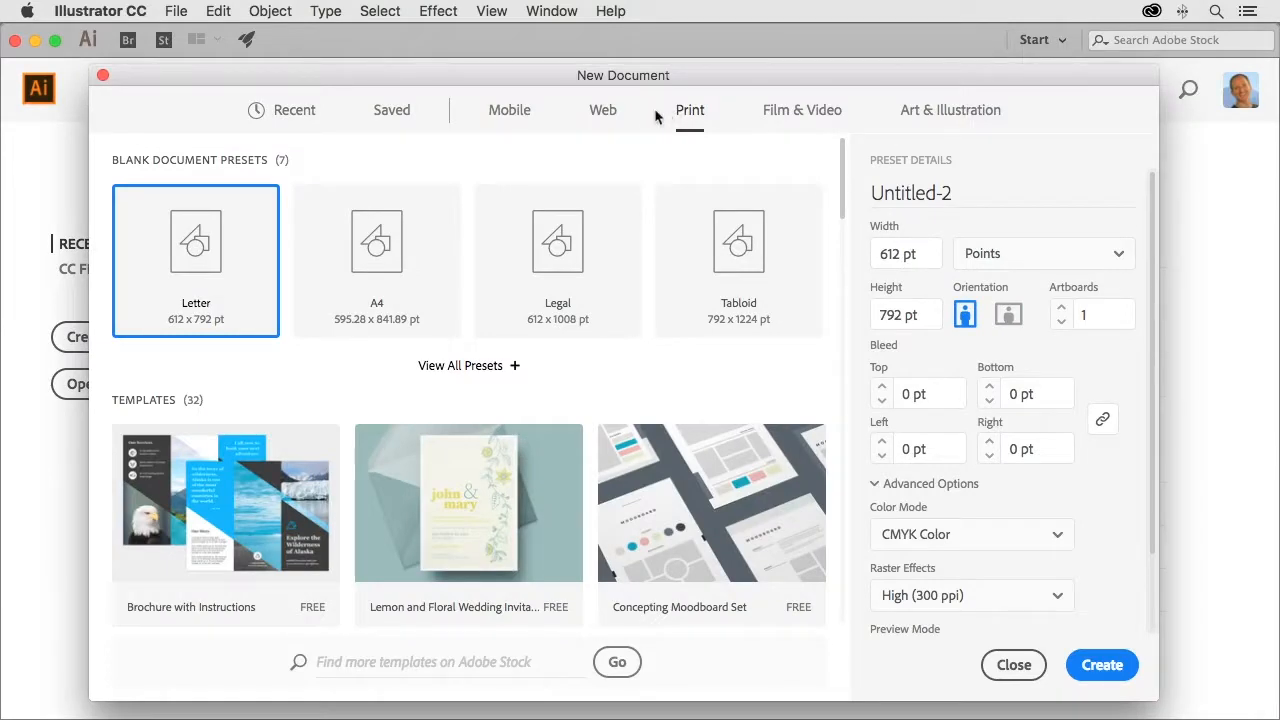
mouse_move(722, 120)
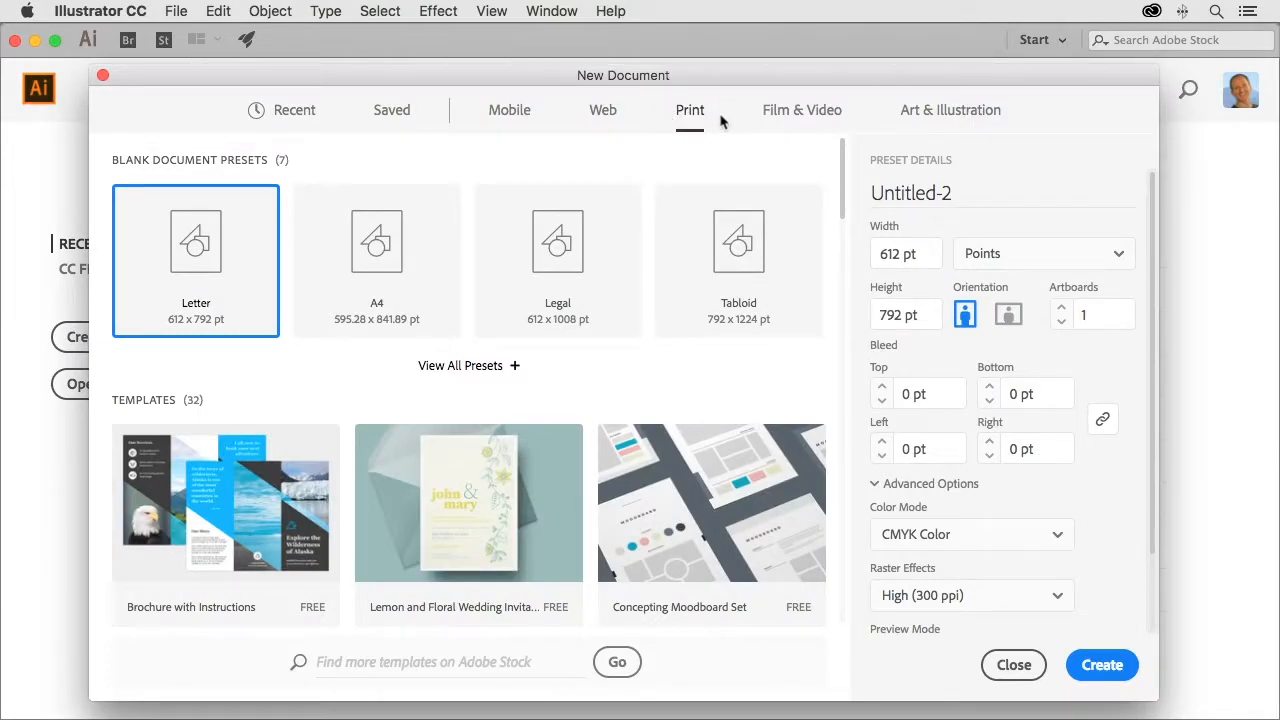
click(1043, 253)
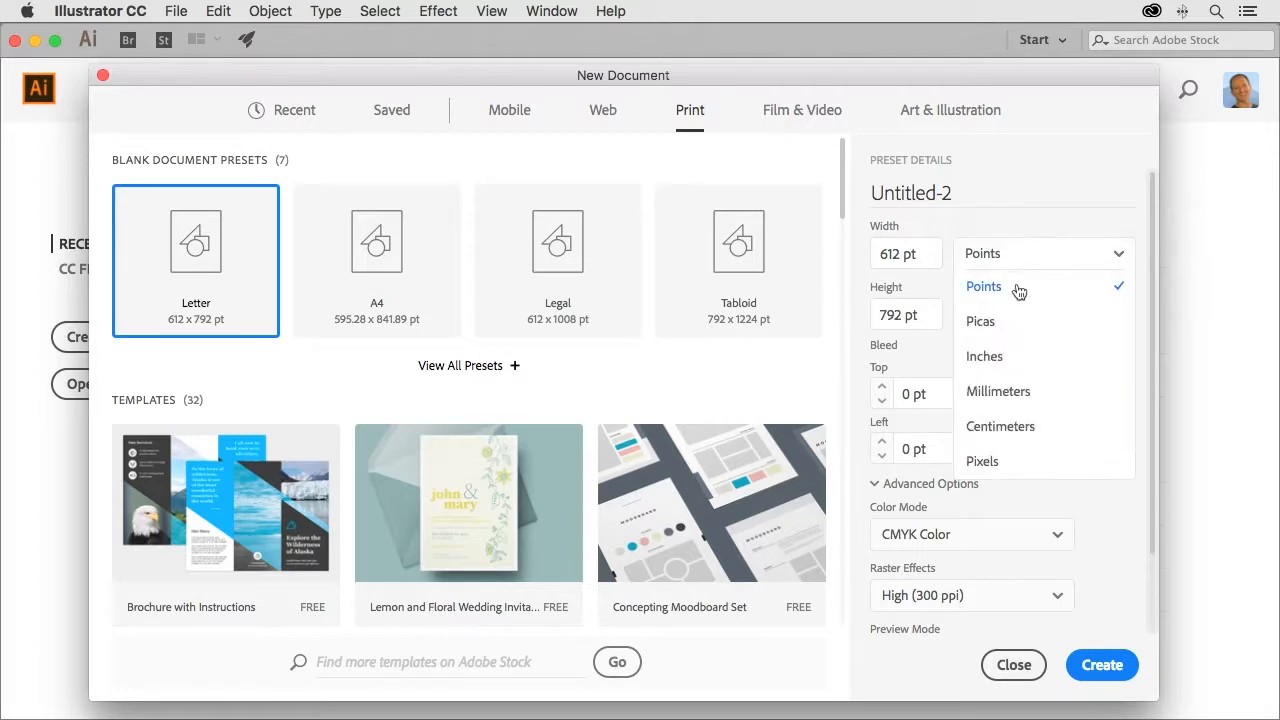
click(984, 356)
text(2)
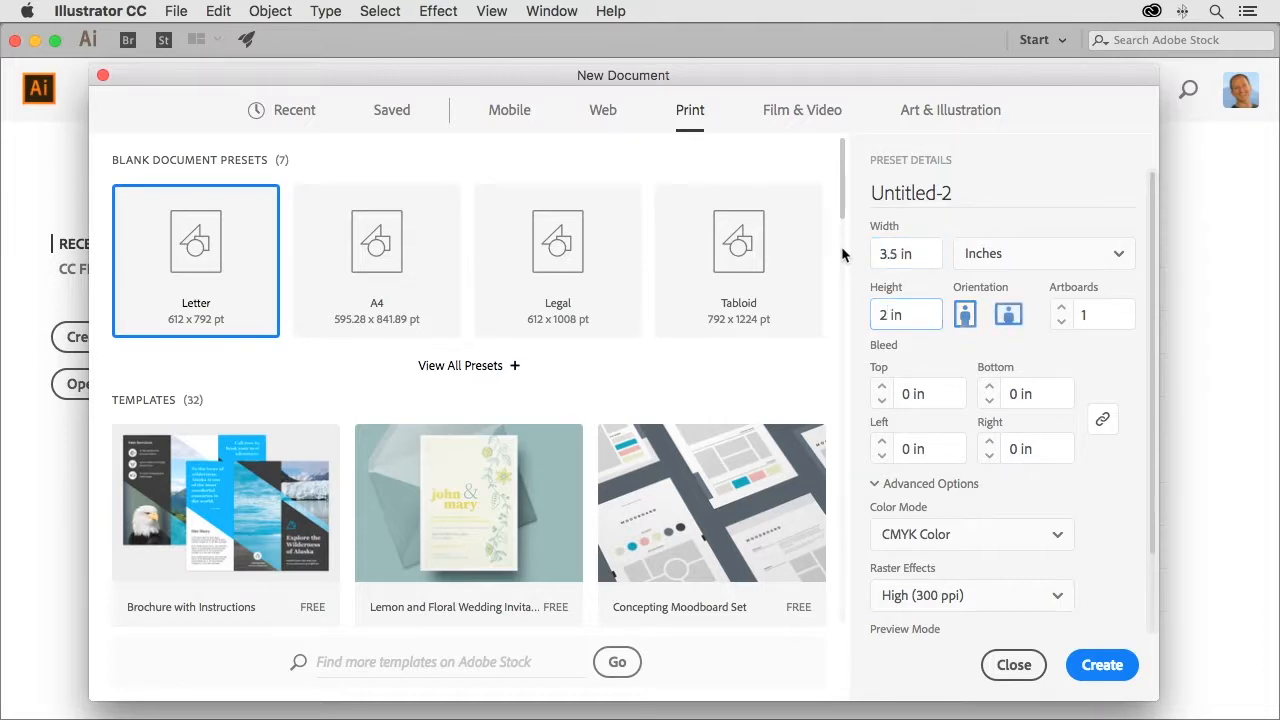
click(1008, 314)
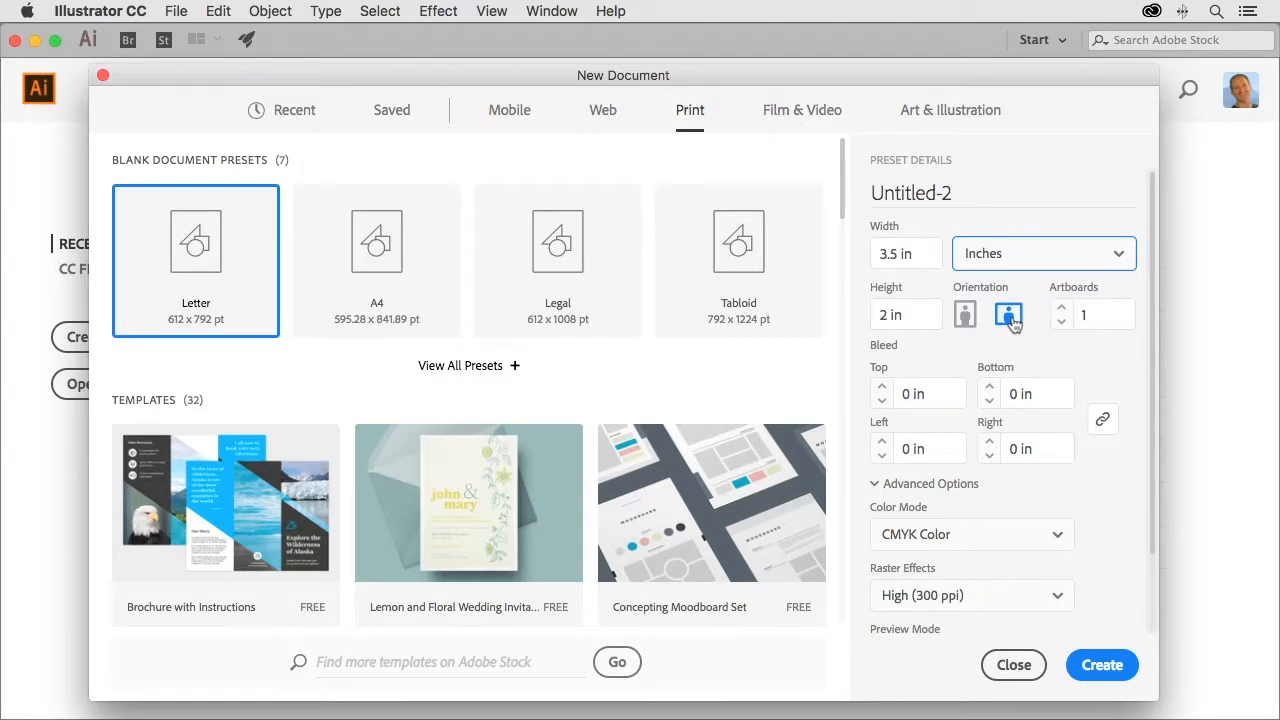
mouse_move(1093, 375)
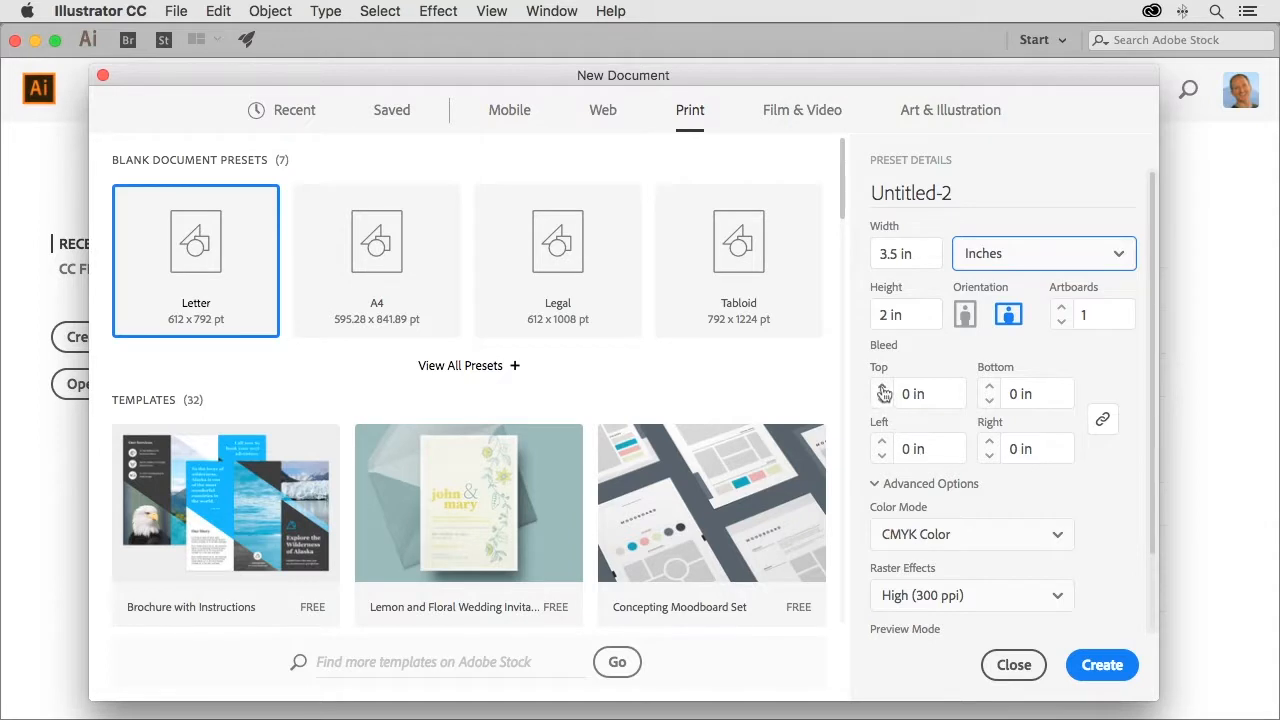
click(882, 388)
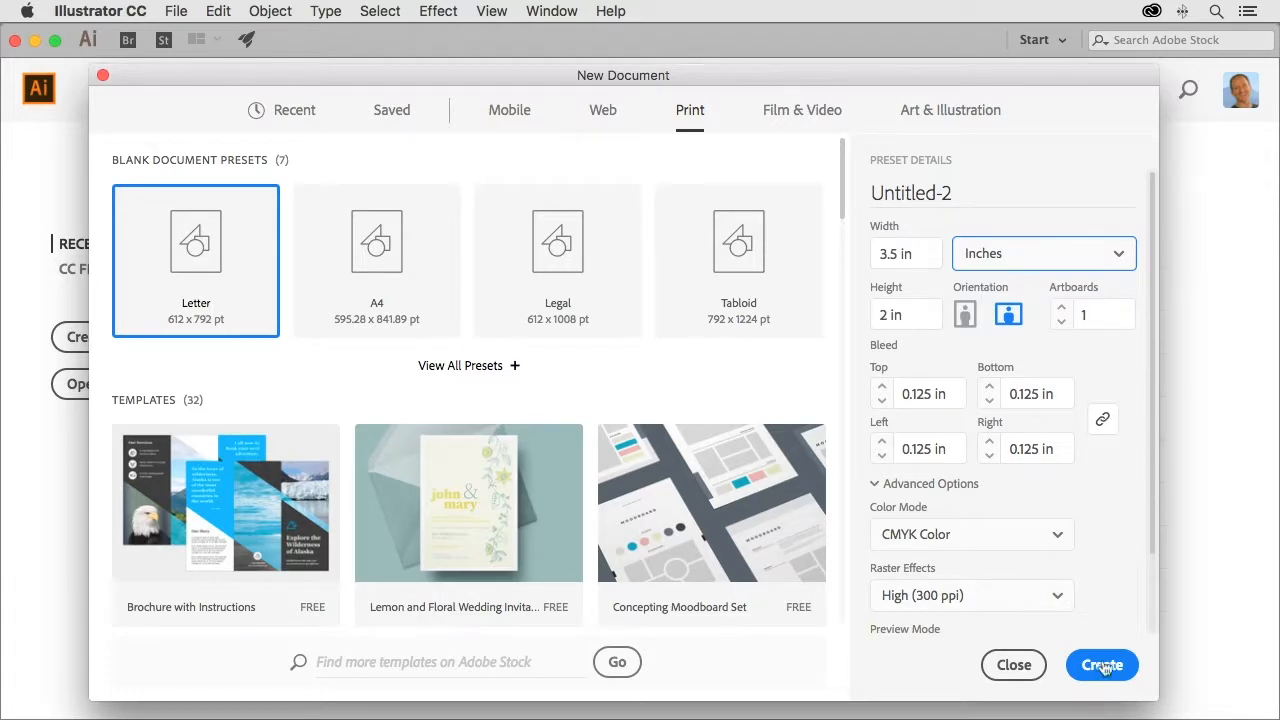
click(1101, 665)
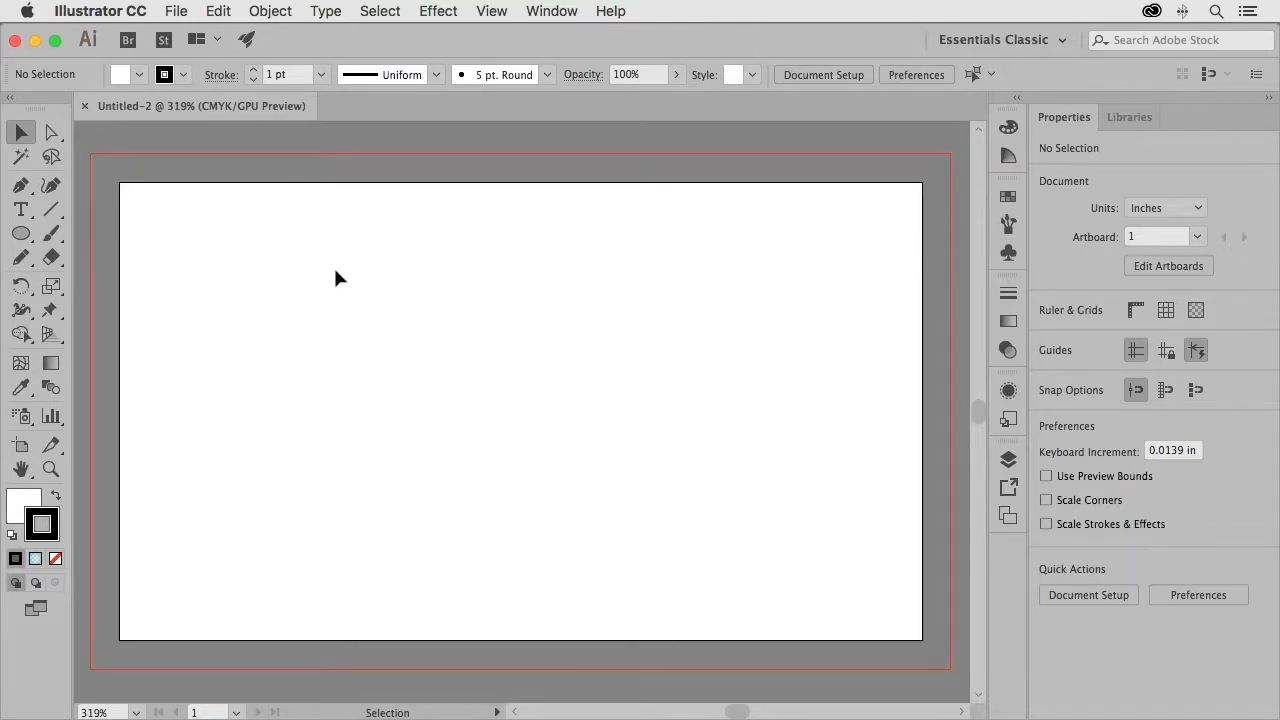
mouse_move(21, 234)
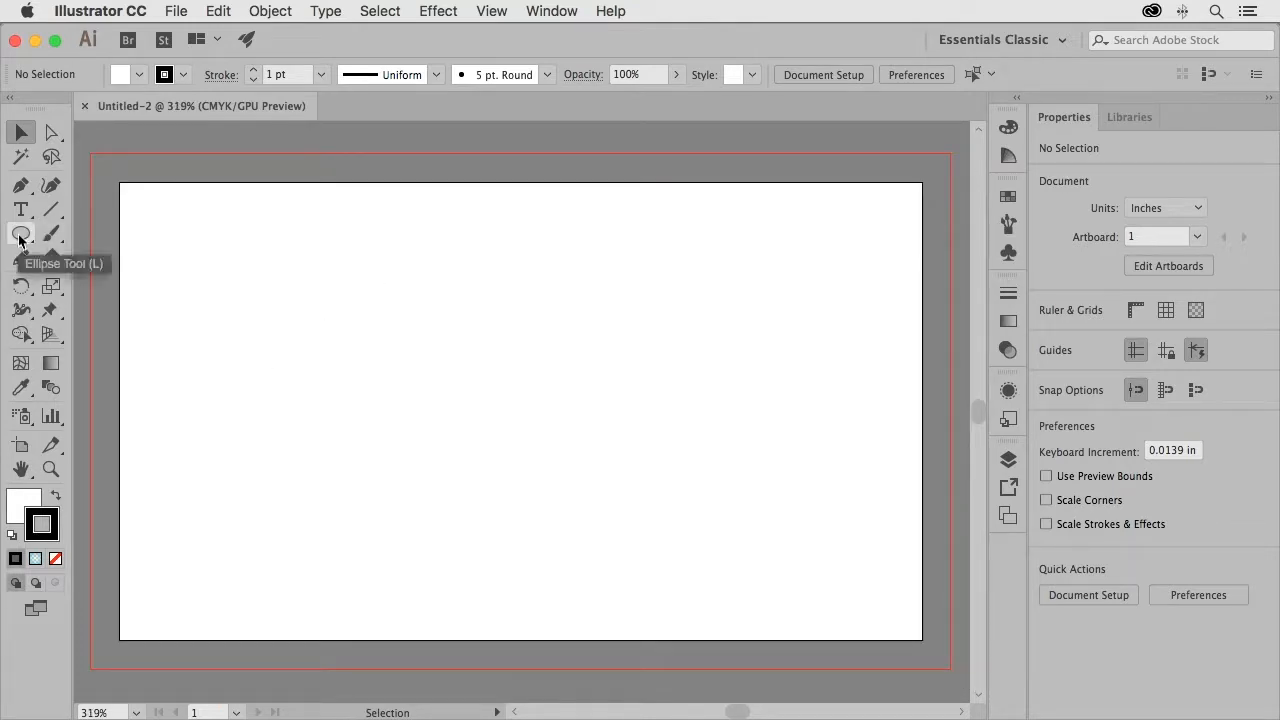
Draw a 0.72-inch circle near the upper left with a 5 pt black stroke and no fill
click(21, 233)
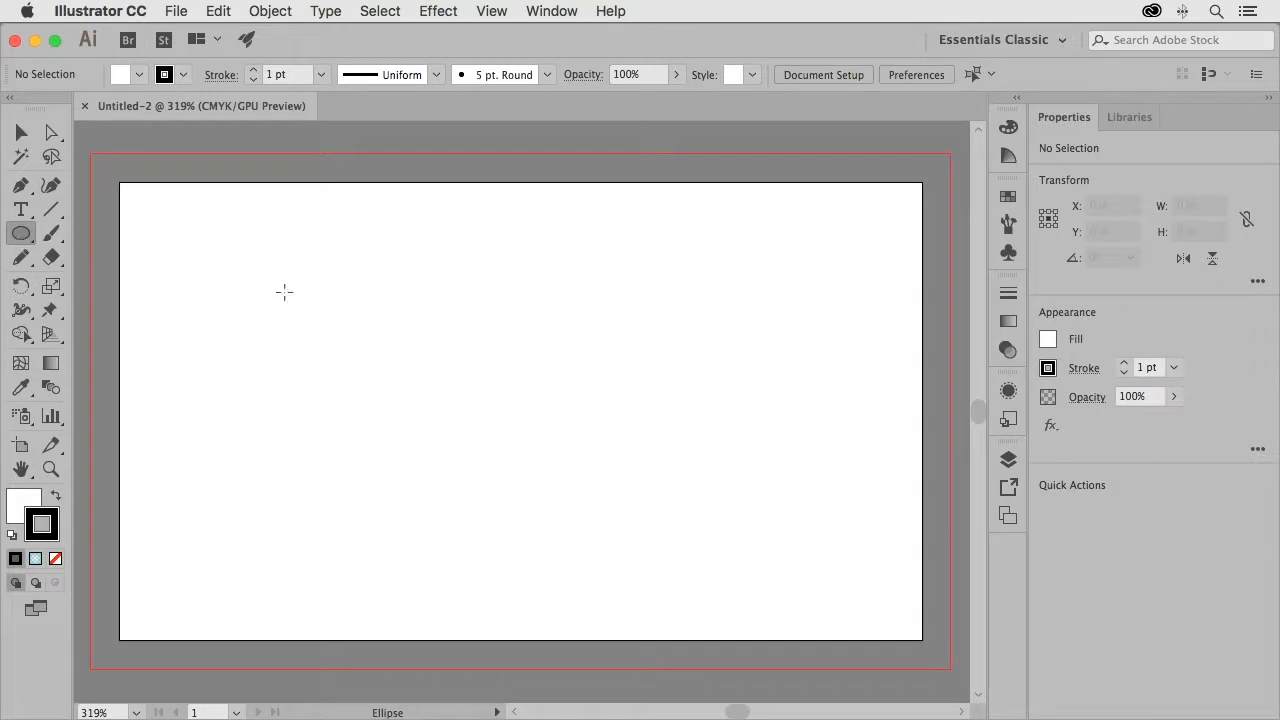
drag(209, 240, 233, 302)
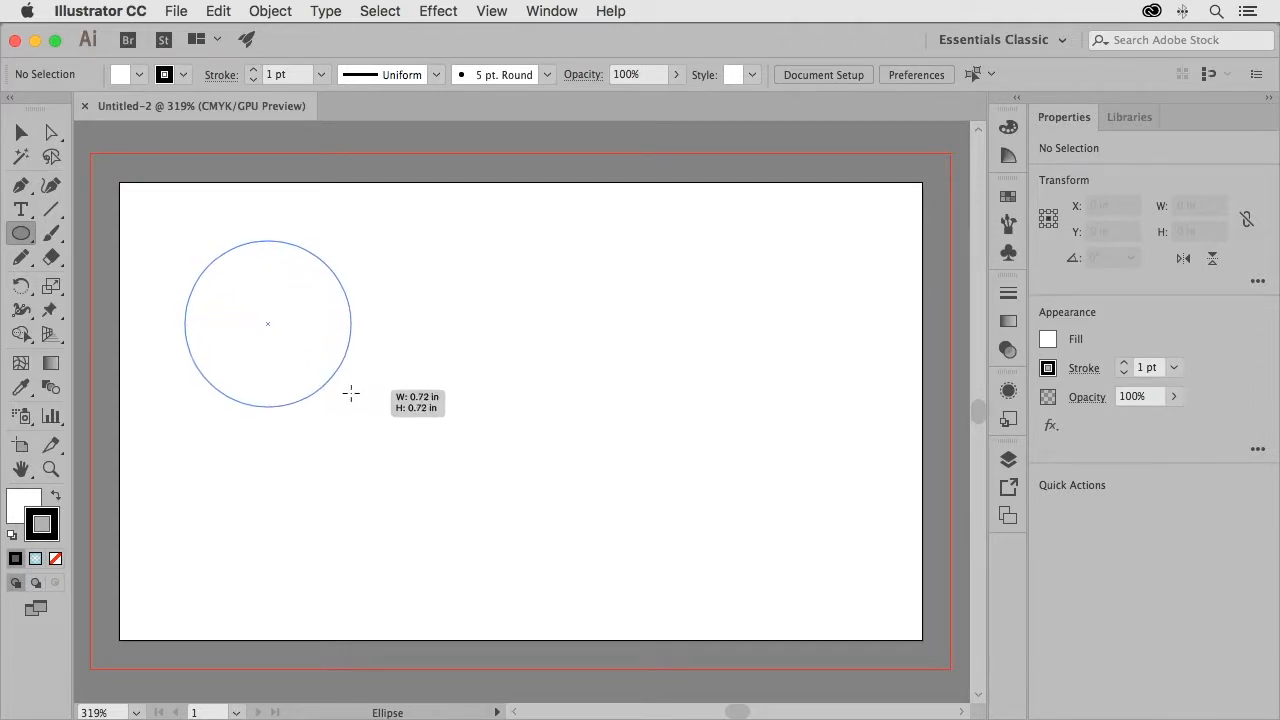
drag(350, 393, 360, 405)
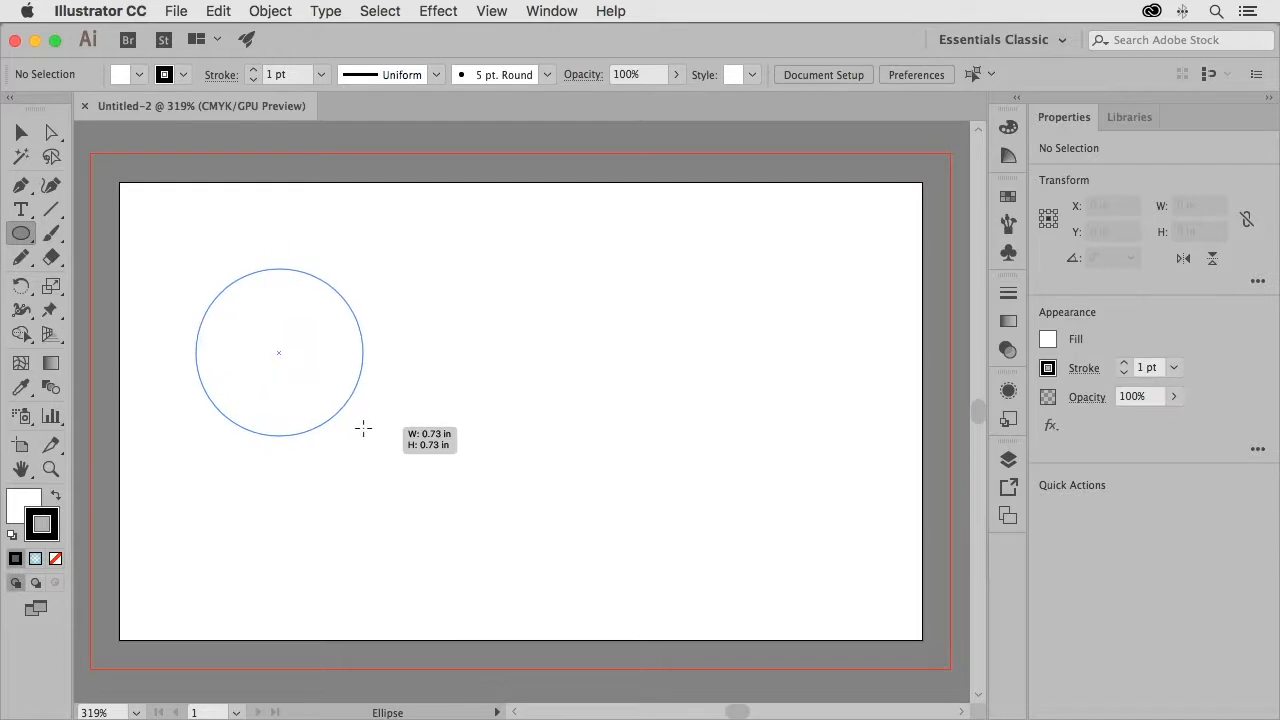
drag(363, 428, 358, 423)
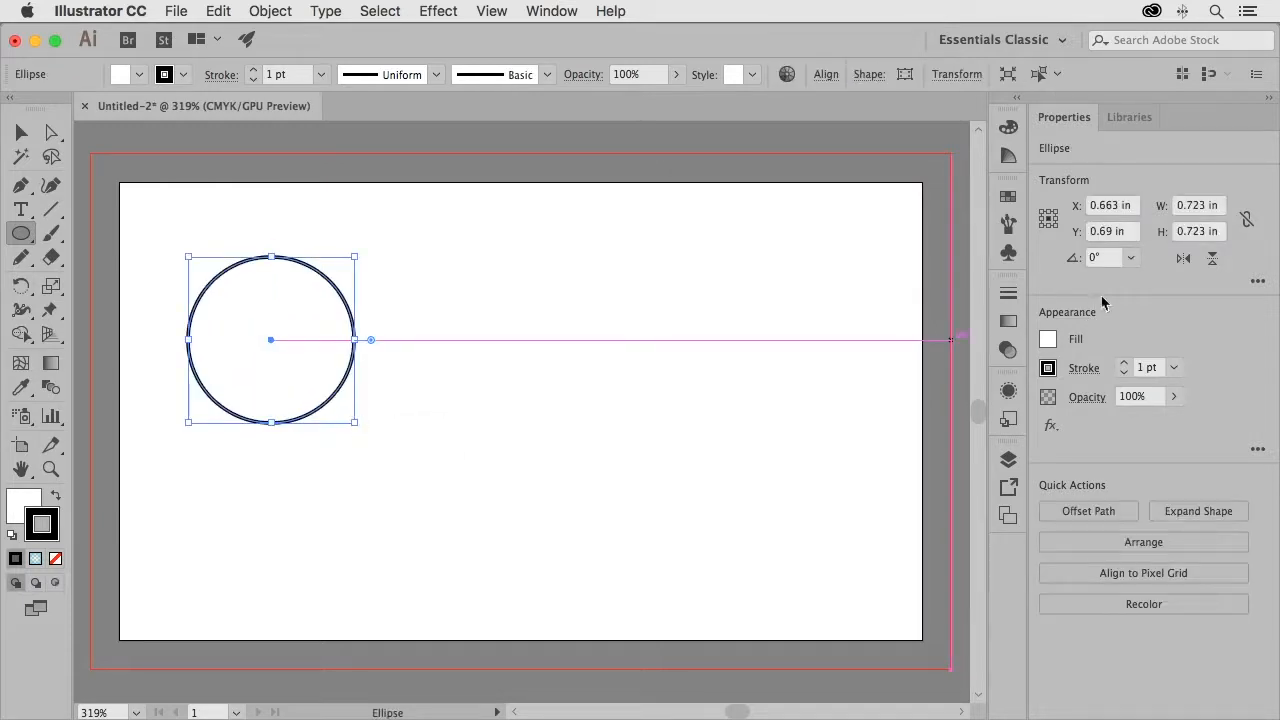
click(1083, 367)
text(5)
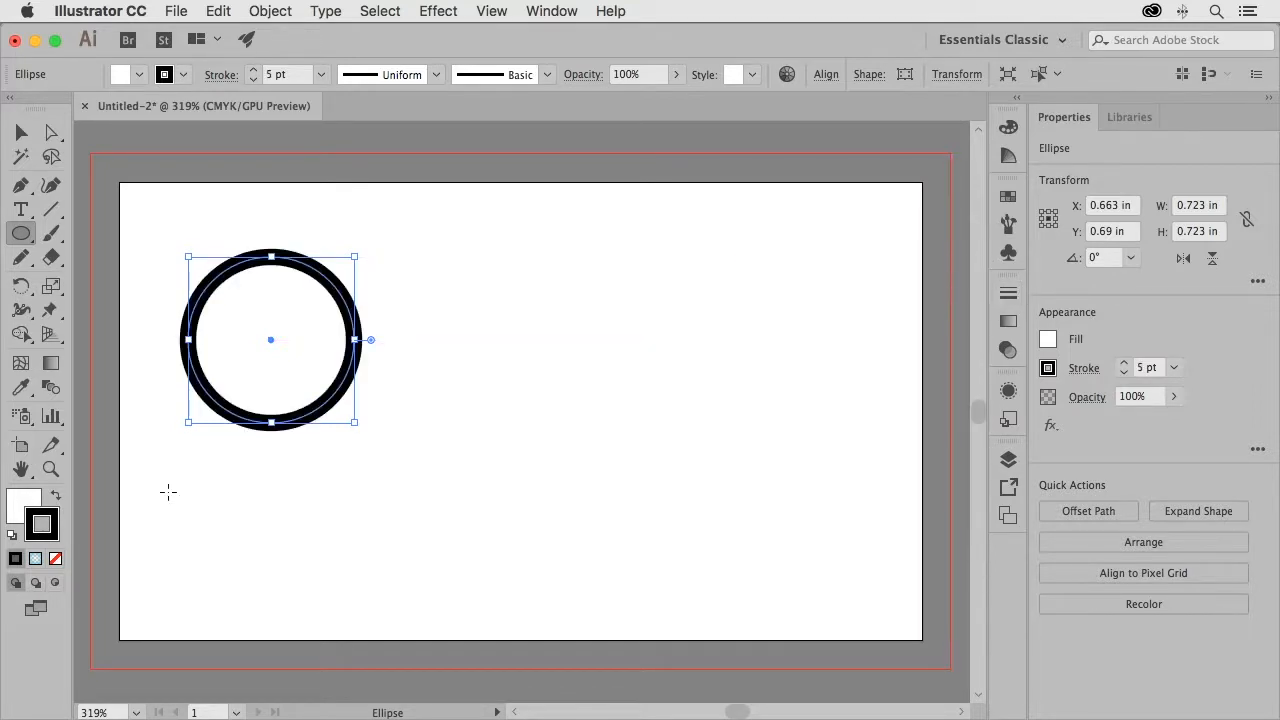
click(56, 559)
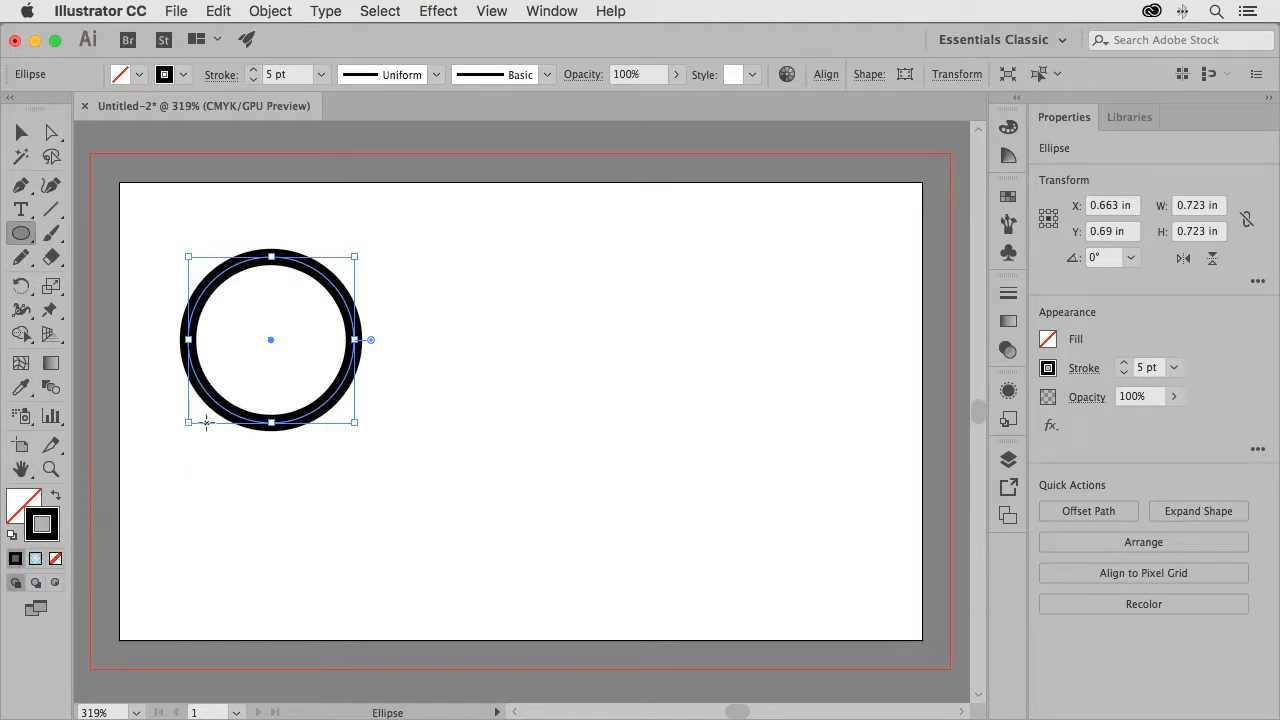
mouse_move(884, 347)
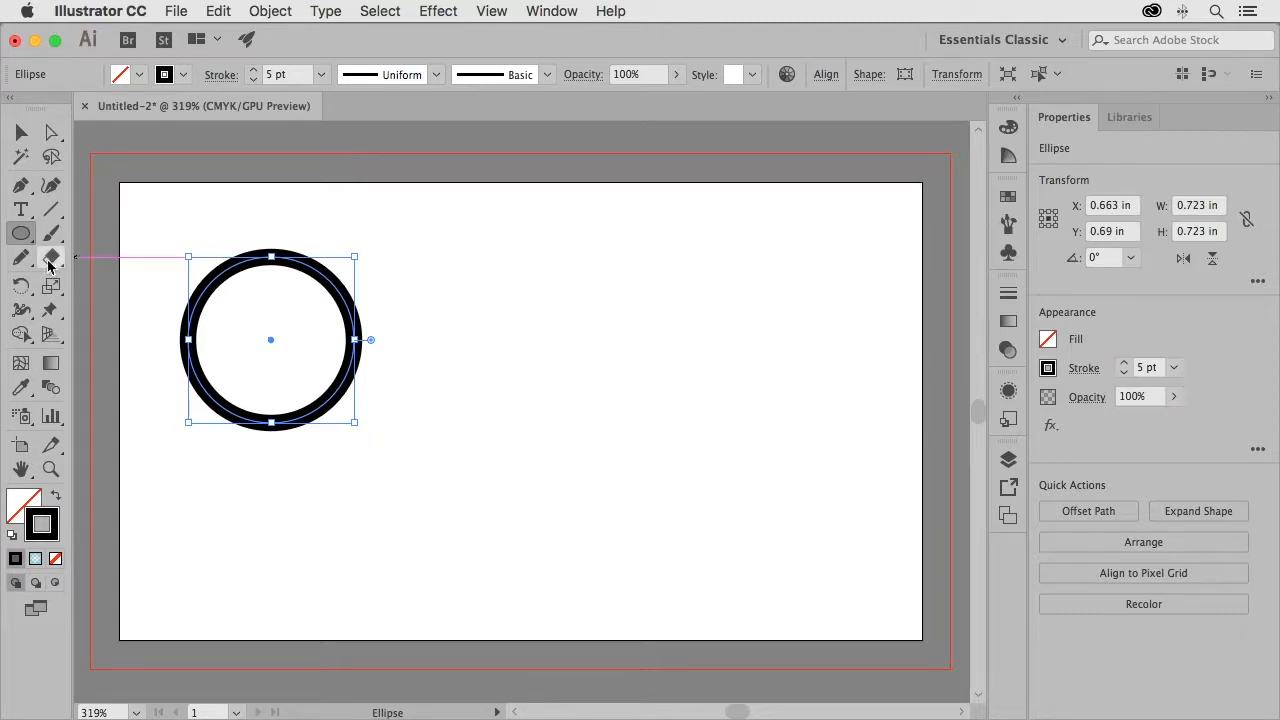
click(50, 257)
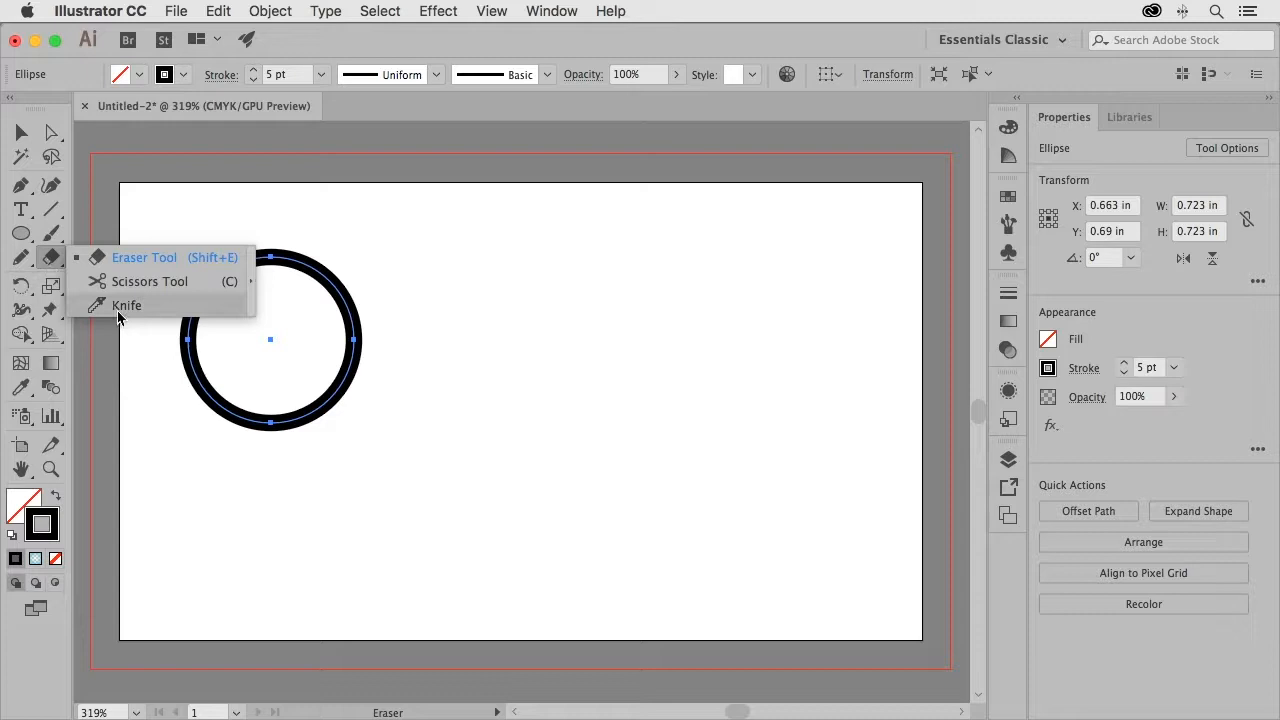
click(127, 305)
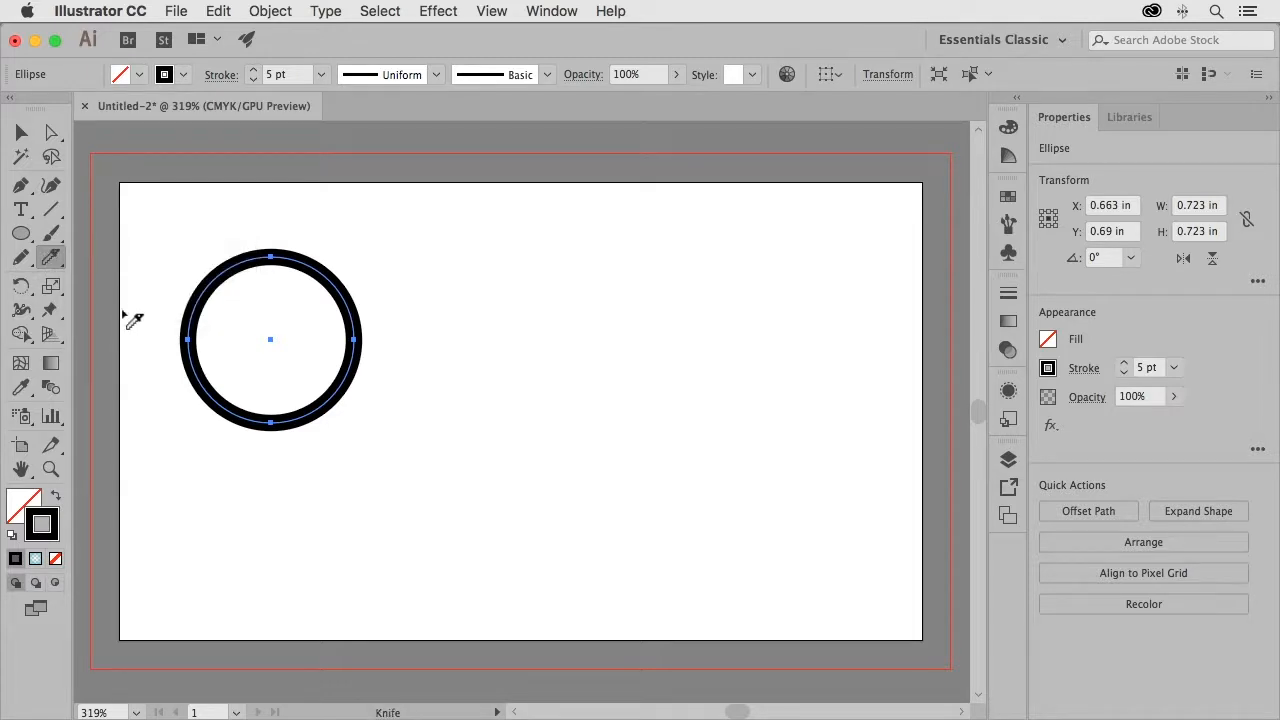
mouse_move(180, 430)
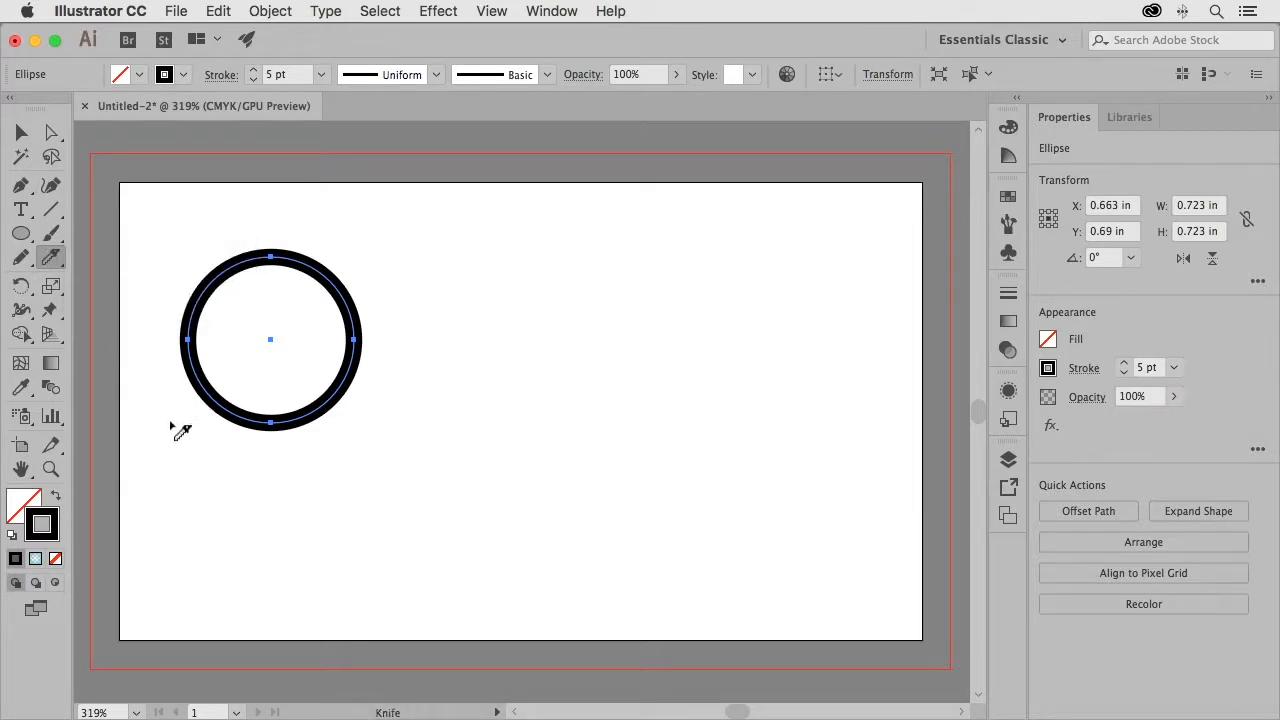
mouse_move(195, 433)
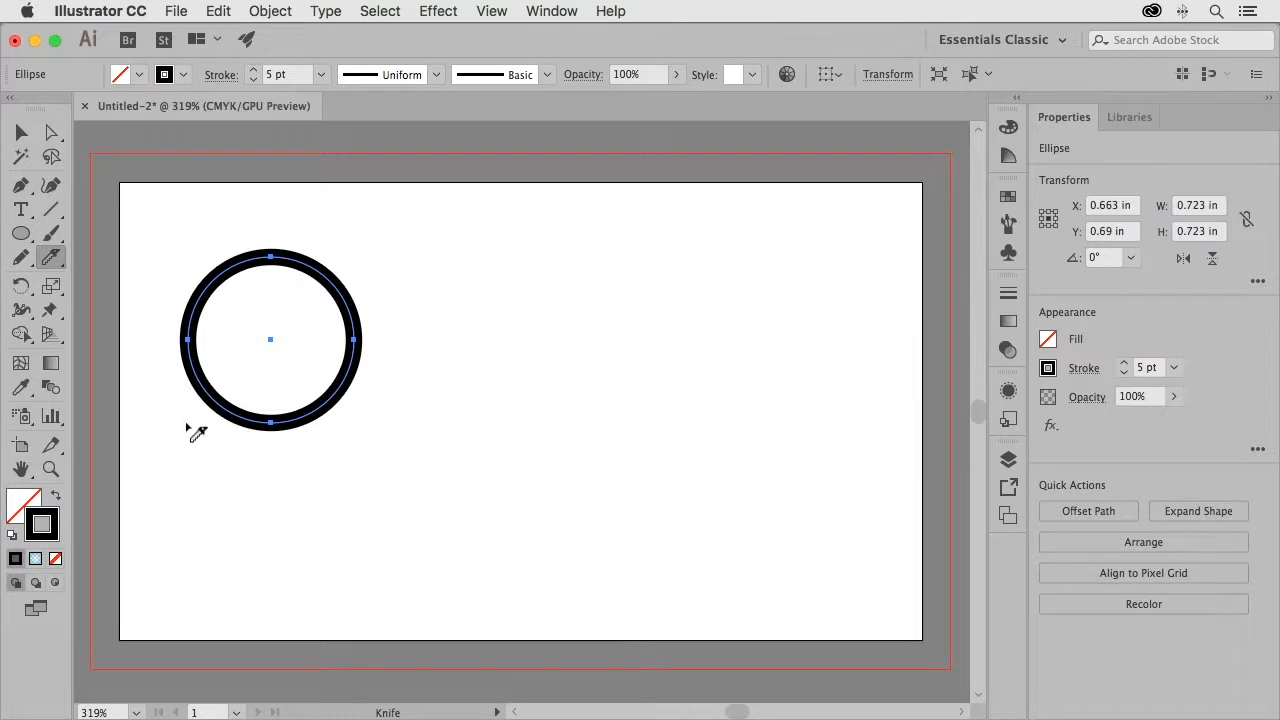
mouse_move(183, 459)
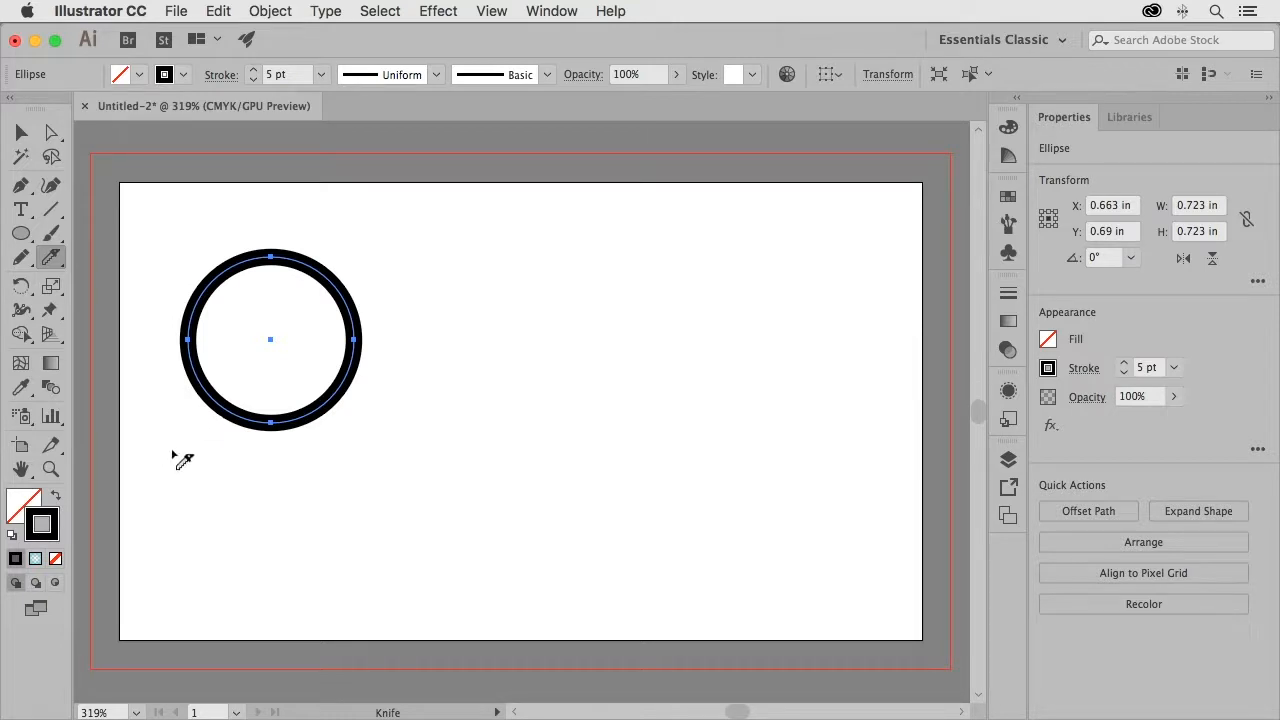
drag(177, 452, 368, 338)
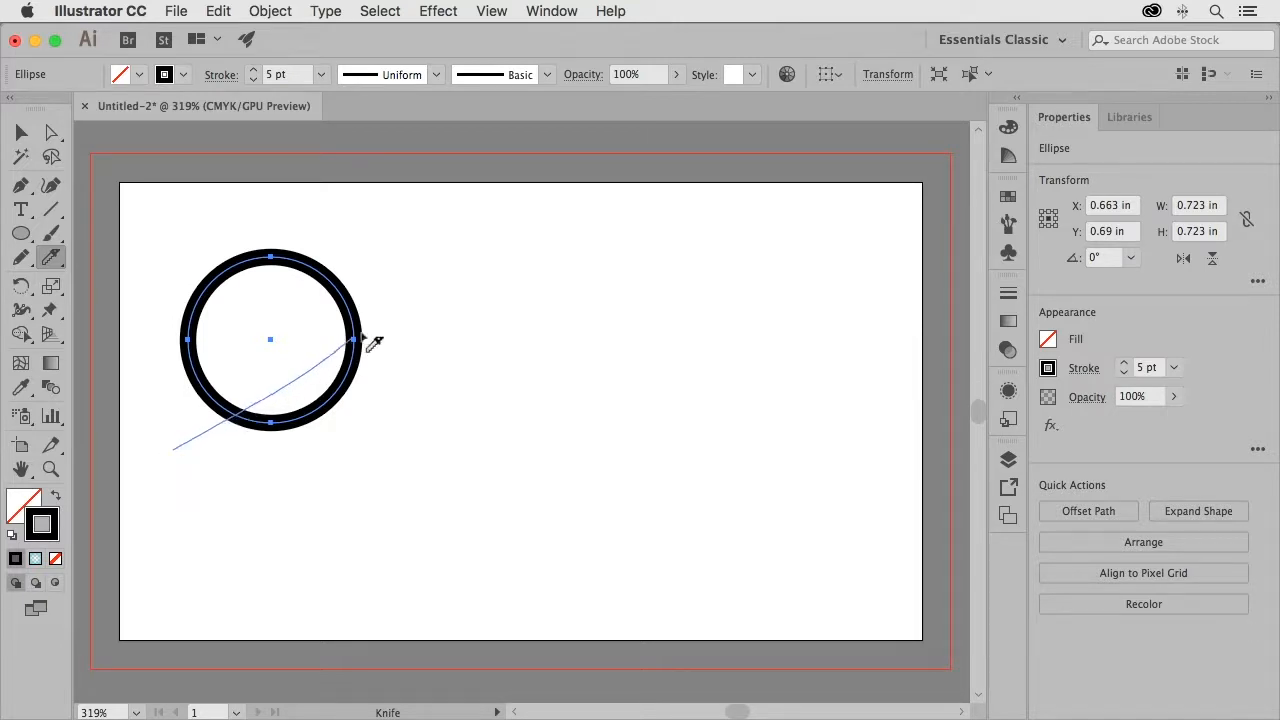
drag(173, 448, 373, 338)
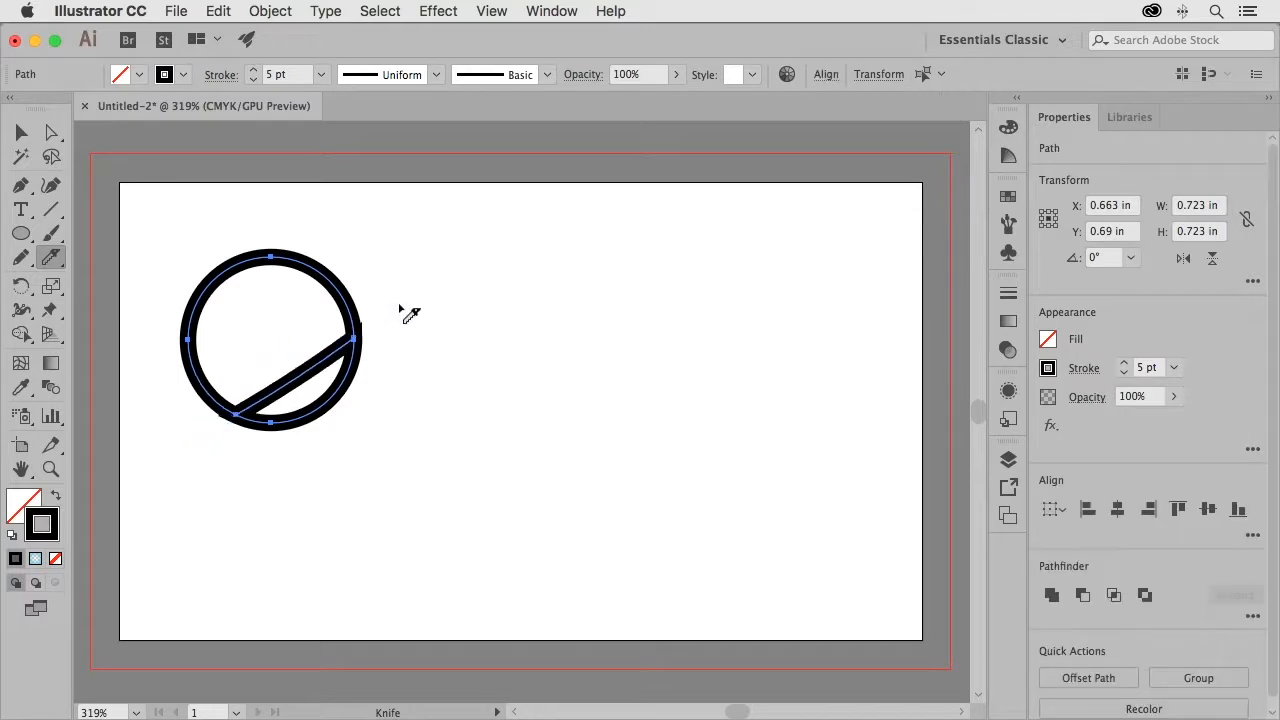
click(21, 132)
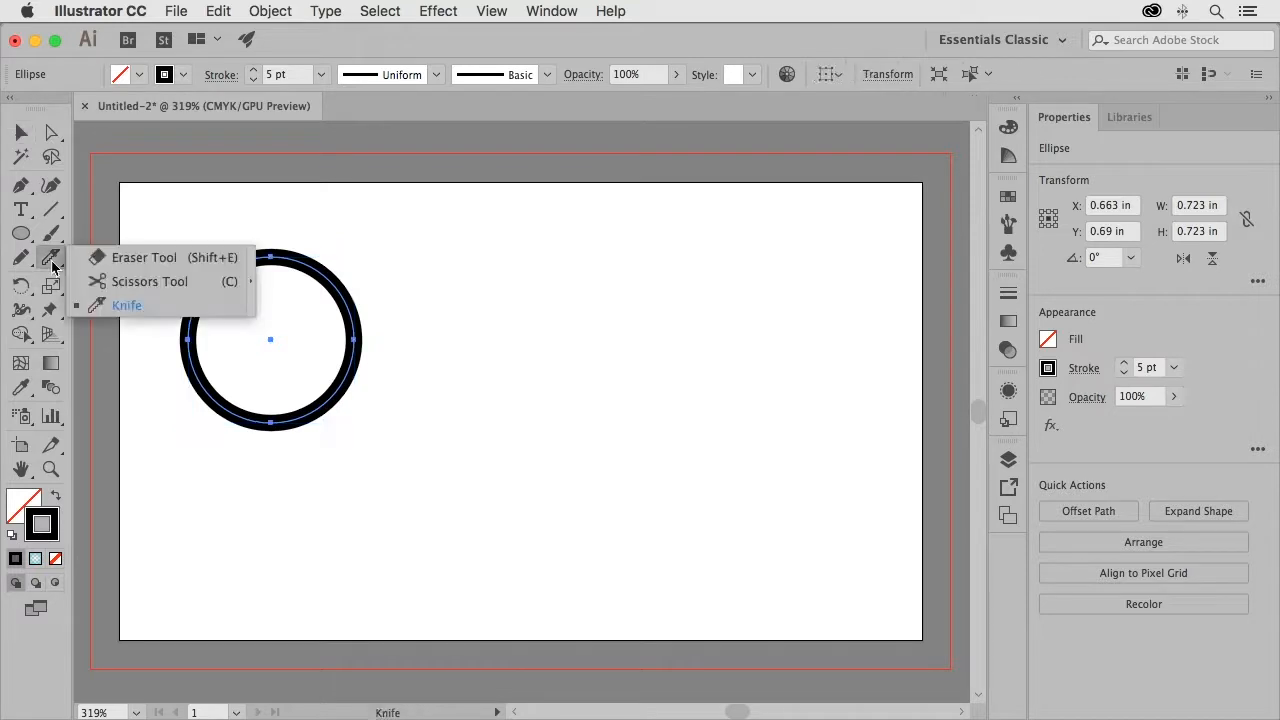
Cut away the circle's lower-right section with the Scissors, leaving an open arc
click(149, 281)
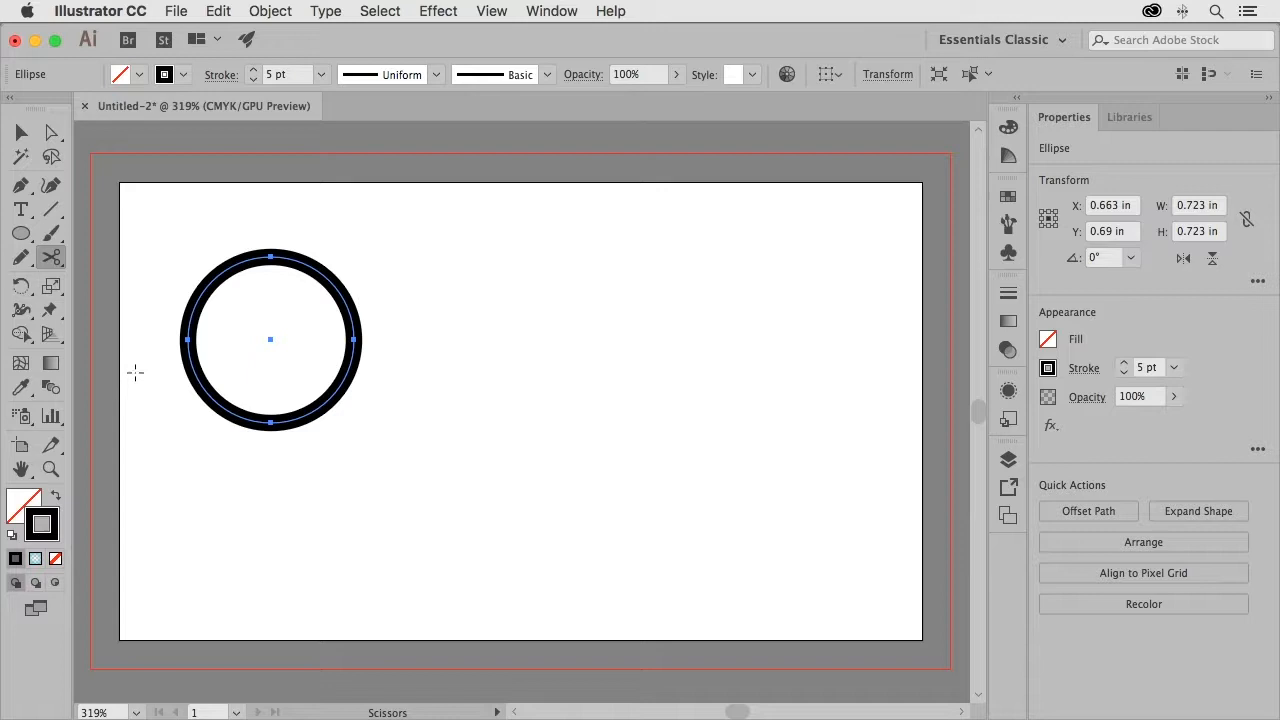
mouse_move(154, 393)
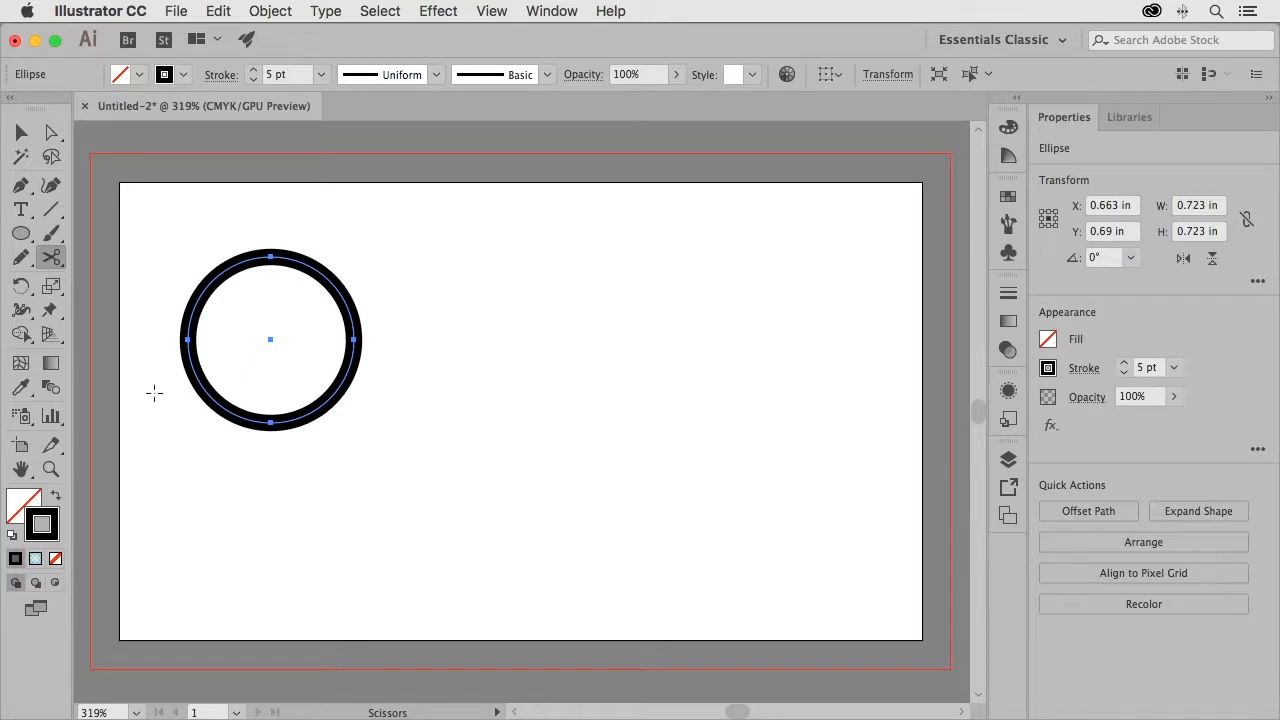
mouse_move(162, 409)
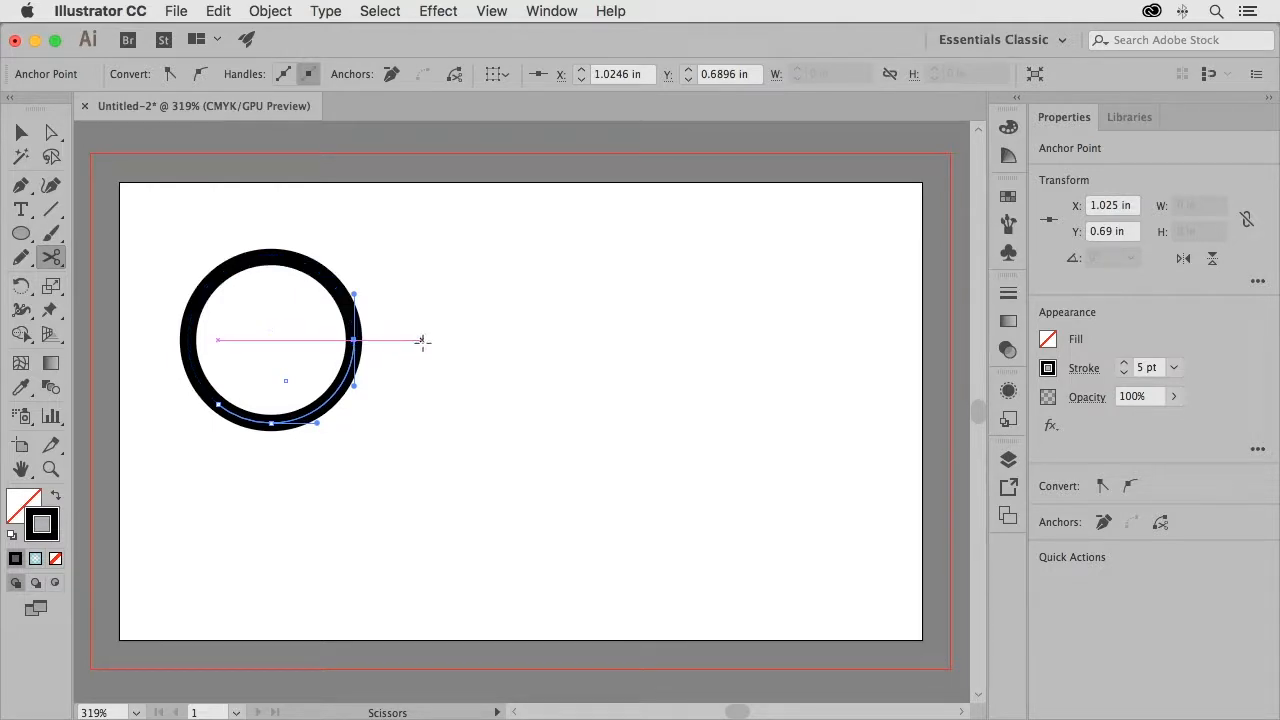
click(21, 131)
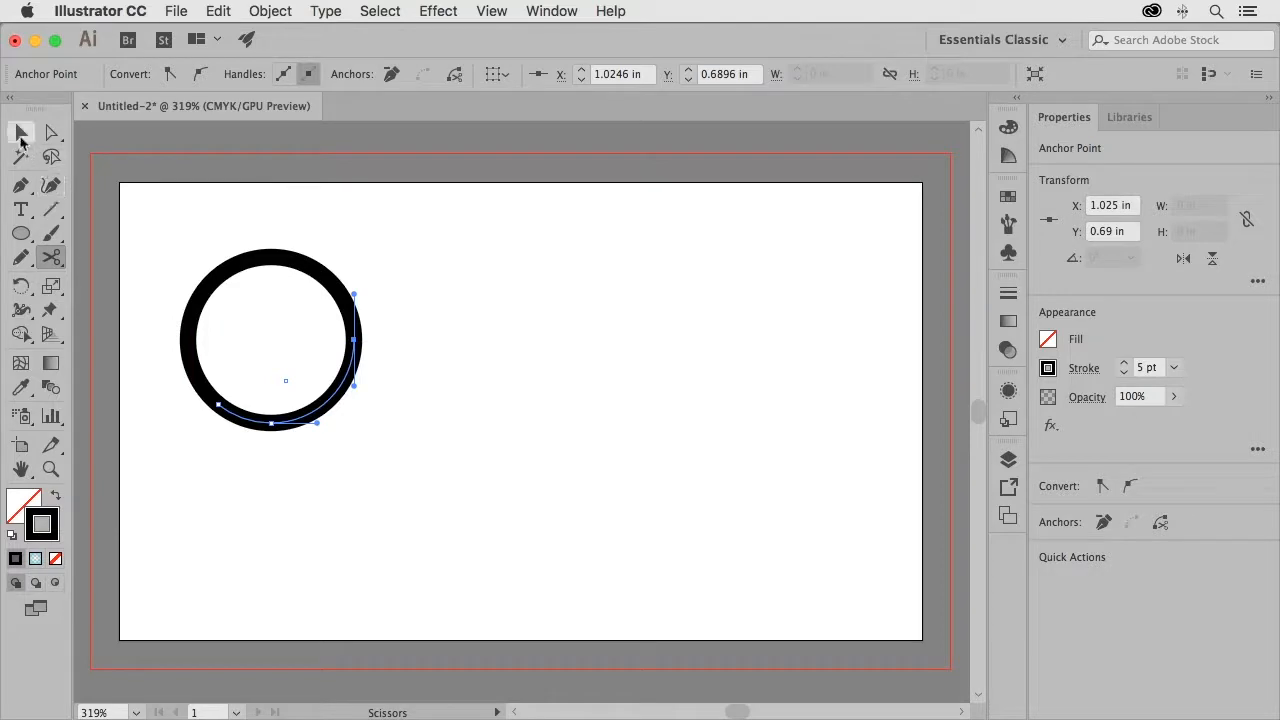
click(20, 131)
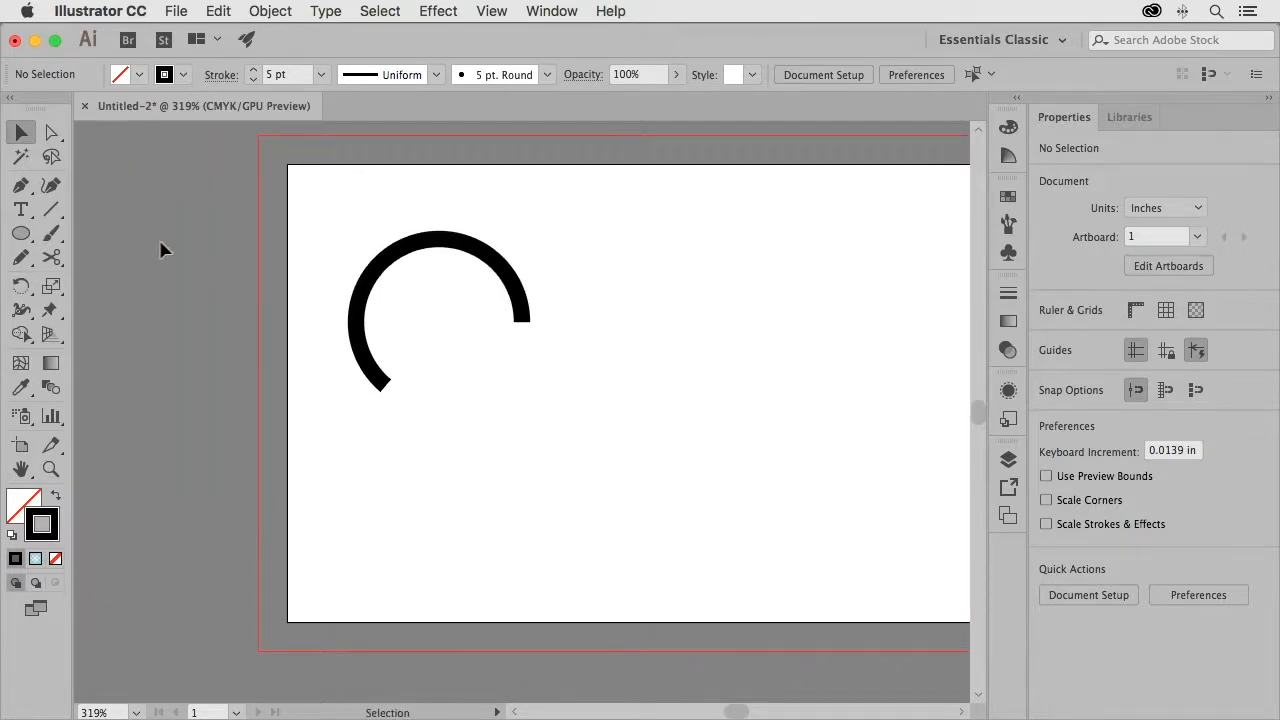
Draw a diagonal road down-left from the arc's lower end and a horizontal road rightward
click(51, 209)
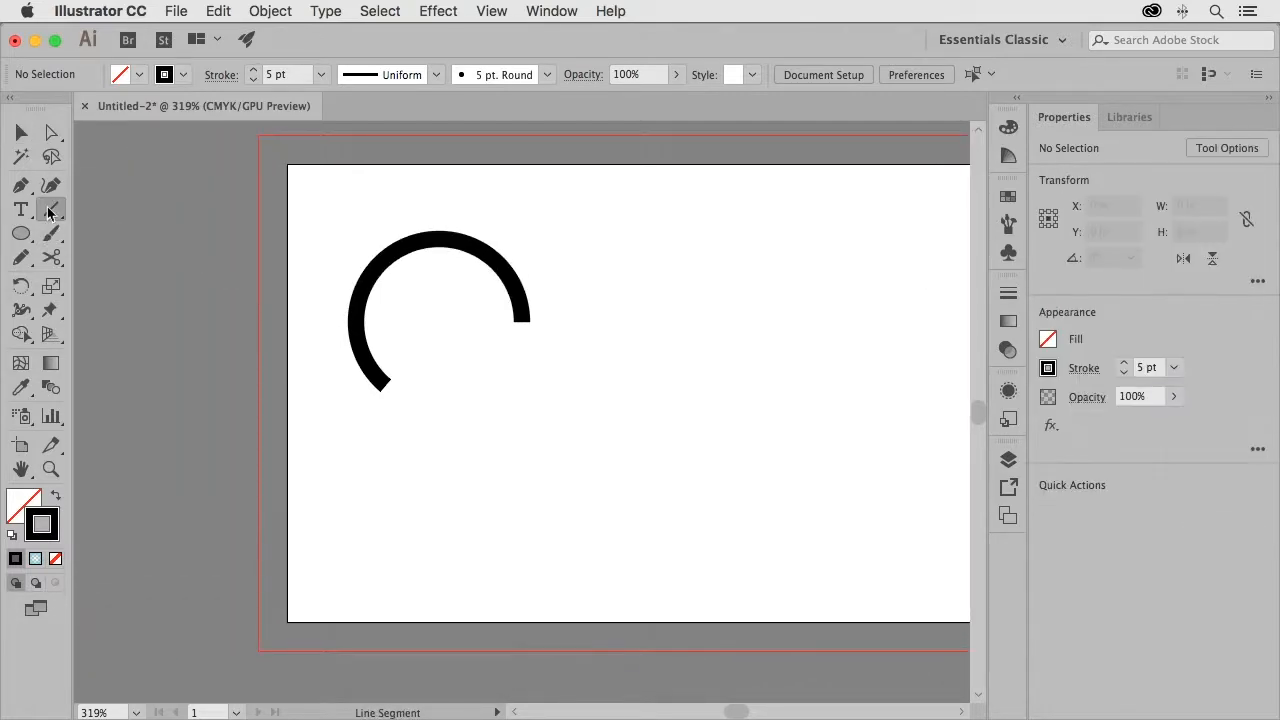
mouse_move(370, 405)
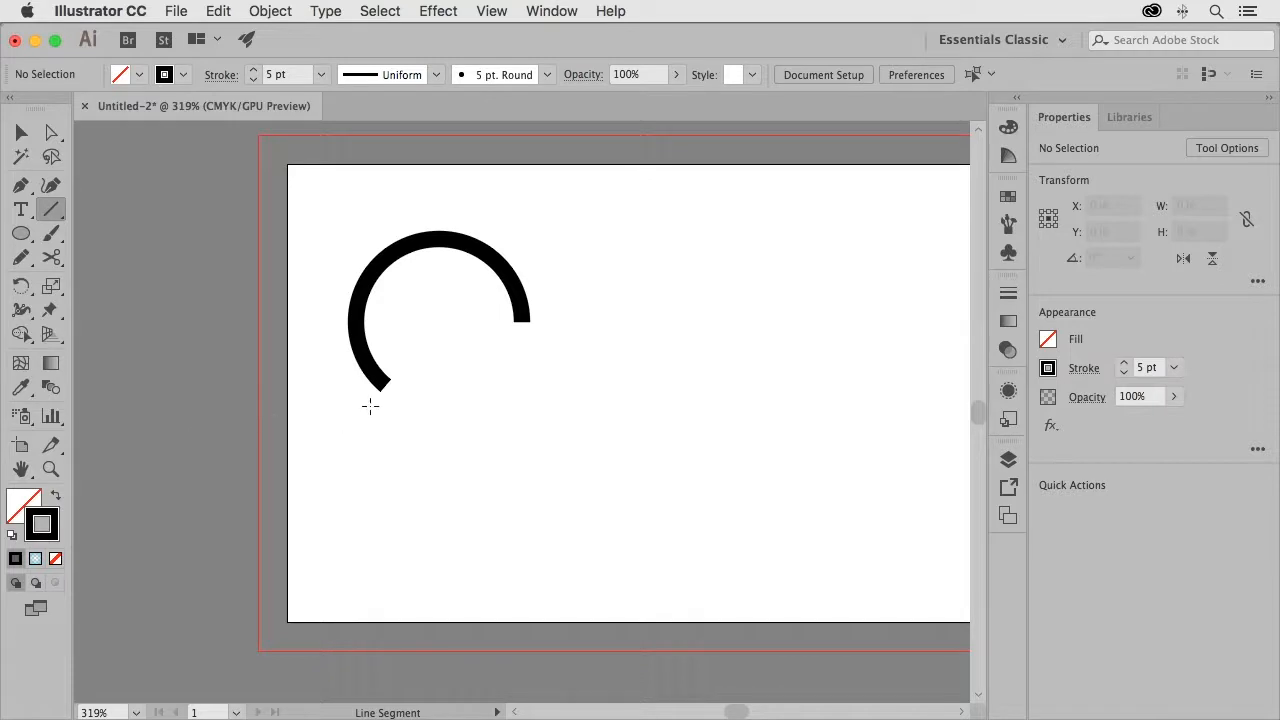
drag(356, 240, 357, 410)
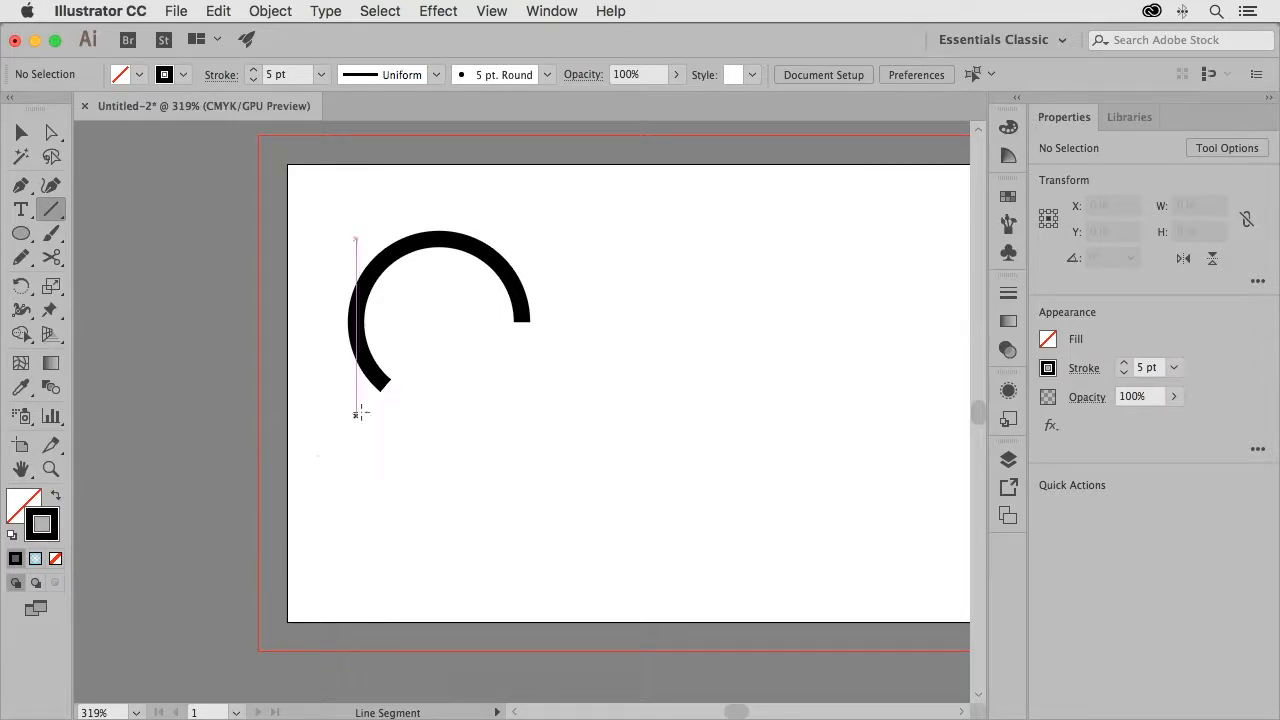
drag(397, 393, 688, 393)
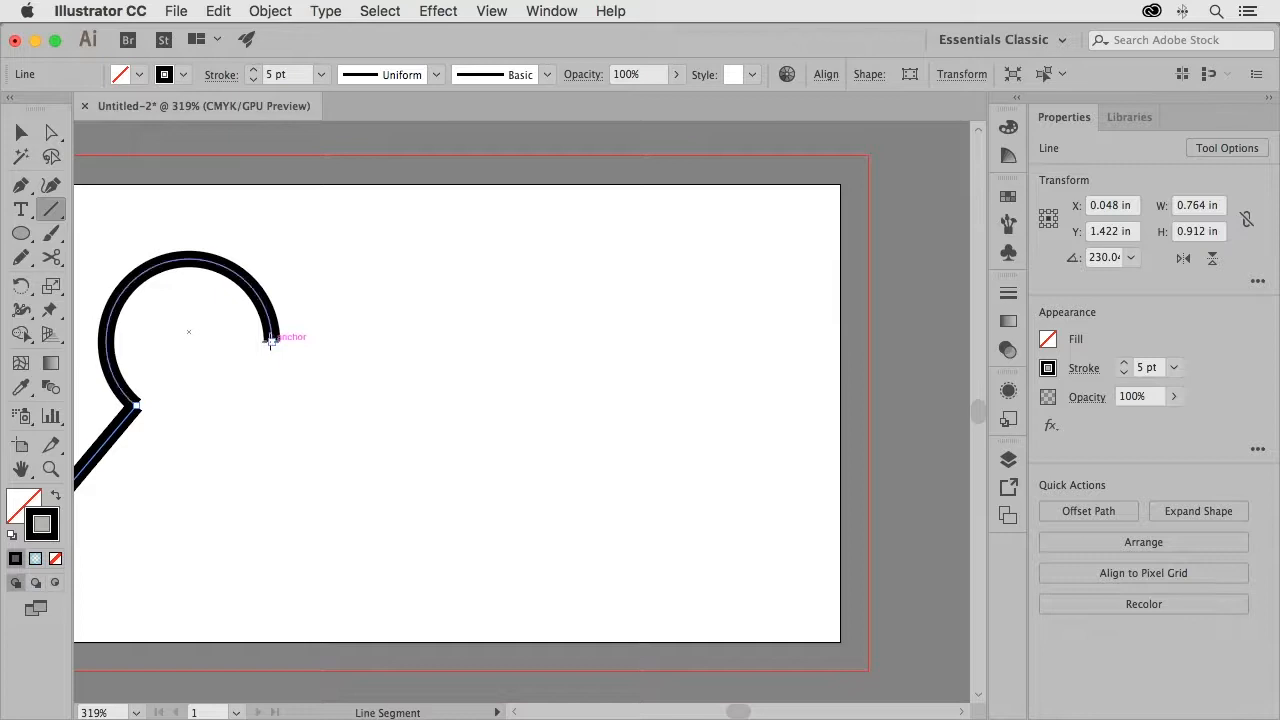
drag(270, 343, 622, 348)
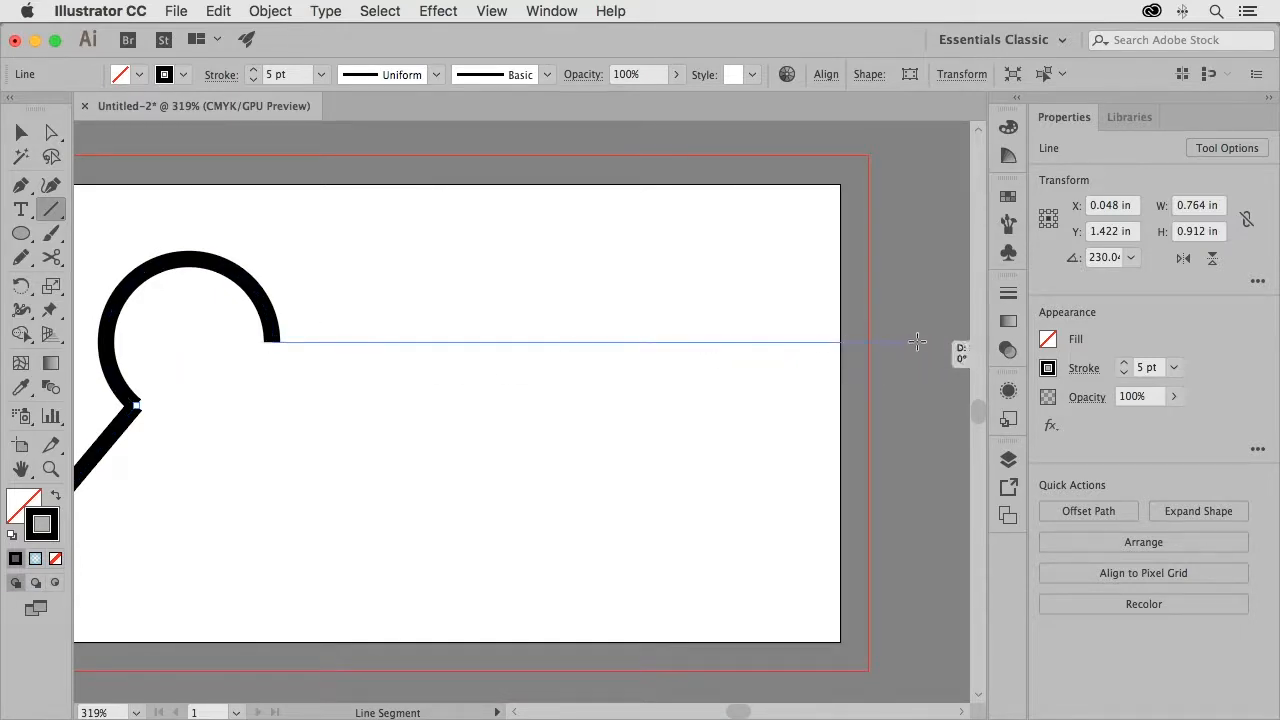
drag(270, 343, 930, 343)
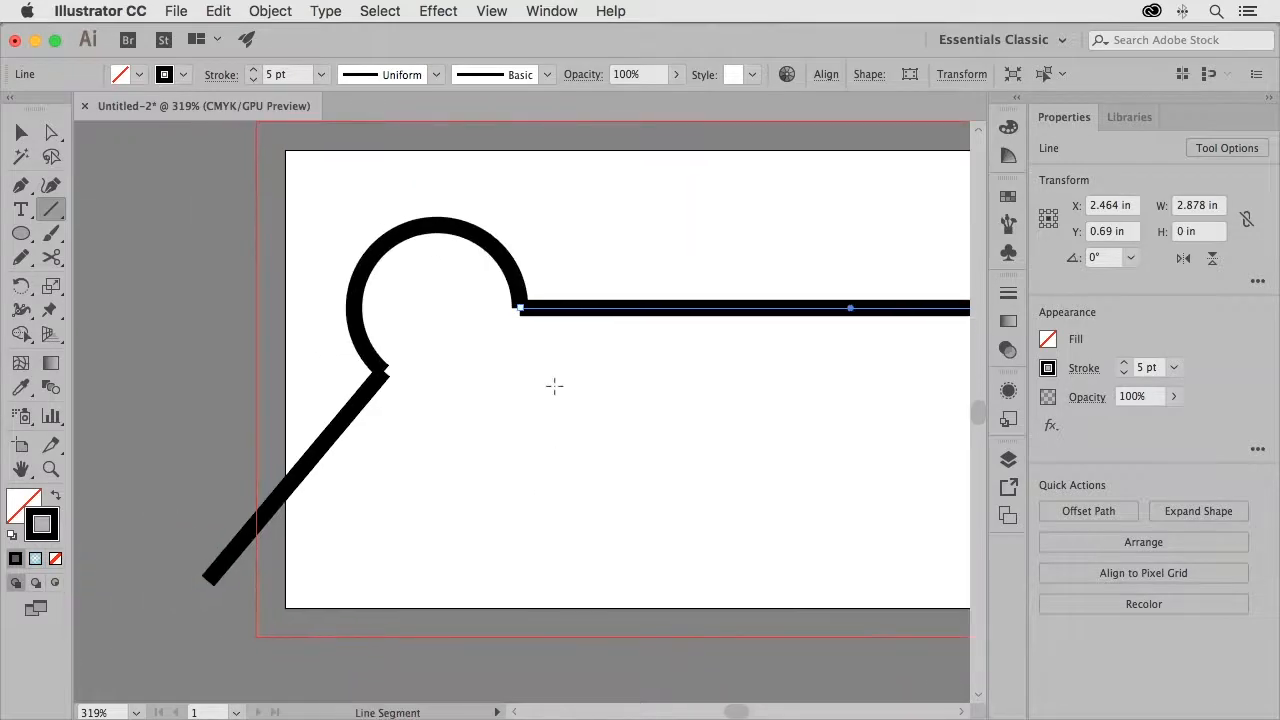
mouse_move(561, 280)
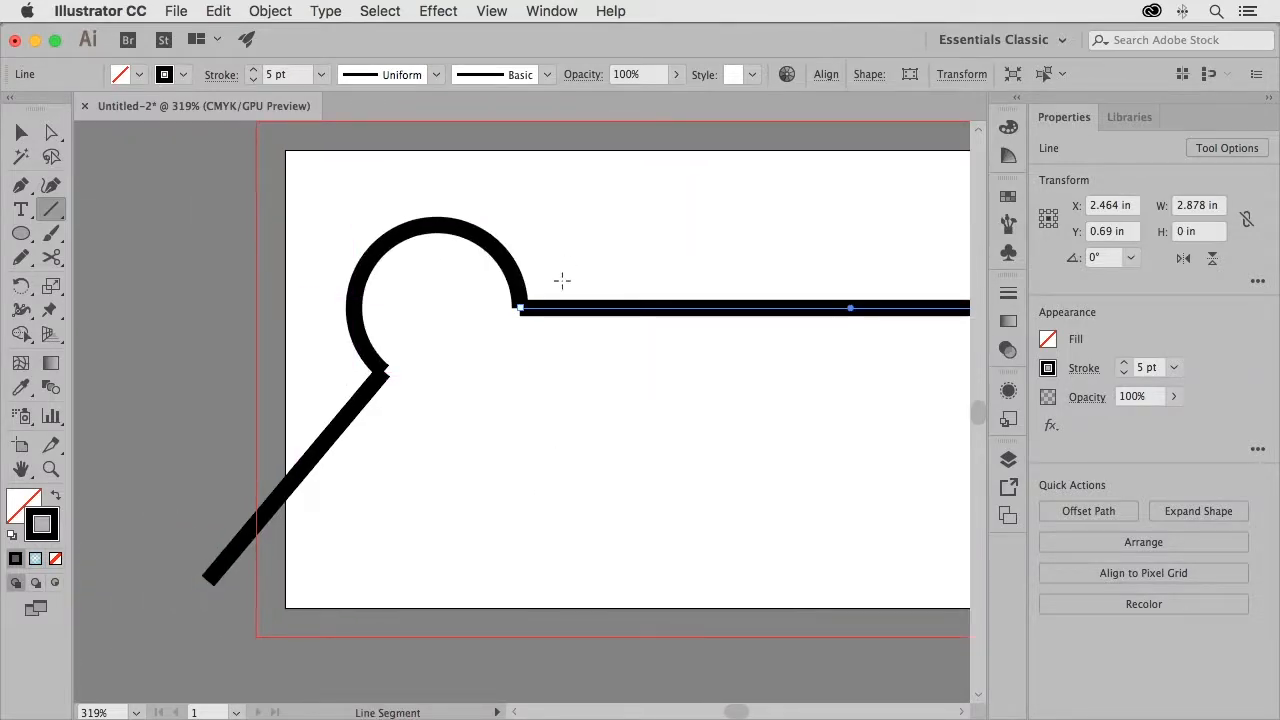
mouse_move(545, 607)
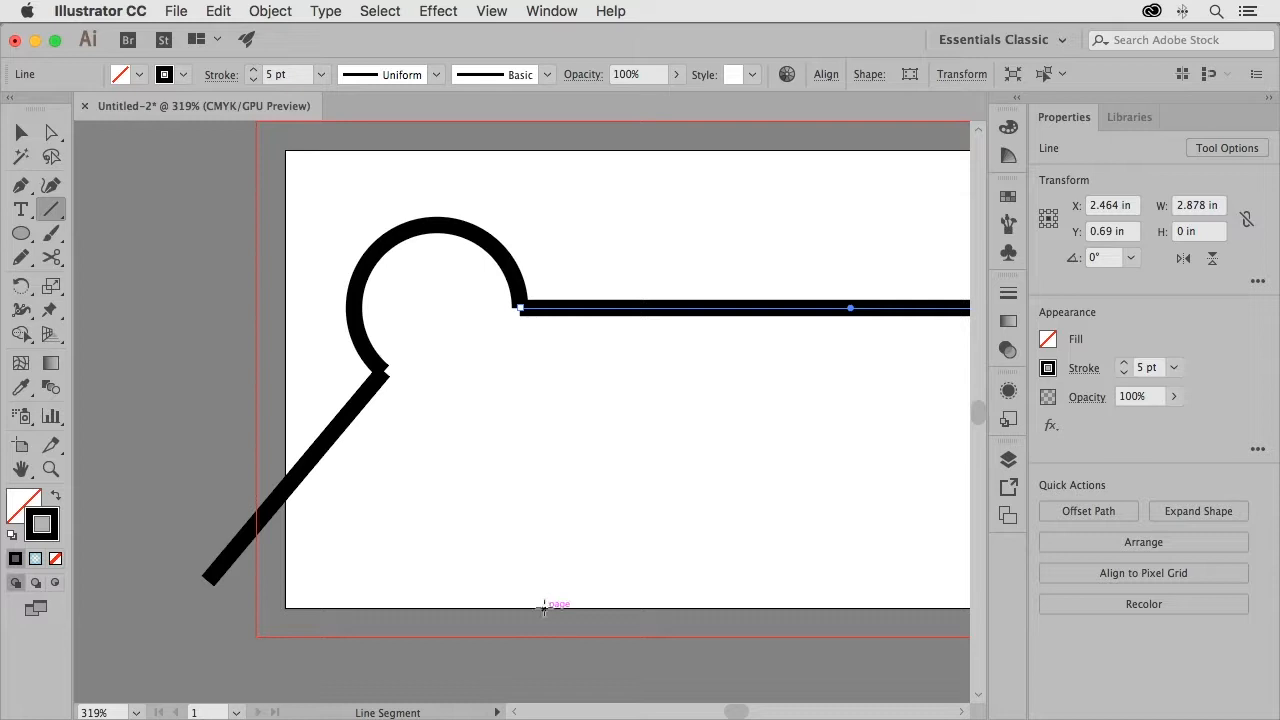
mouse_move(446, 501)
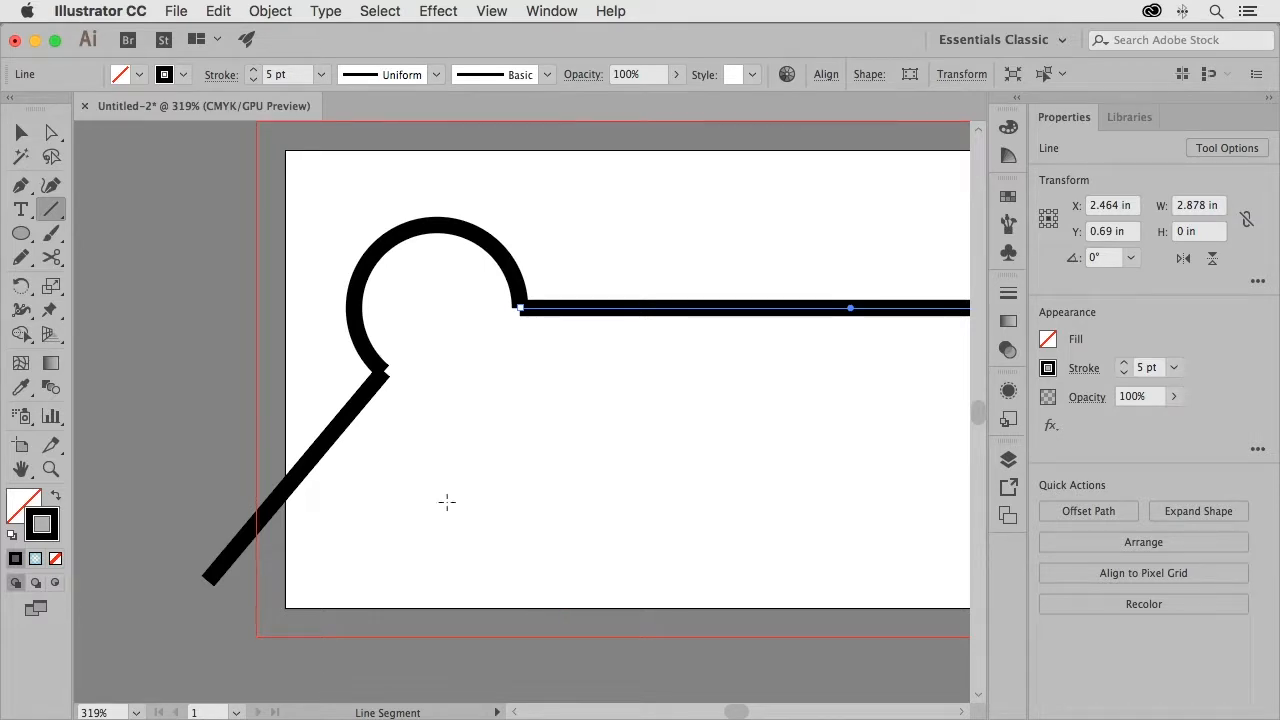
Zoom in and select the arc's open end and the horizontal road's start point for joining
drag(380, 372, 490, 362)
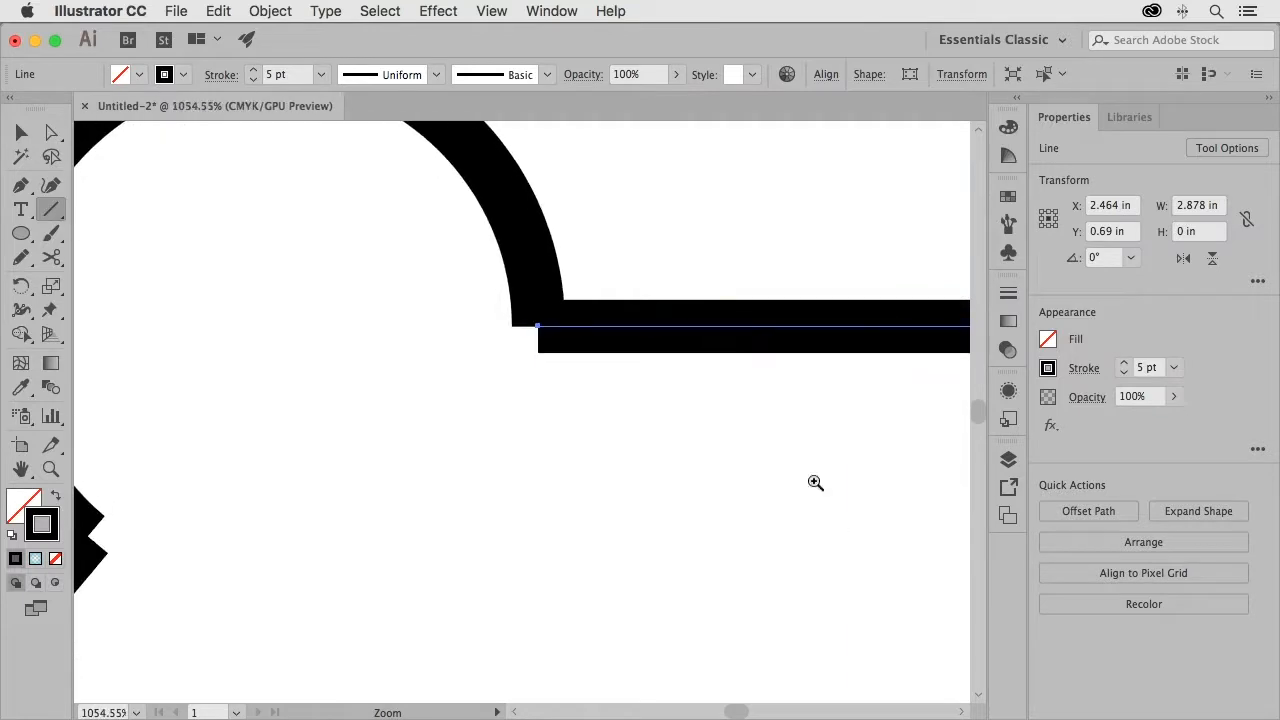
click(50, 131)
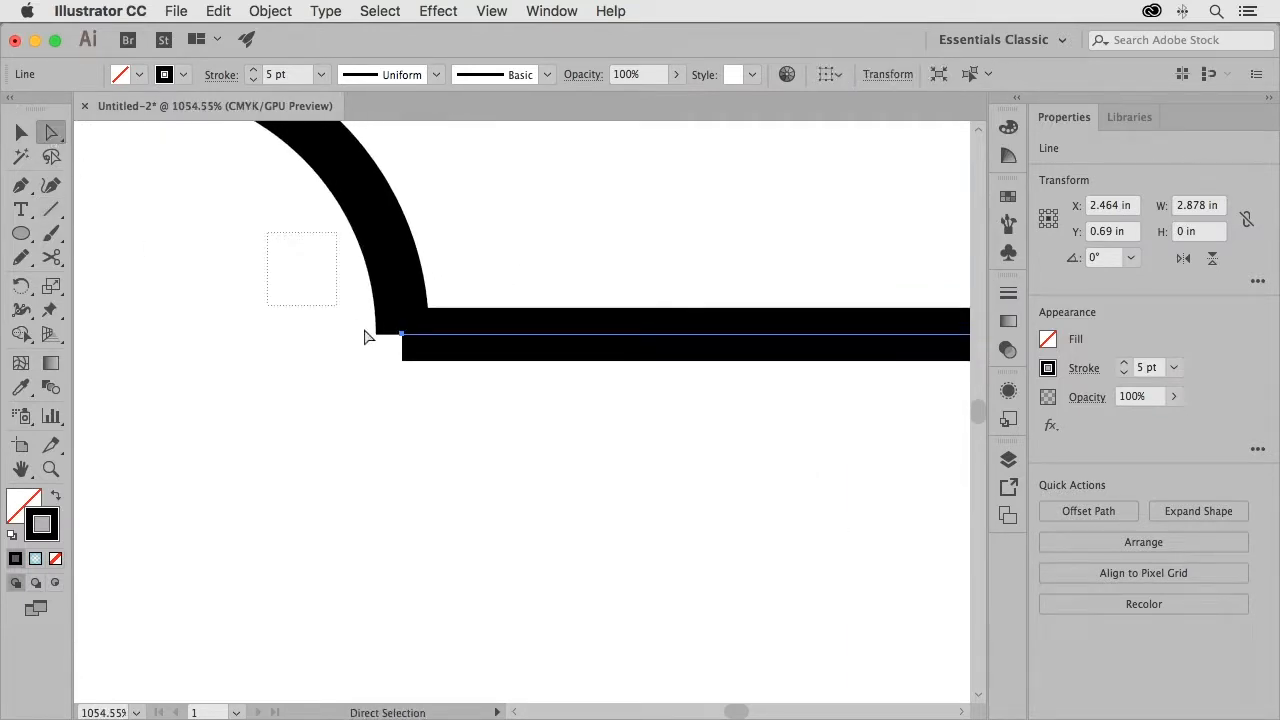
click(401, 331)
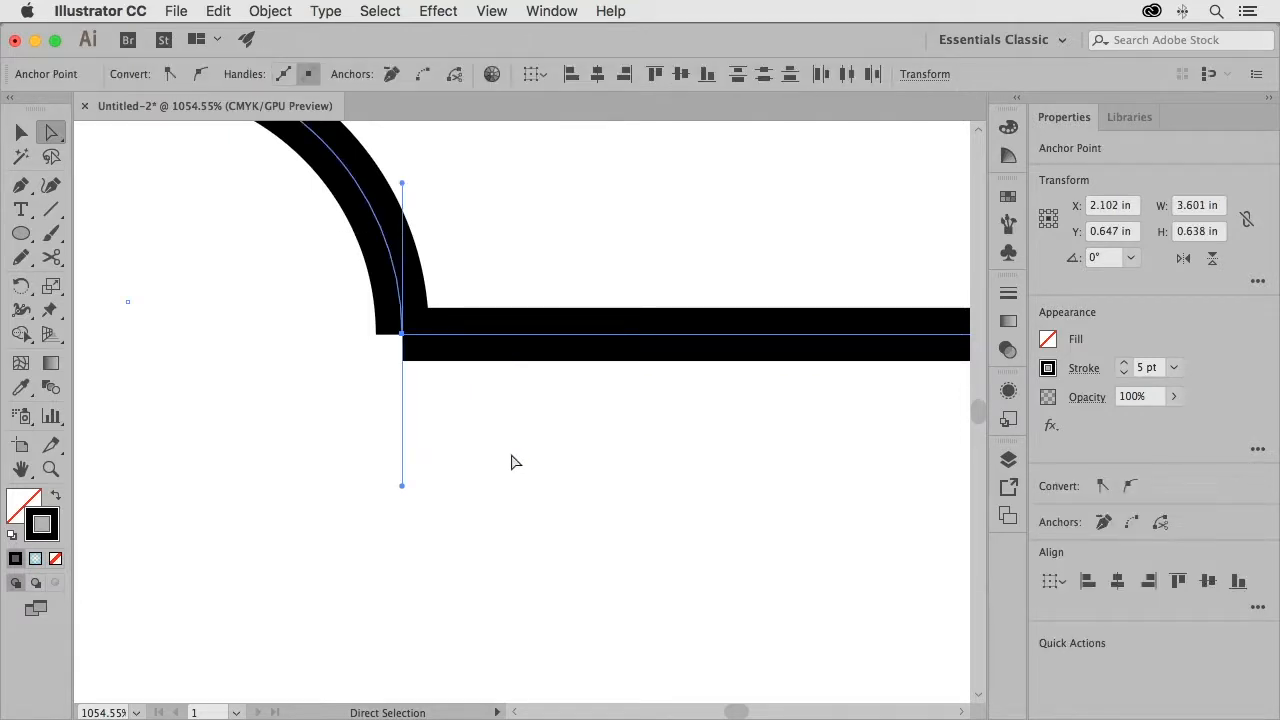
mouse_move(343, 35)
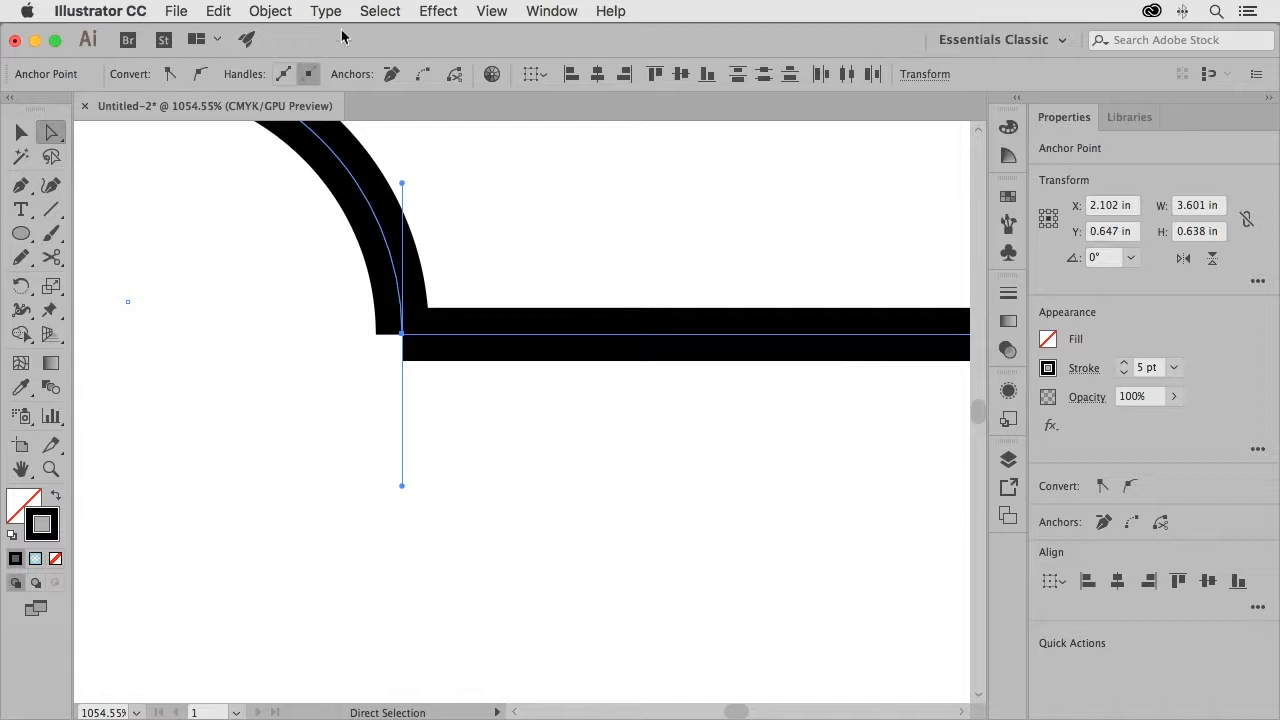
click(270, 11)
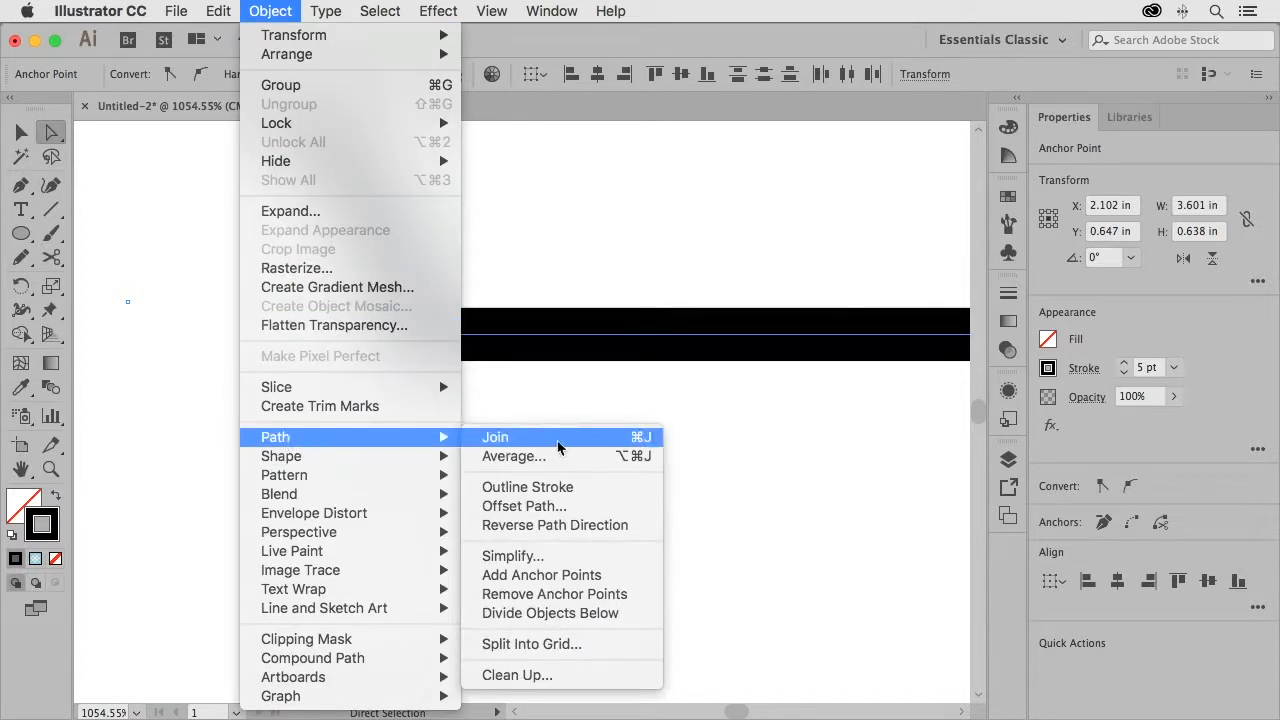
mouse_move(640, 440)
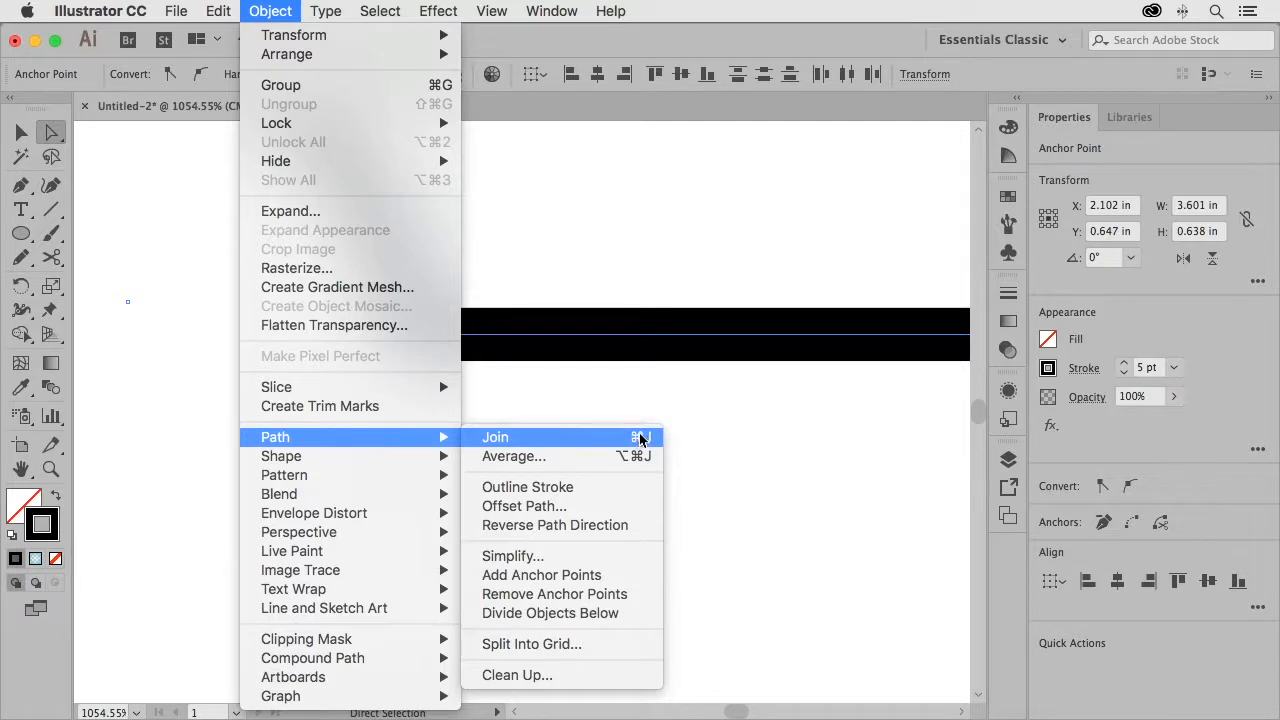
mouse_move(516, 442)
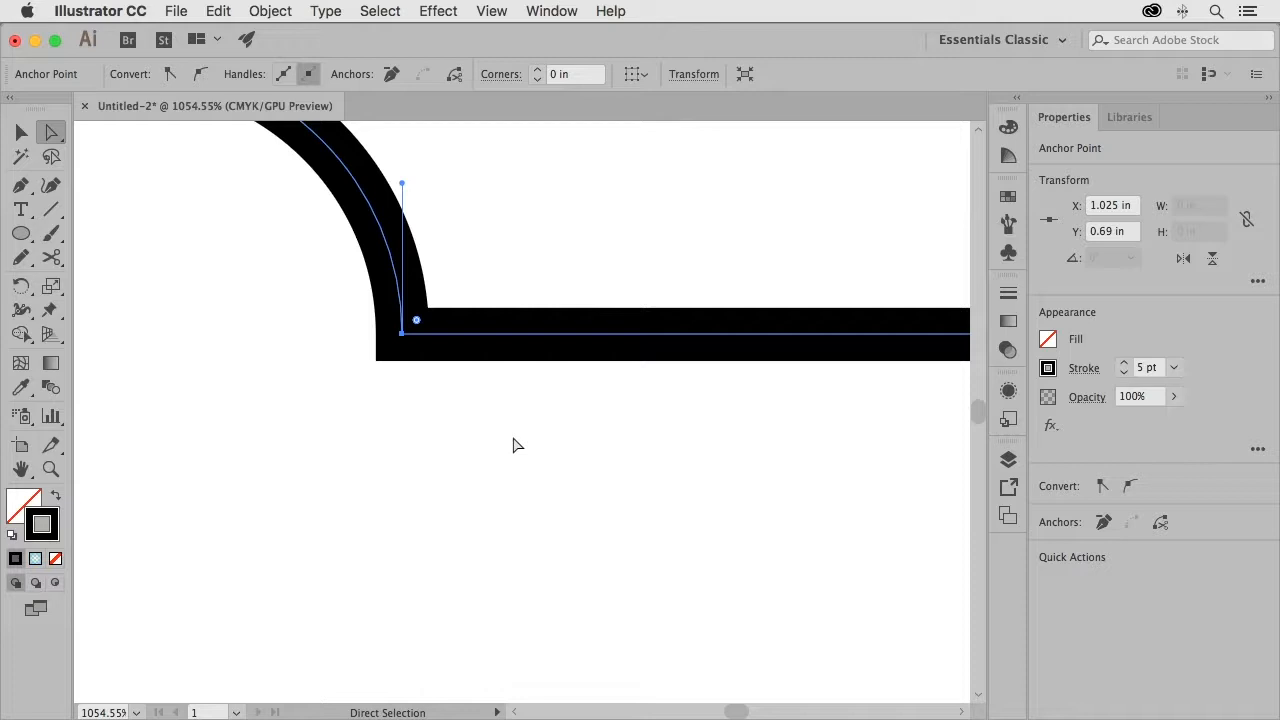
mouse_move(467, 452)
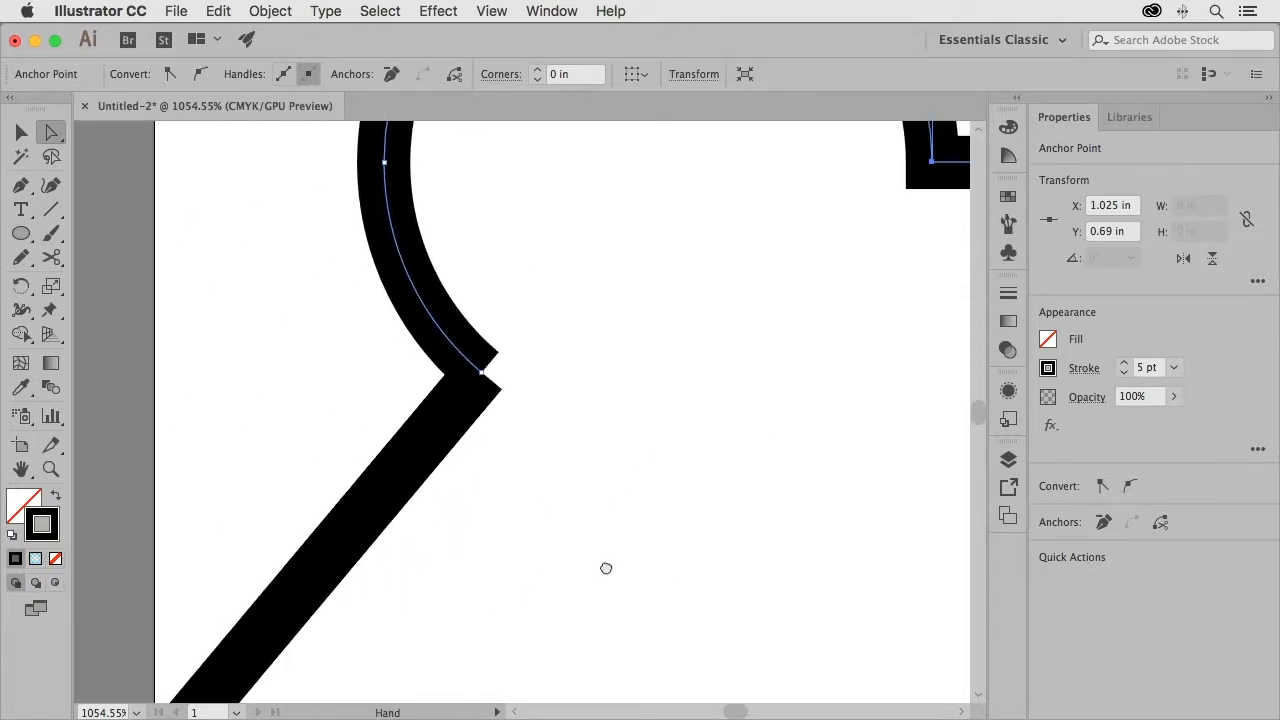
Join the arc to the diagonal road by scrubbing the gap with the Join tool
click(21, 131)
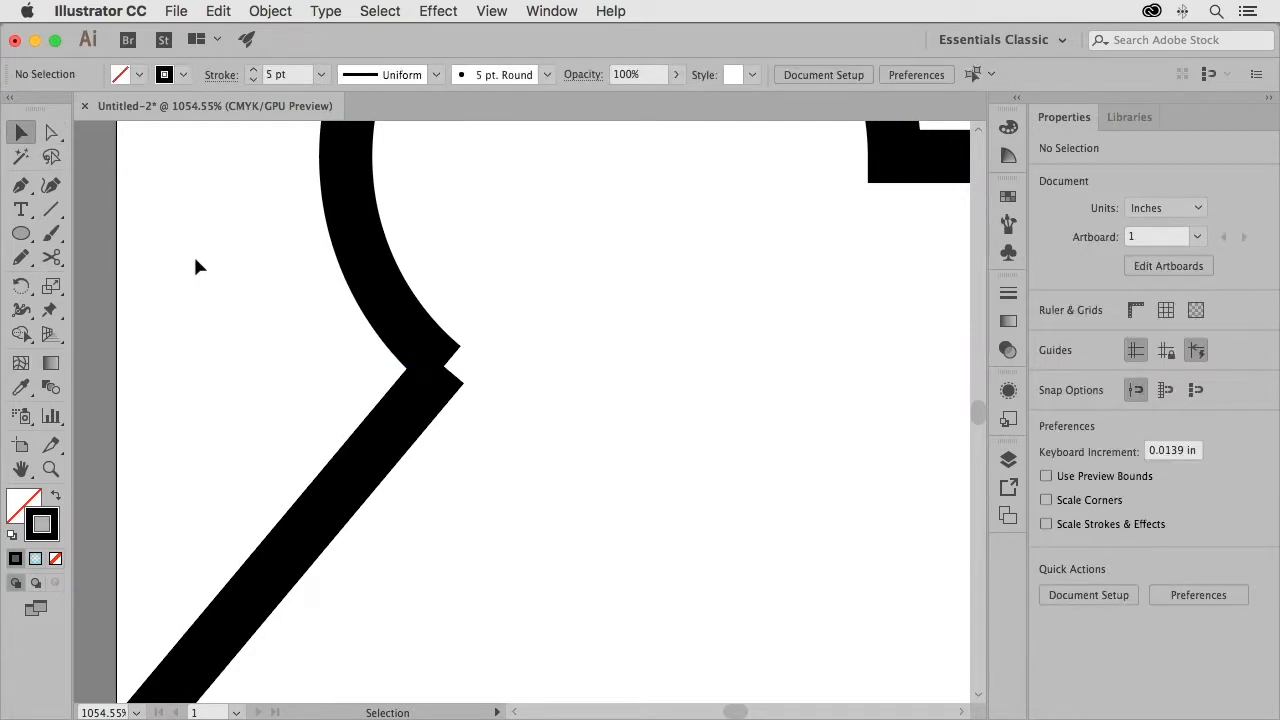
mouse_move(248, 308)
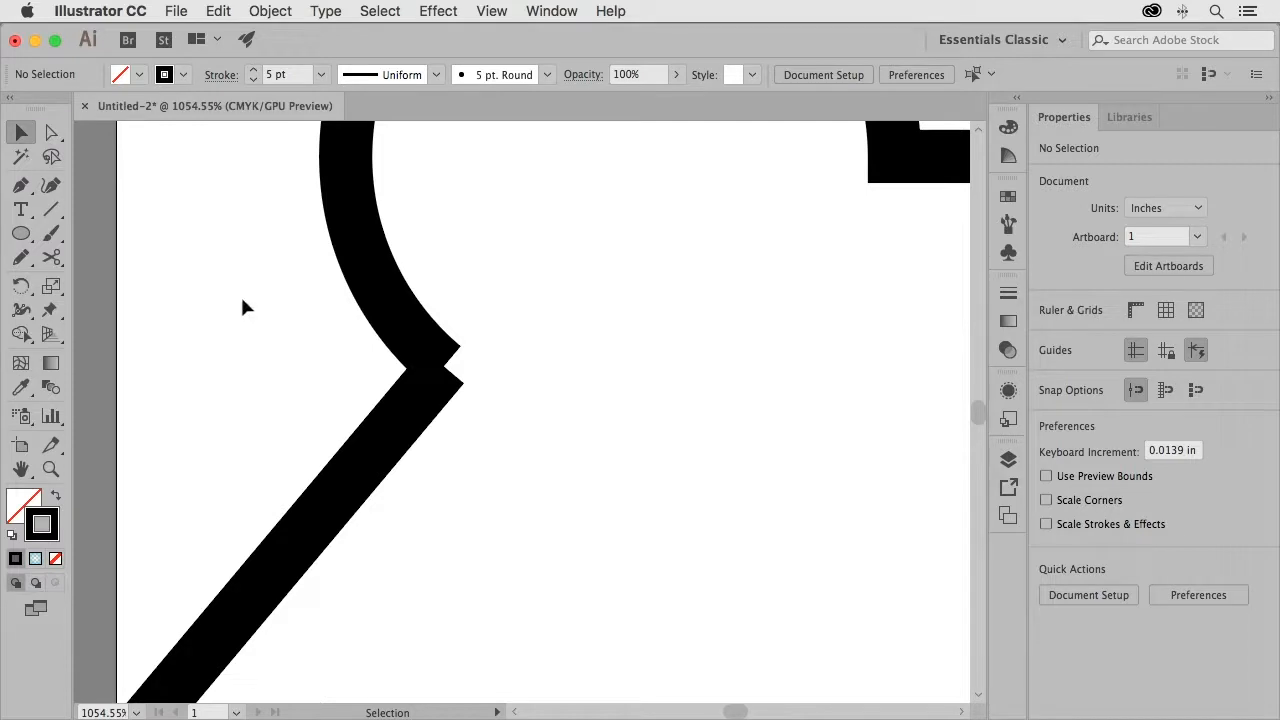
click(21, 261)
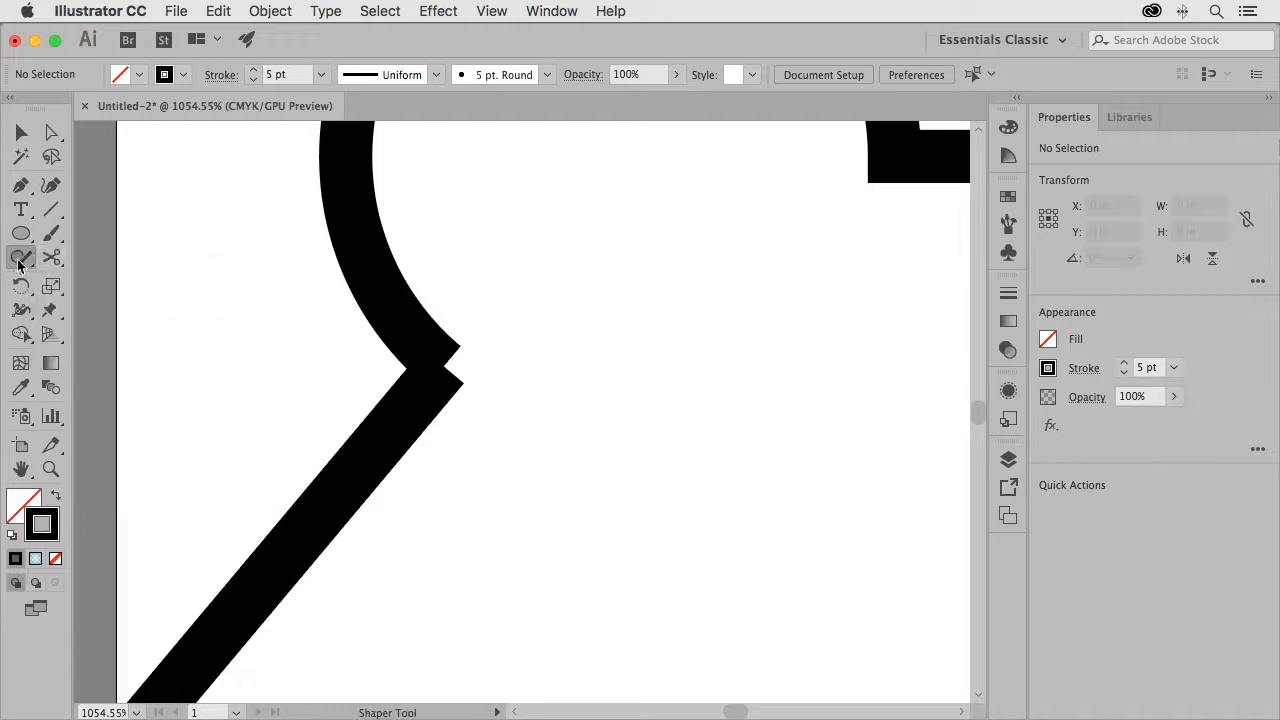
click(21, 258)
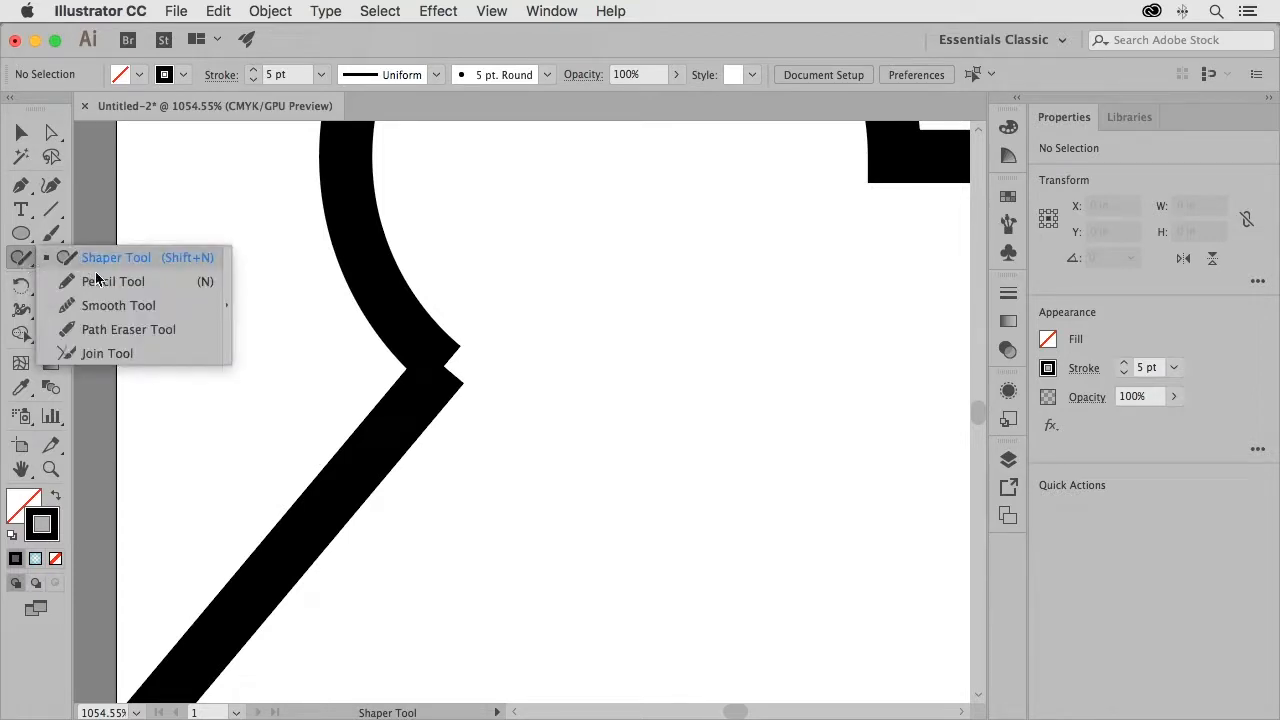
click(107, 353)
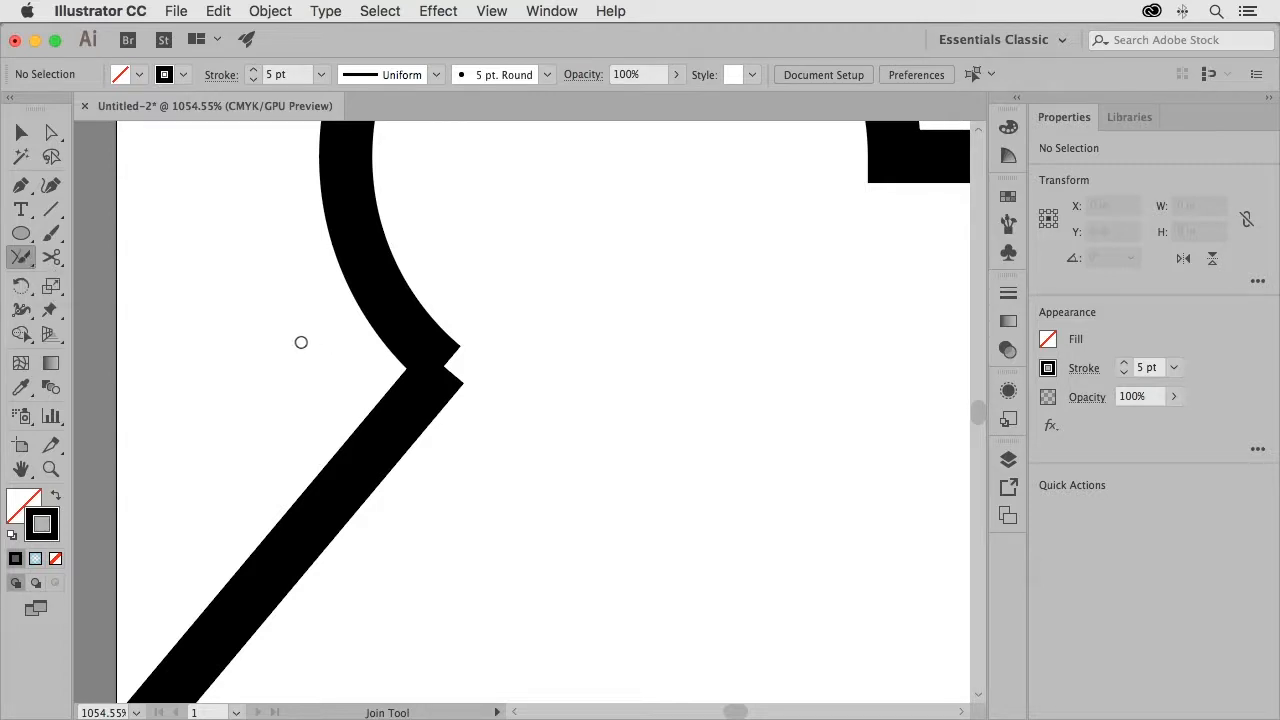
mouse_move(304, 354)
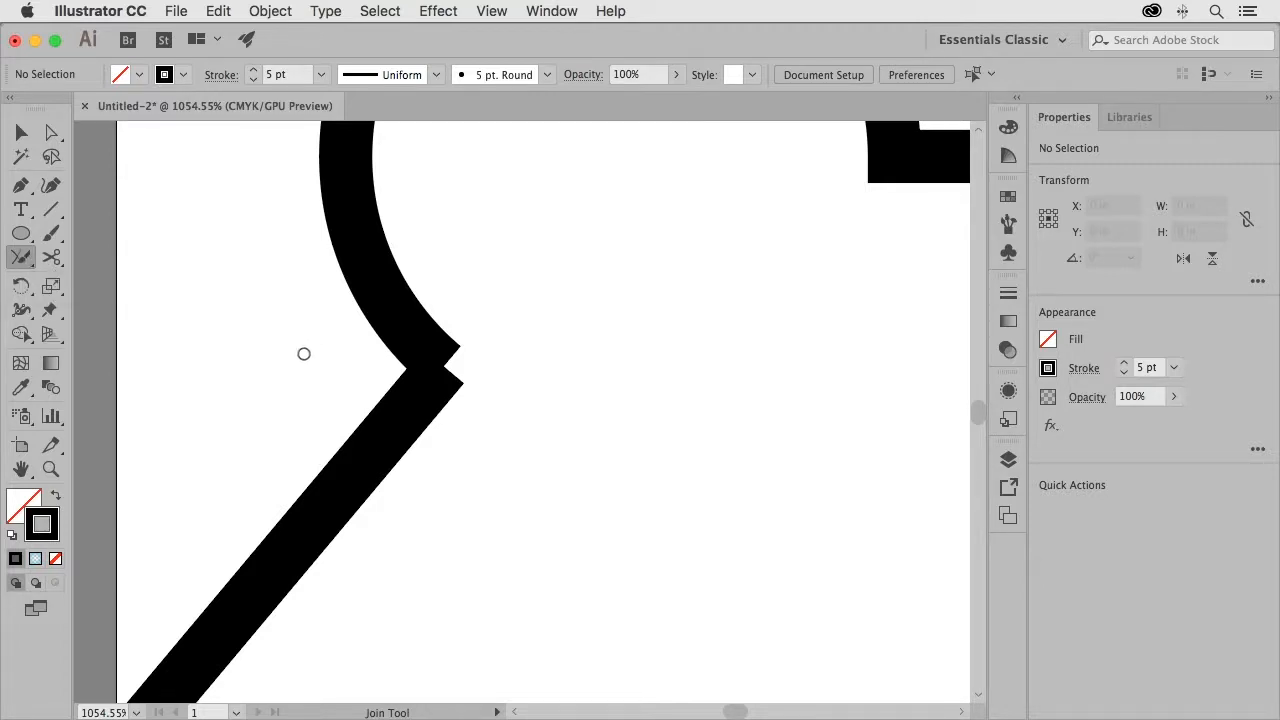
mouse_move(282, 321)
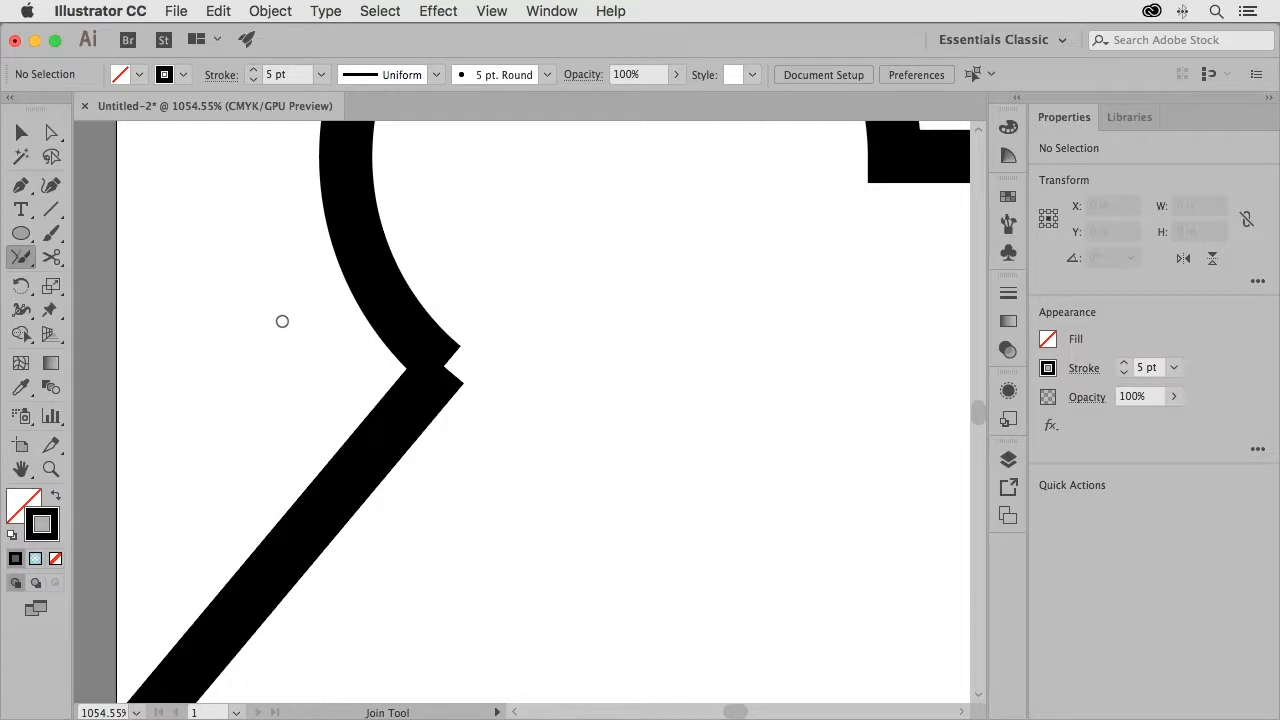
mouse_move(385, 354)
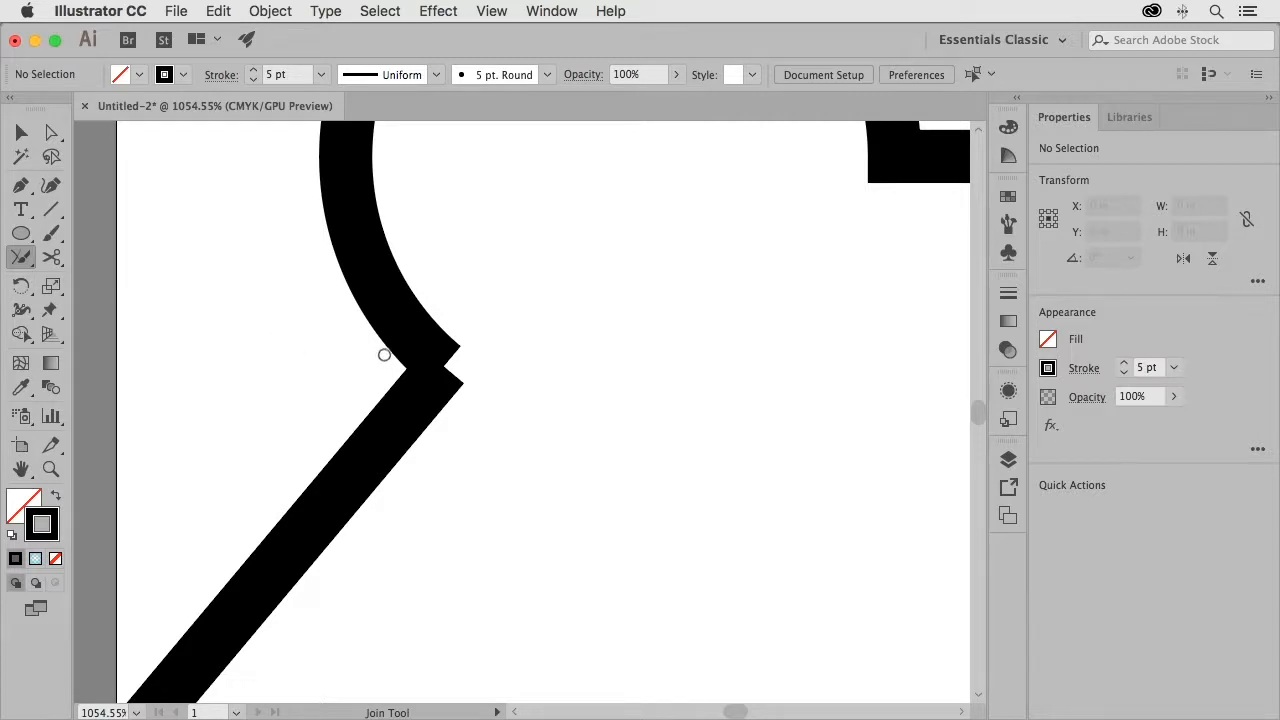
drag(385, 355, 427, 379)
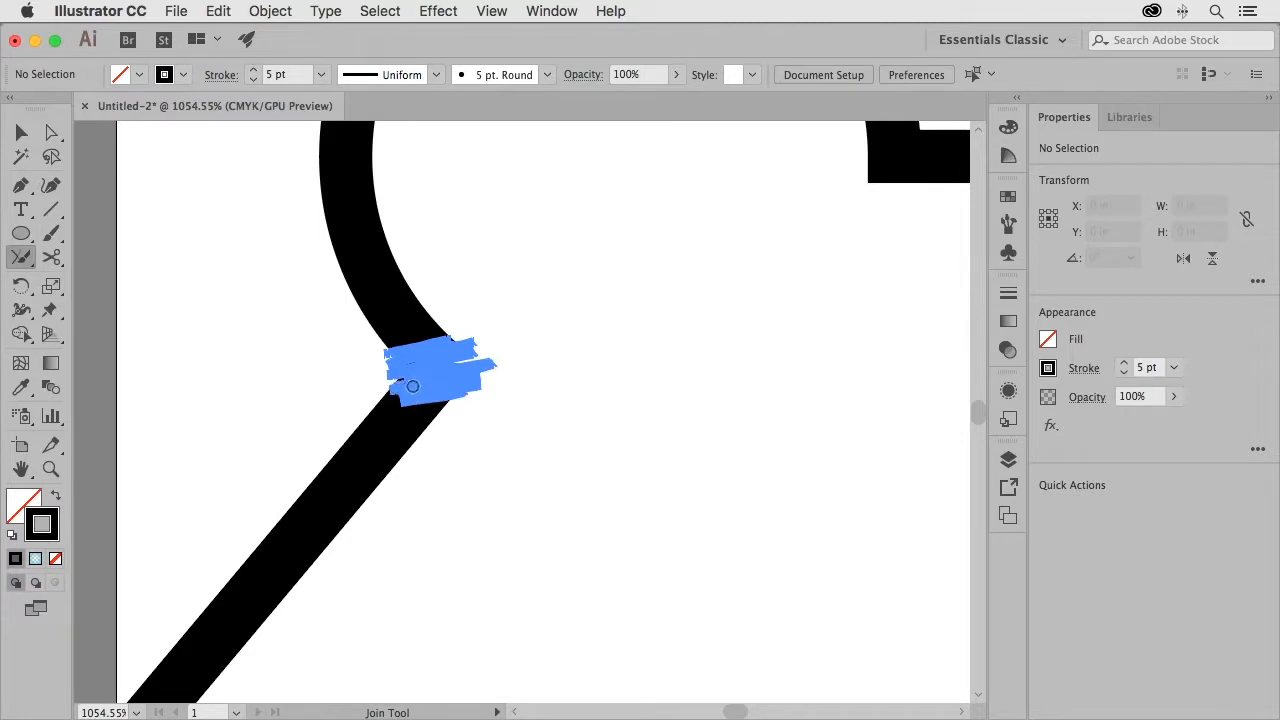
click(412, 386)
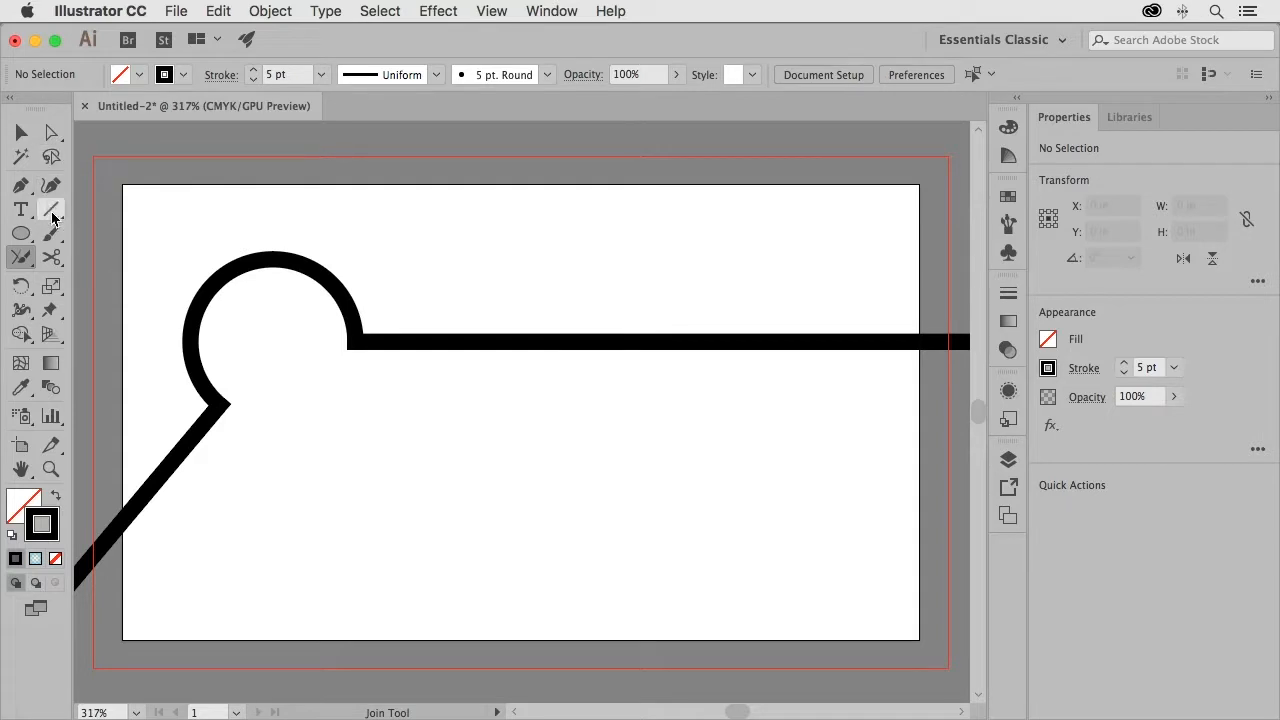
click(50, 208)
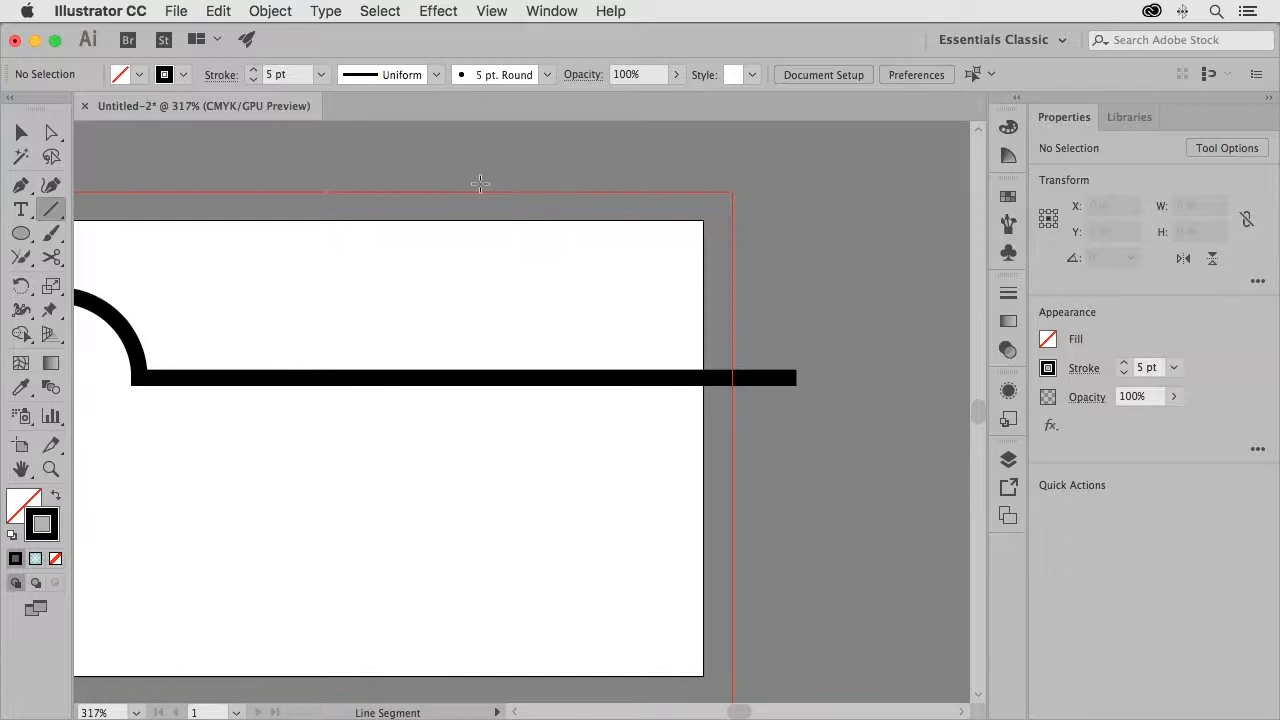
mouse_move(498, 150)
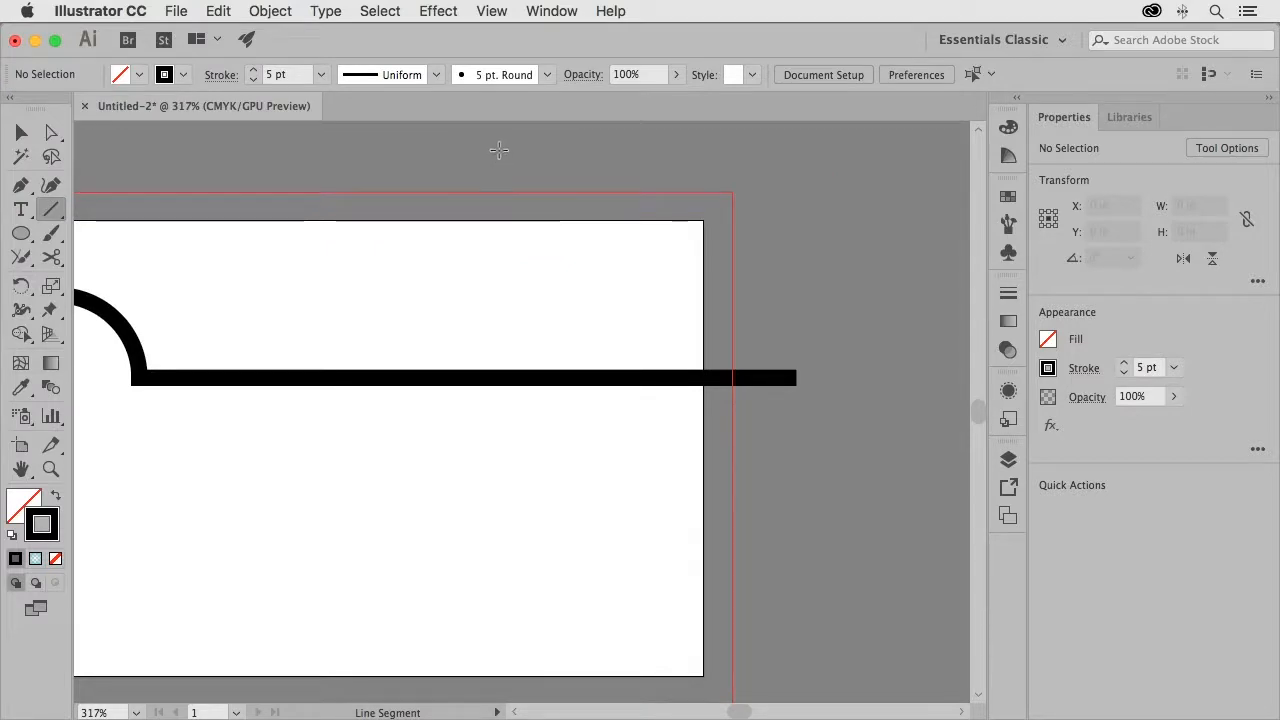
Draw a slanted road from above the card's top edge down to the horizontal road
drag(500, 150, 610, 380)
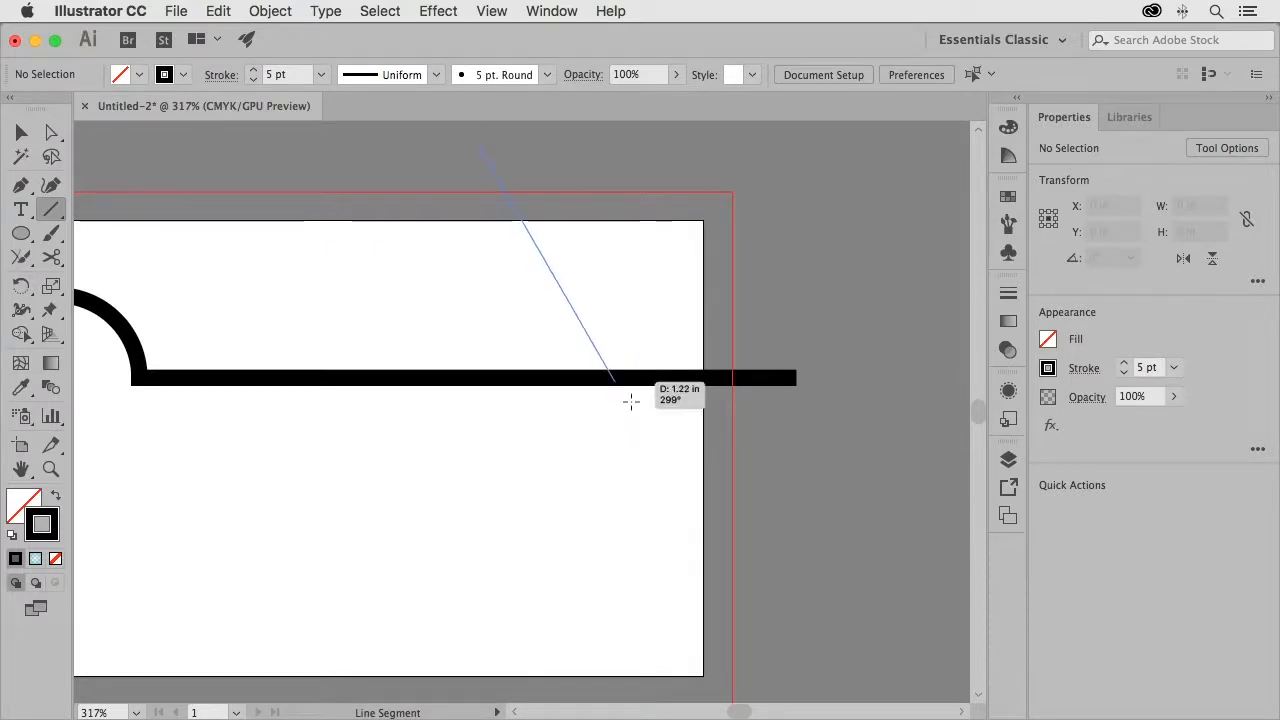
drag(630, 400, 765, 555)
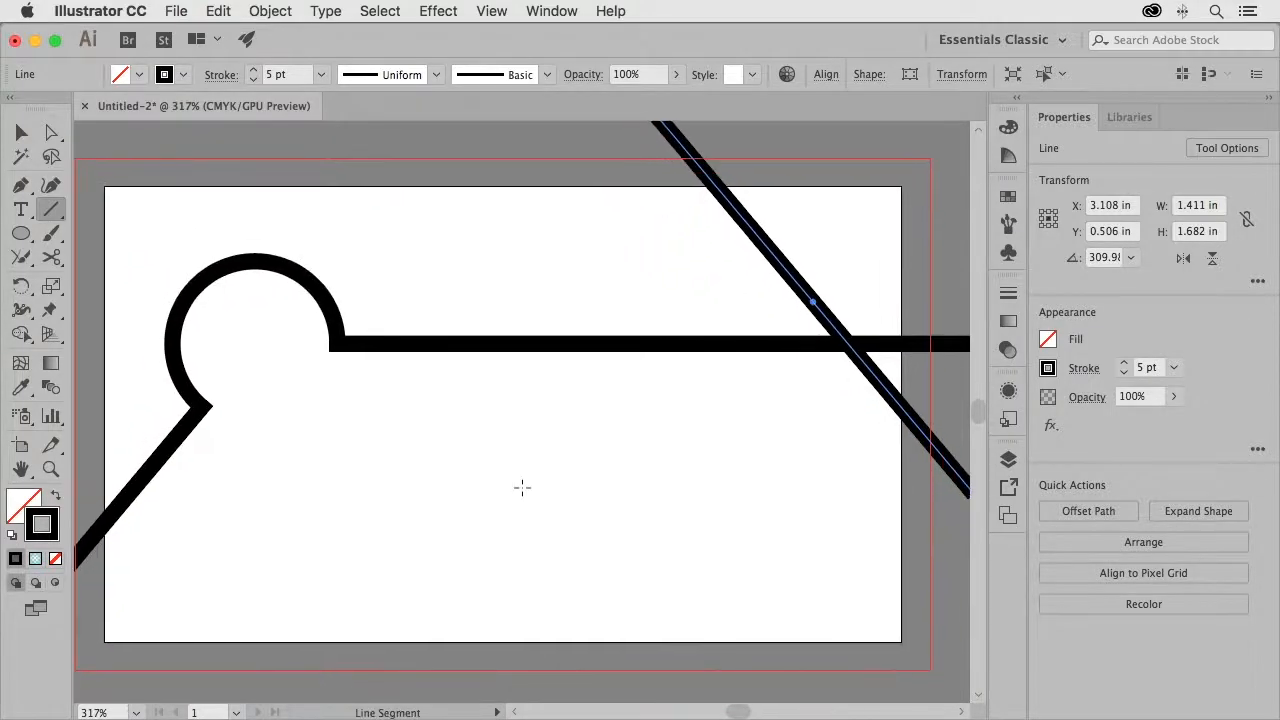
mouse_move(107, 470)
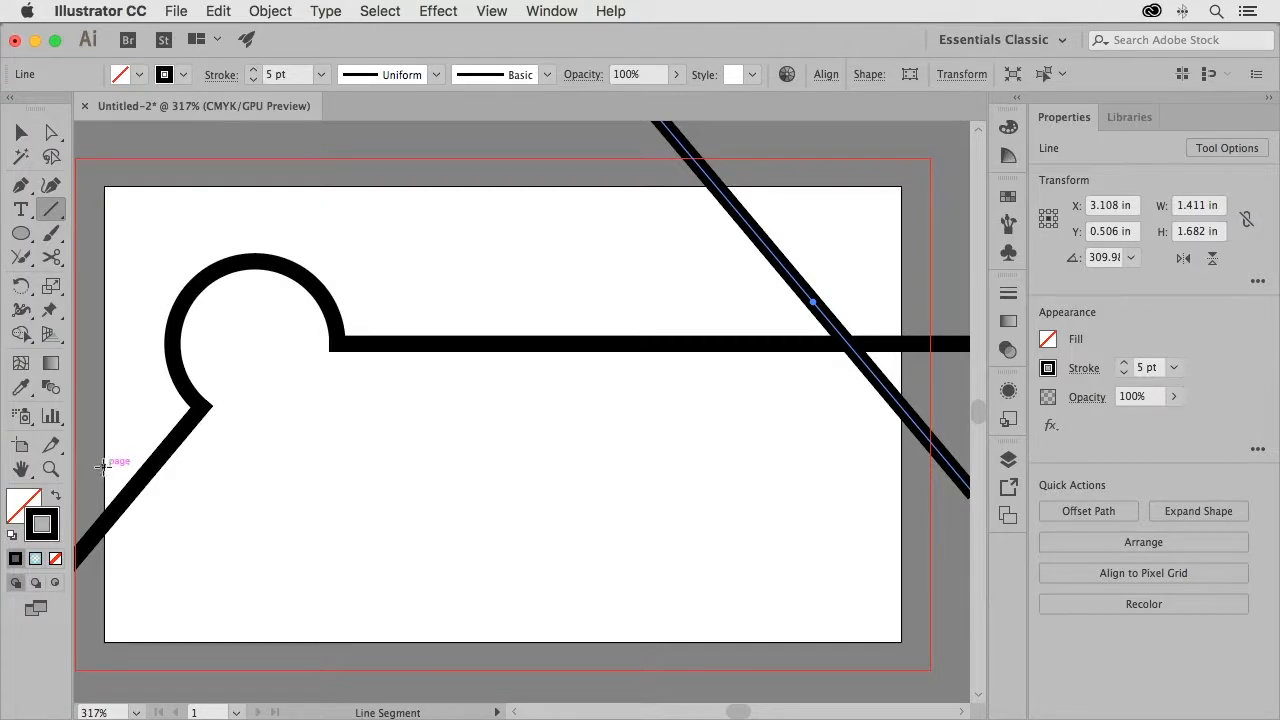
Draw a second horizontal road across the lower card, below the traffic circle
drag(103, 468, 320, 468)
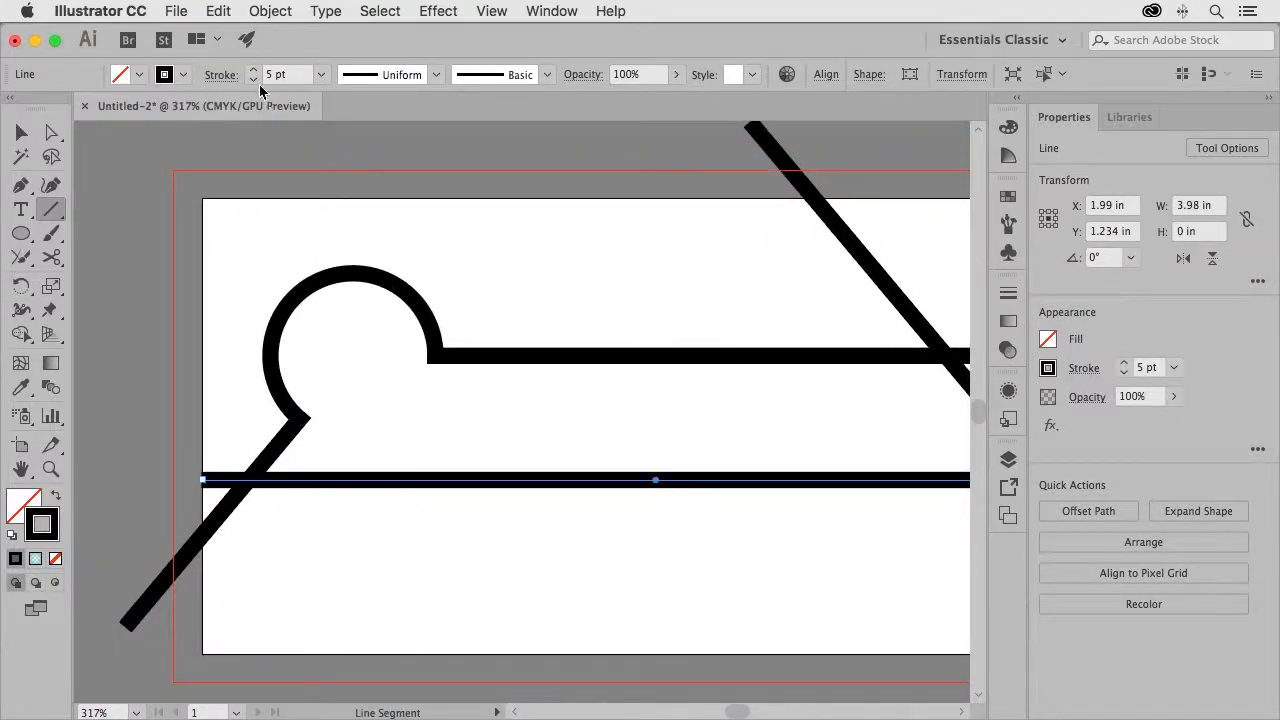
mouse_move(497, 145)
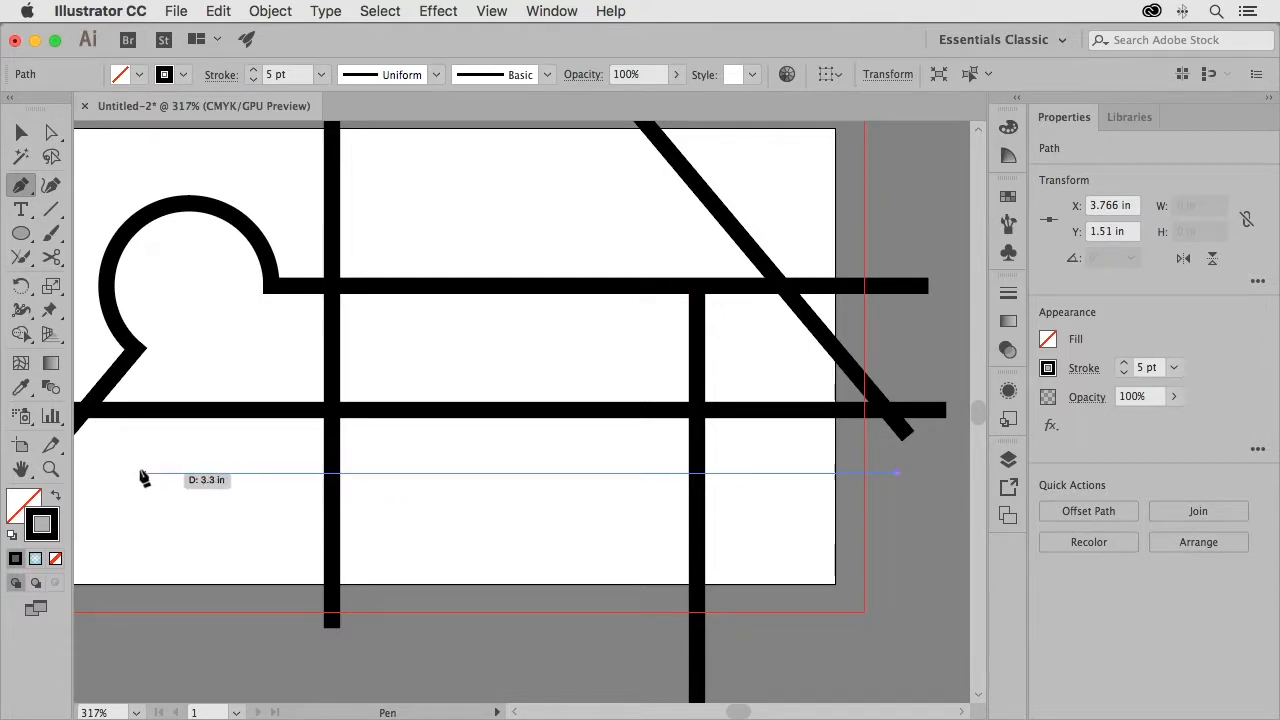
Place the corner point of the L-shaped road across the lower card
click(143, 472)
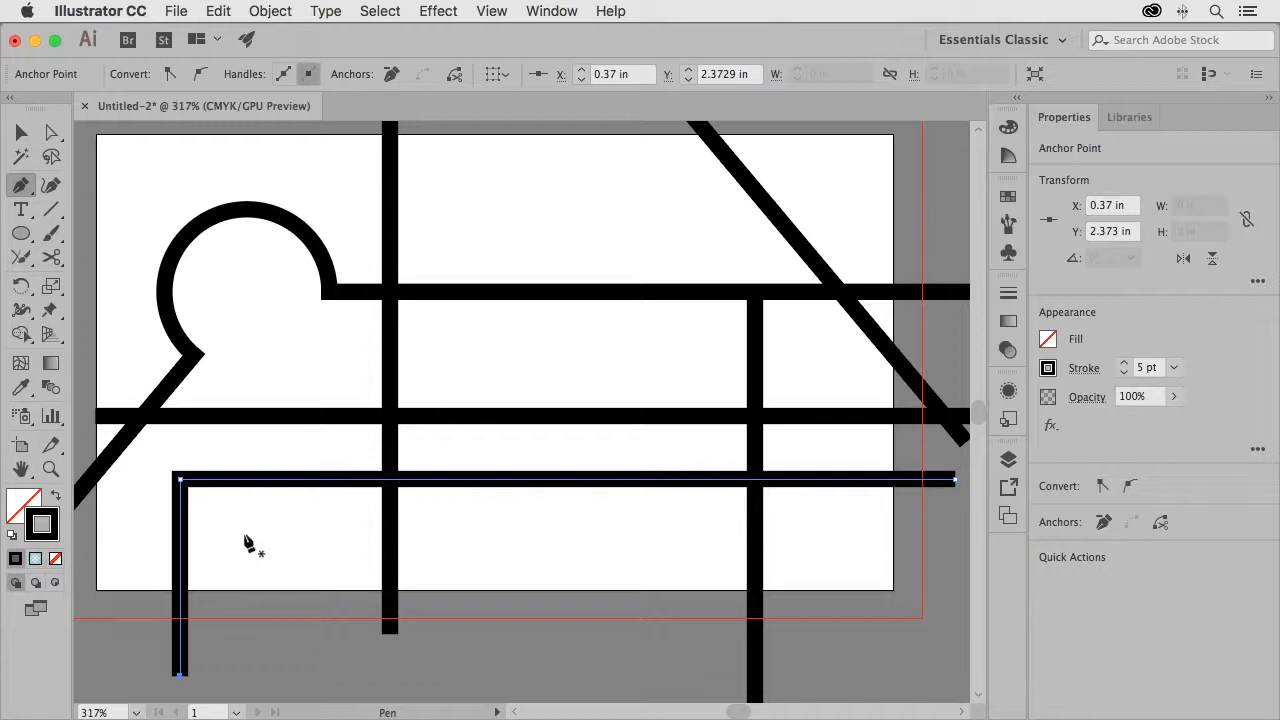
click(20, 259)
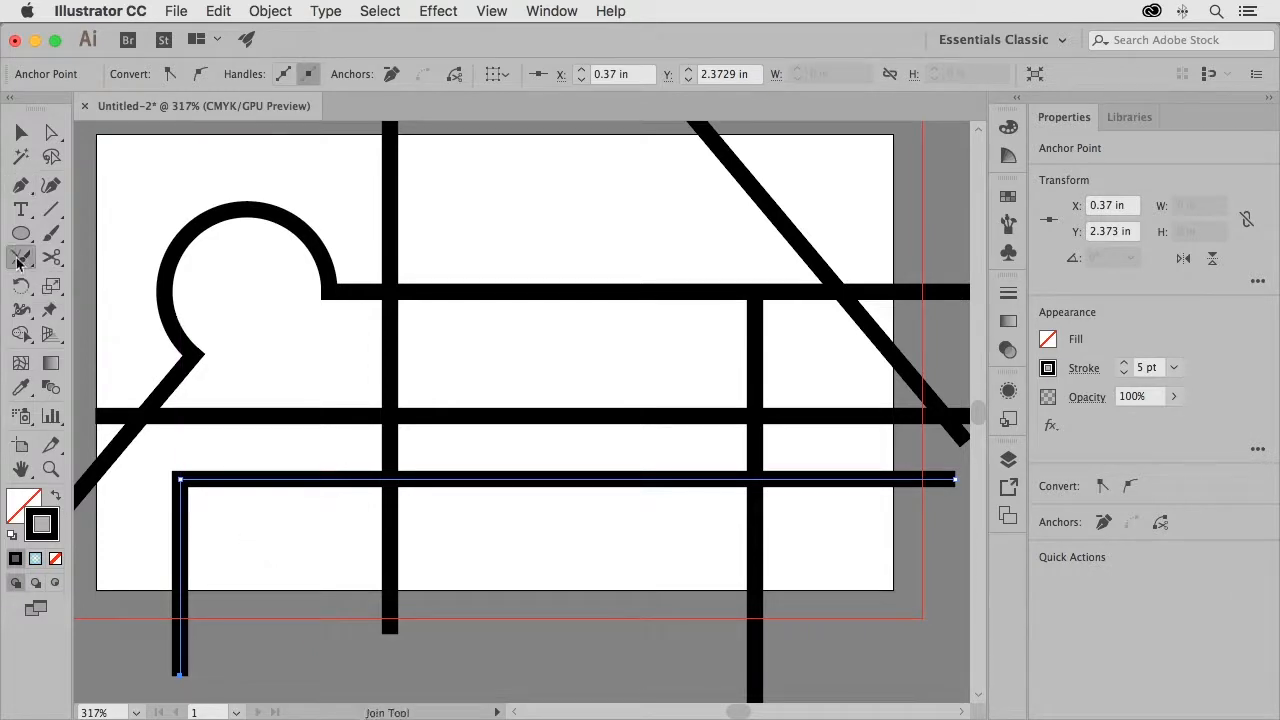
Set the Pencil tool's Fidelity toward Smooth in Pencil Tool Options
click(21, 258)
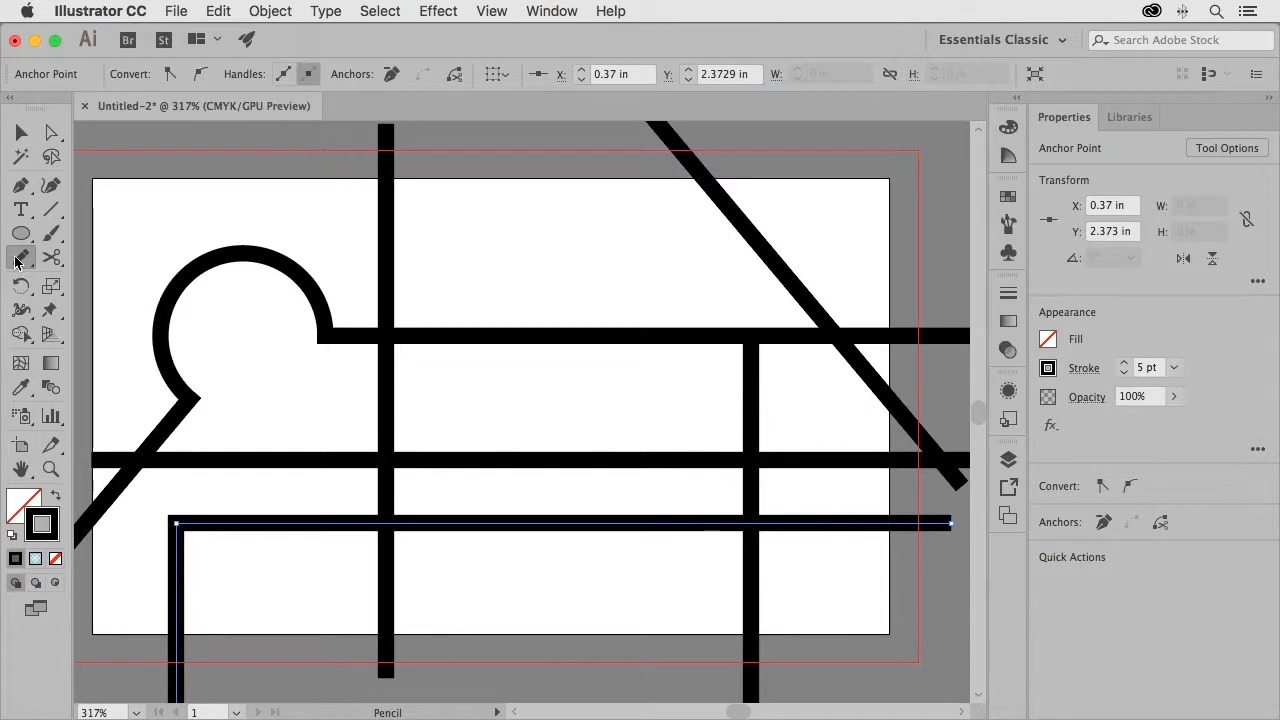
double_click(20, 258)
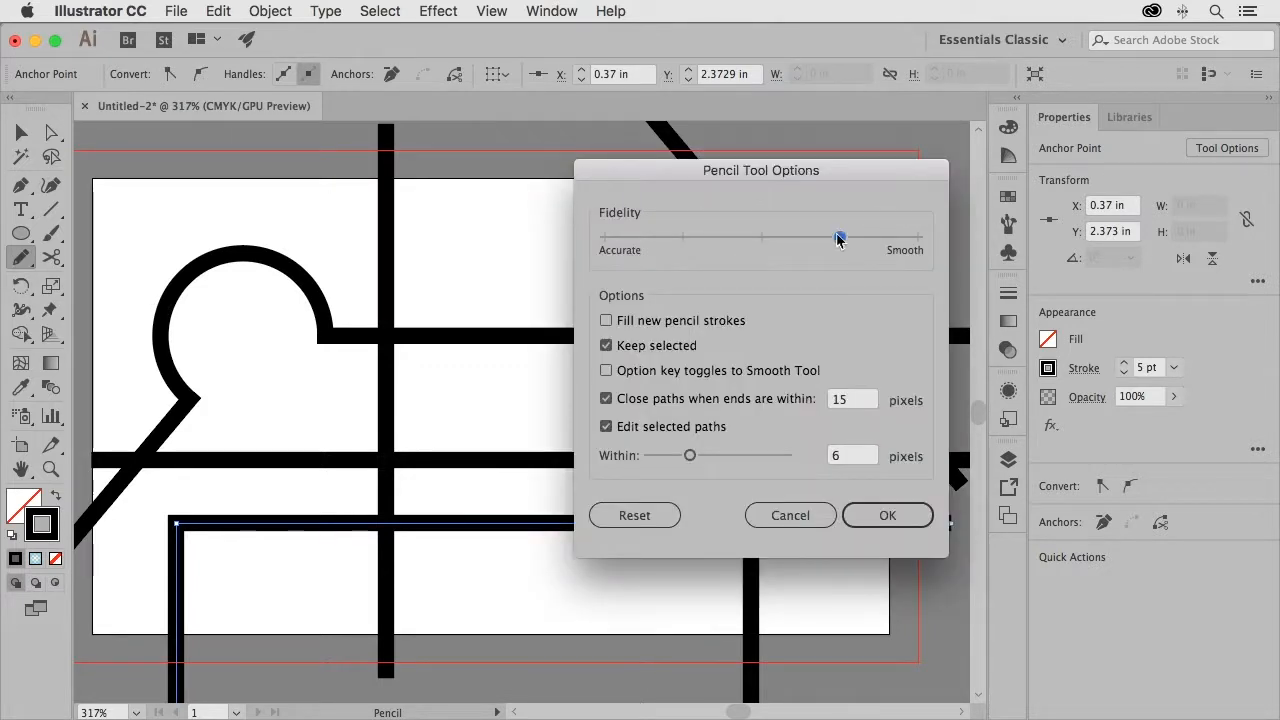
drag(838, 238, 604, 238)
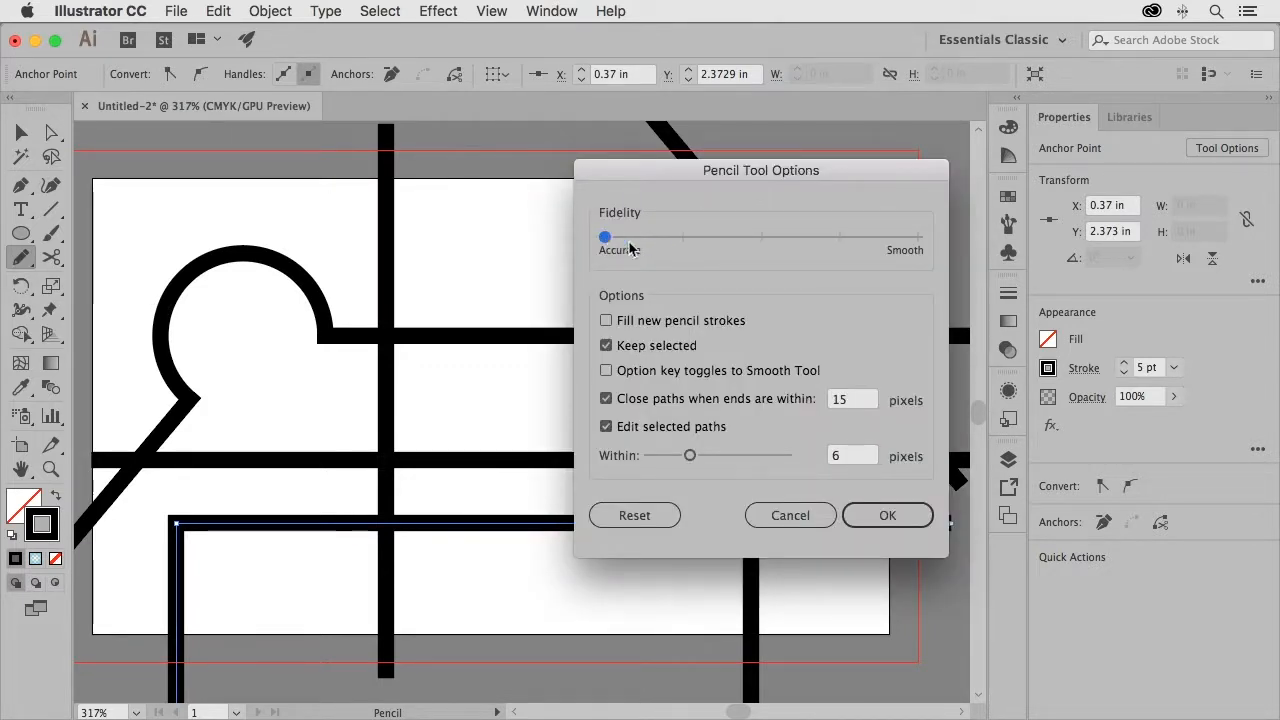
drag(604, 237, 840, 237)
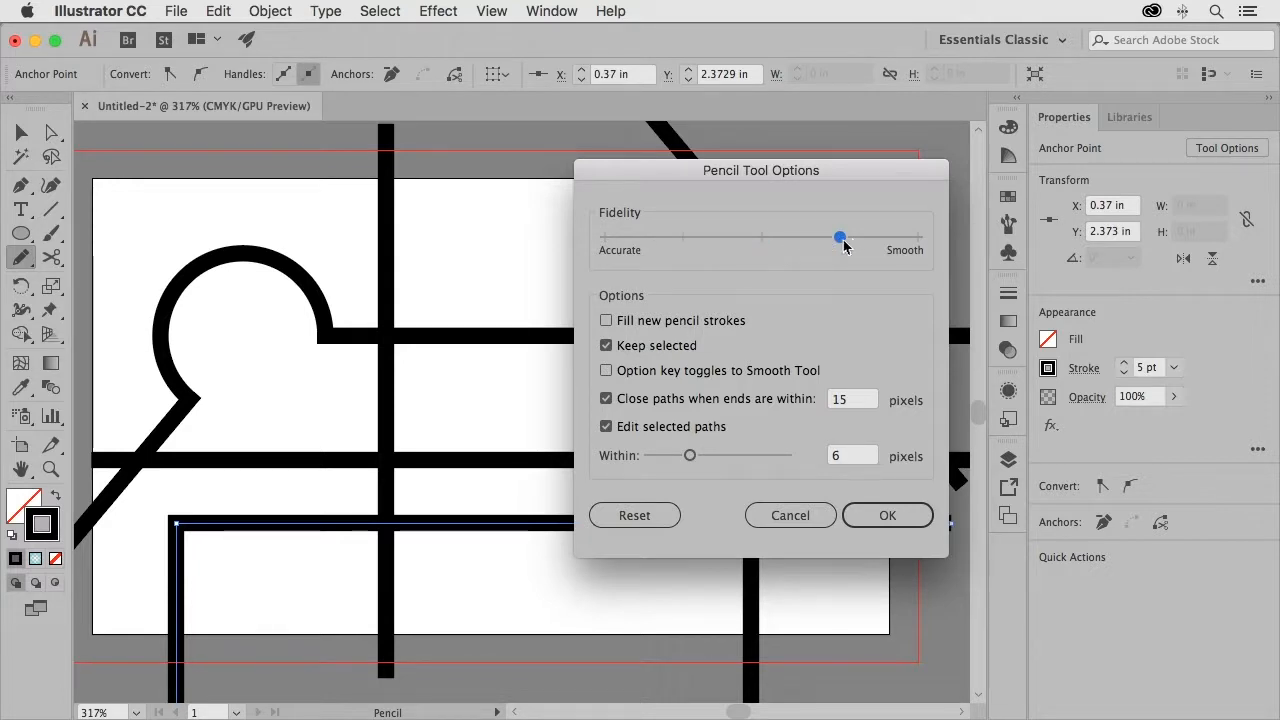
mouse_move(840, 252)
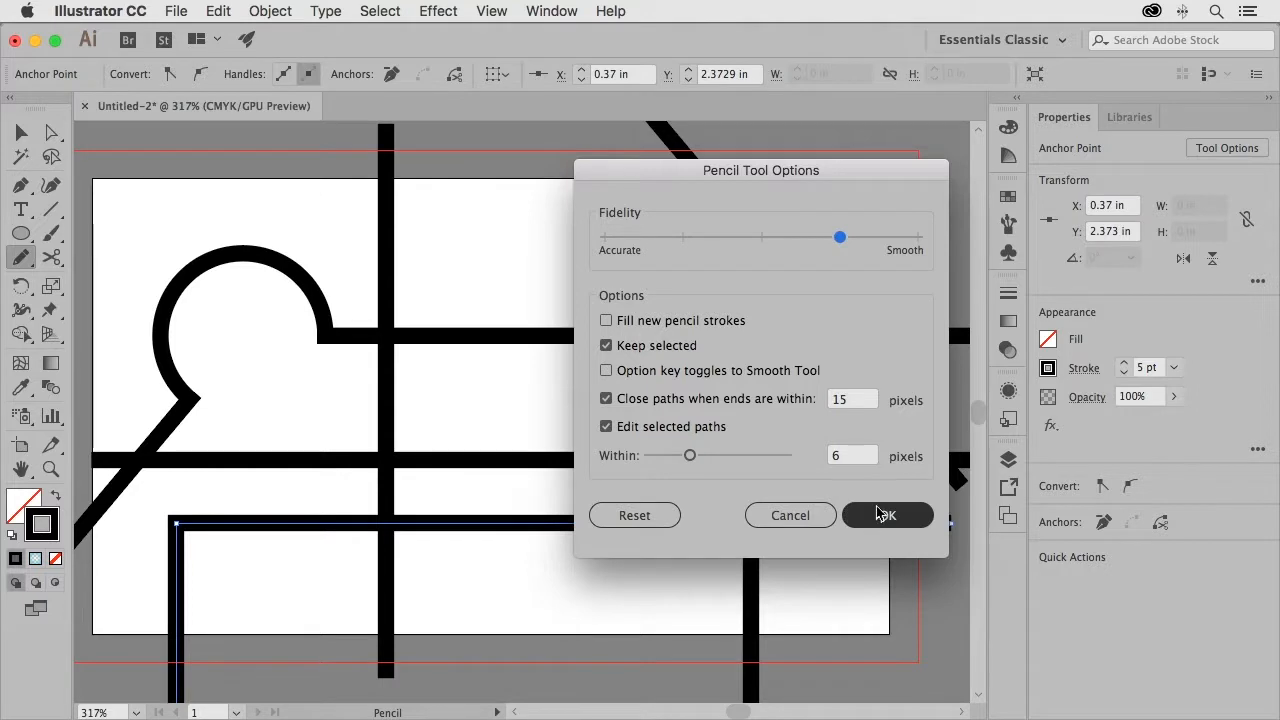
click(886, 515)
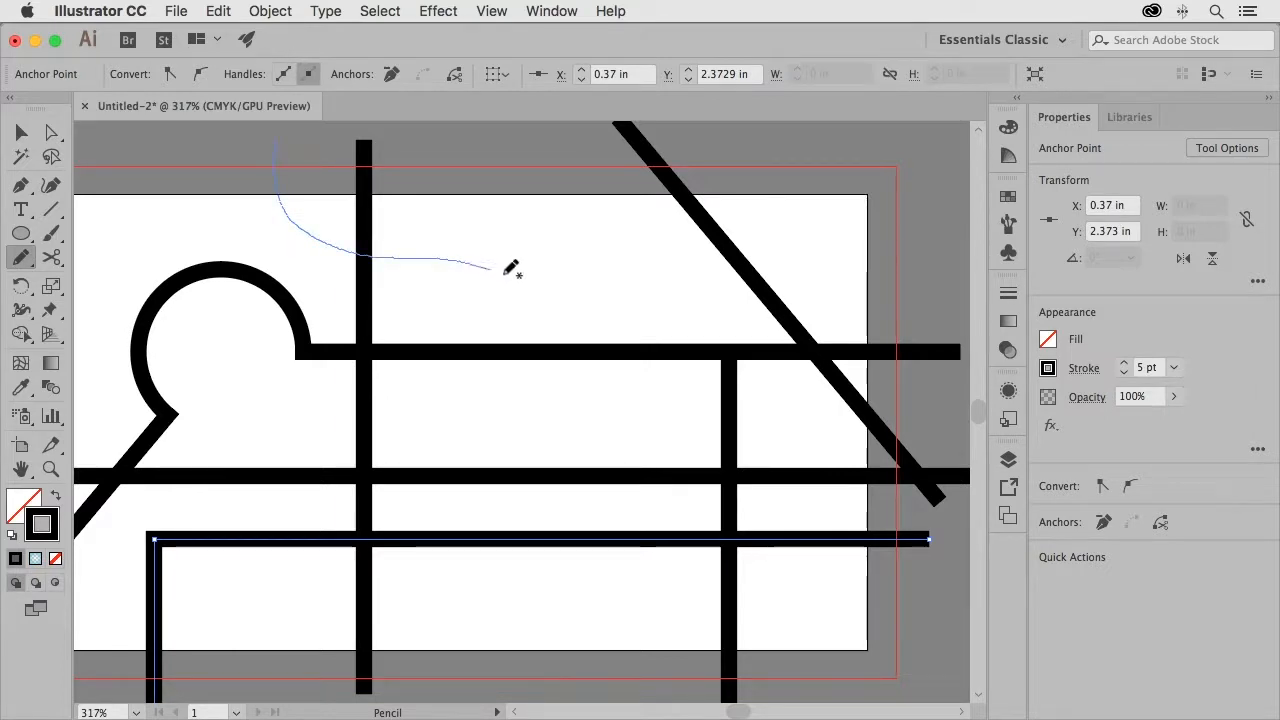
Draw a freehand curving road from above the top edge down through the card
drag(510, 270, 600, 400)
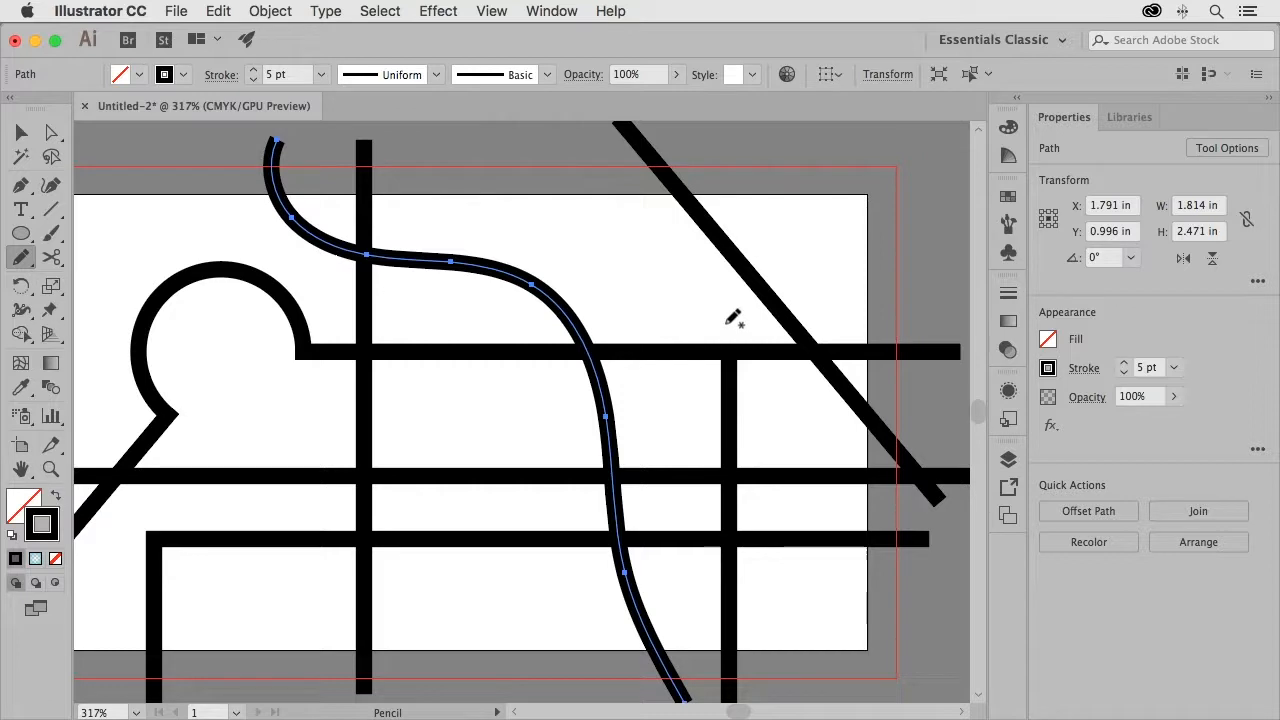
mouse_move(738, 250)
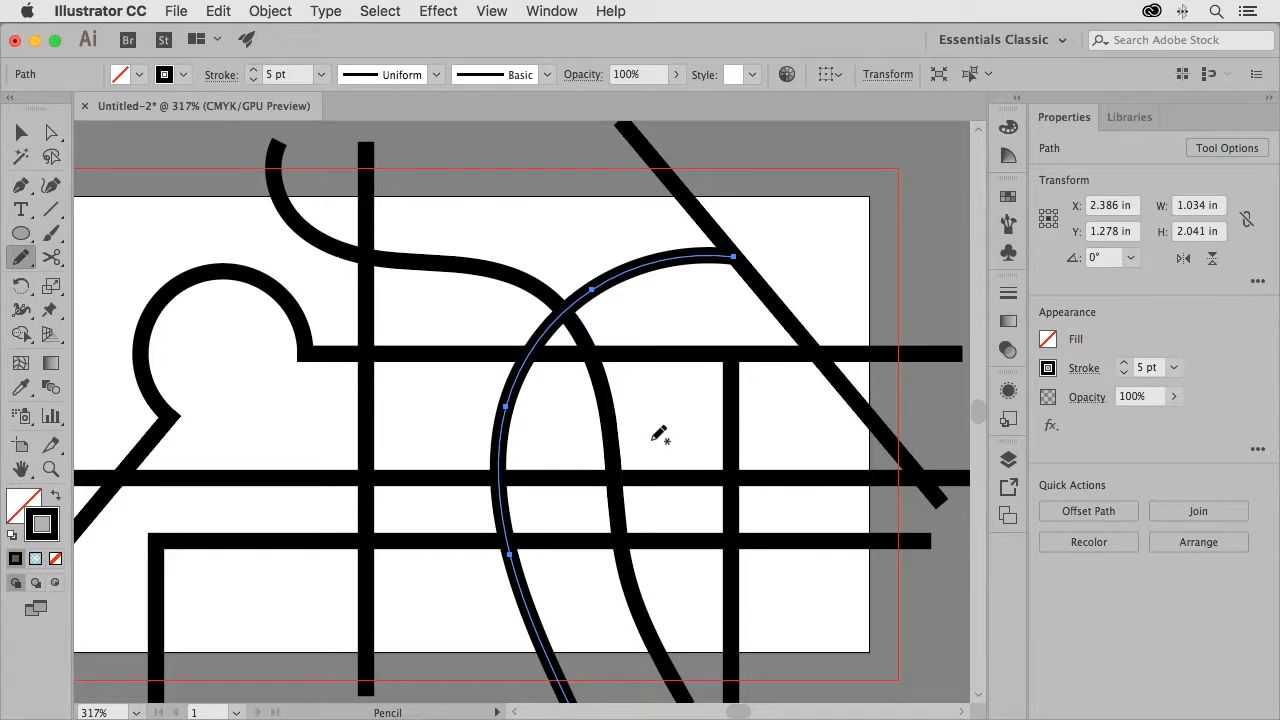
mouse_move(655, 448)
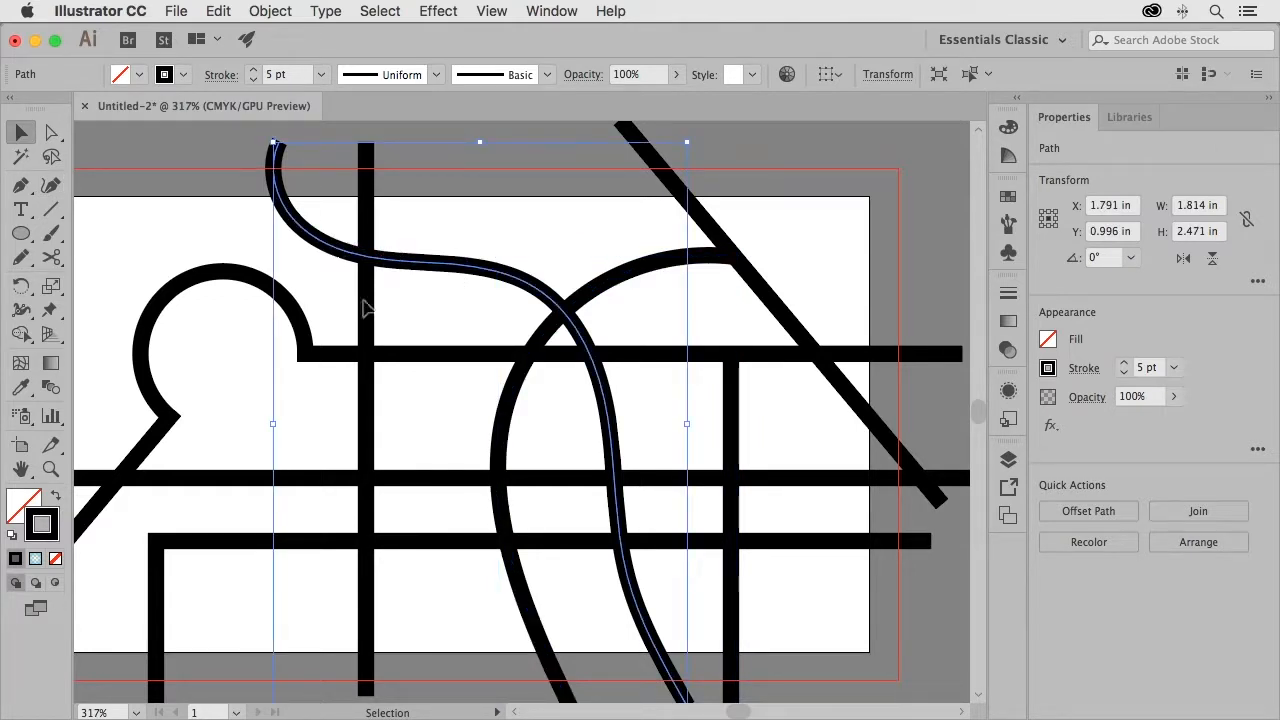
Select the S-shaped road's path and switch to the Smooth tool
click(22, 131)
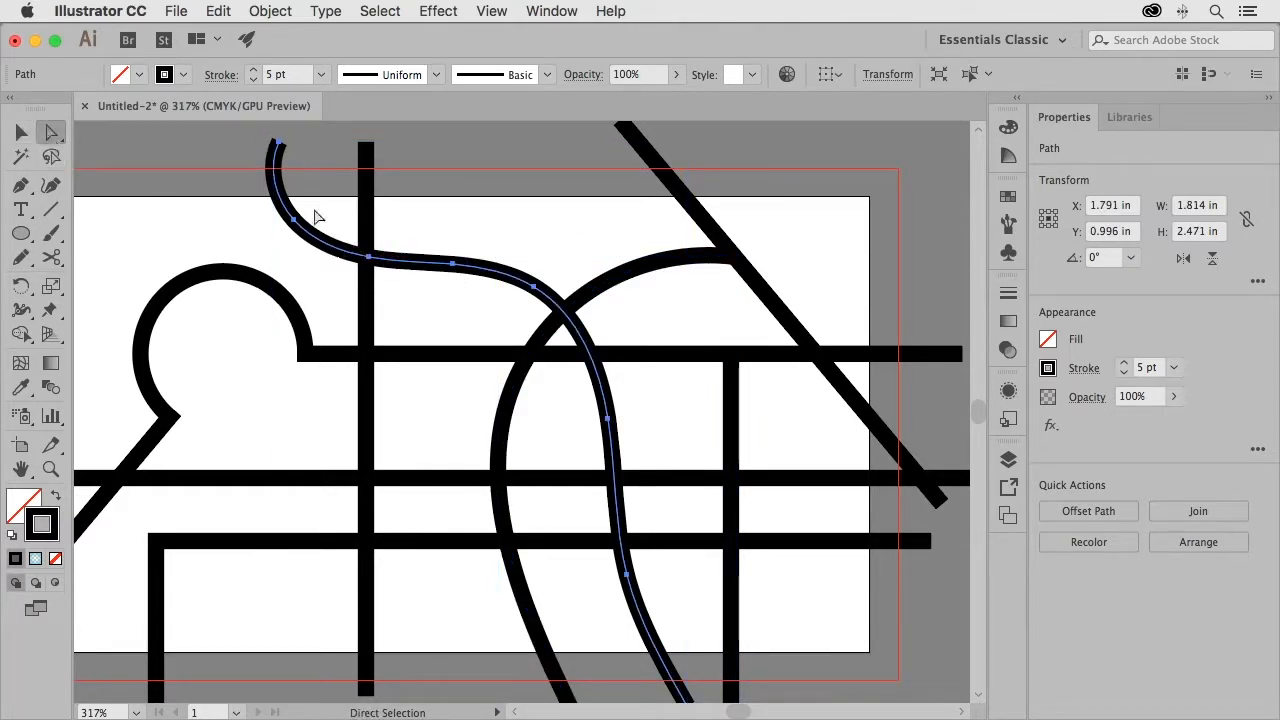
mouse_move(85, 297)
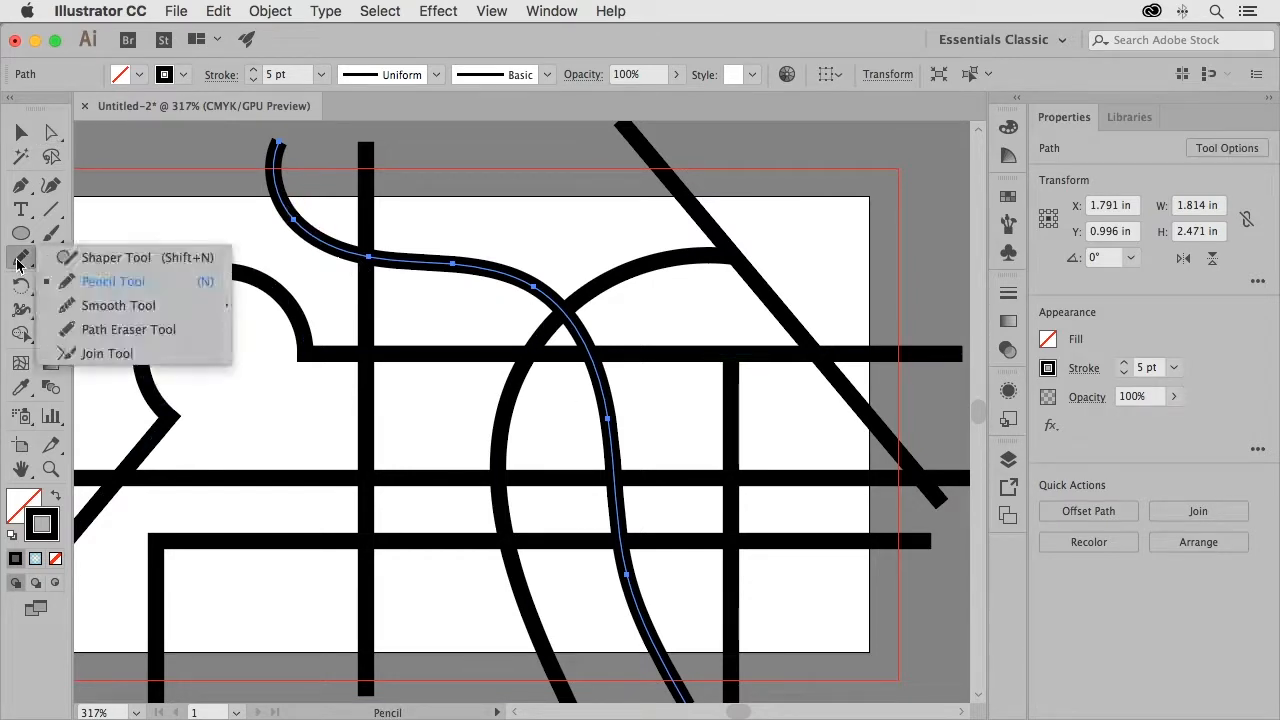
click(118, 305)
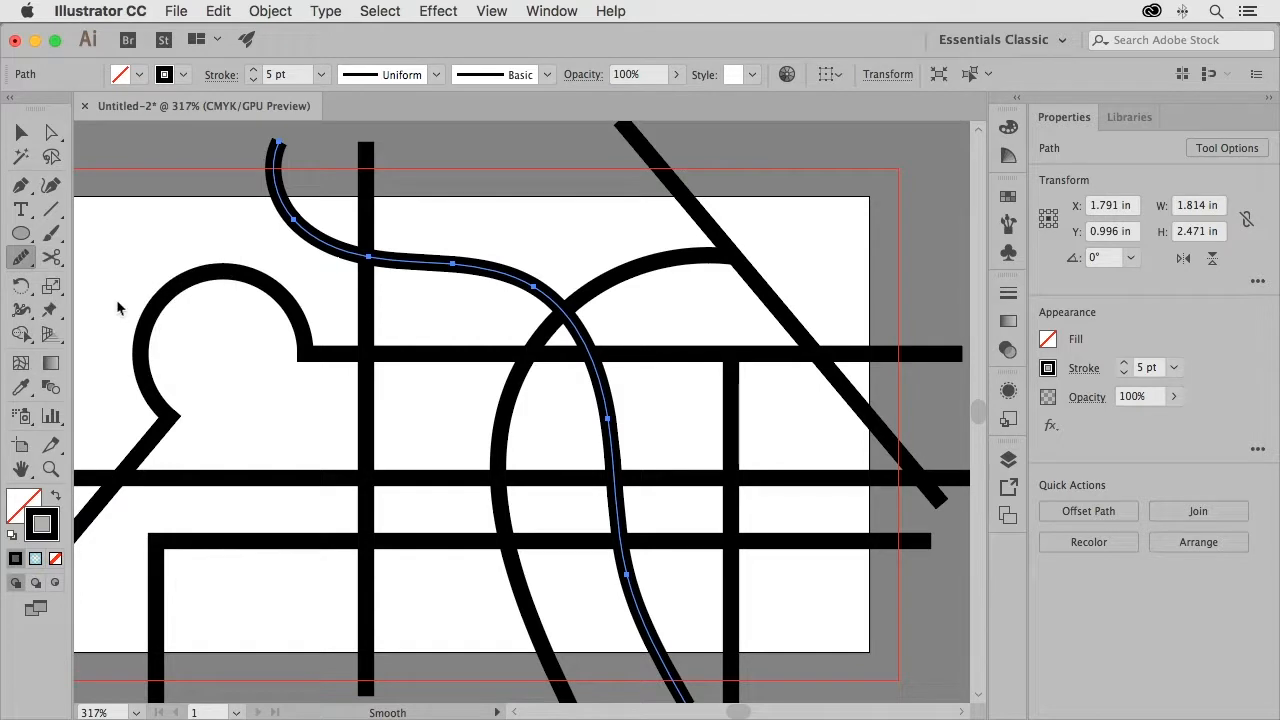
mouse_move(275, 158)
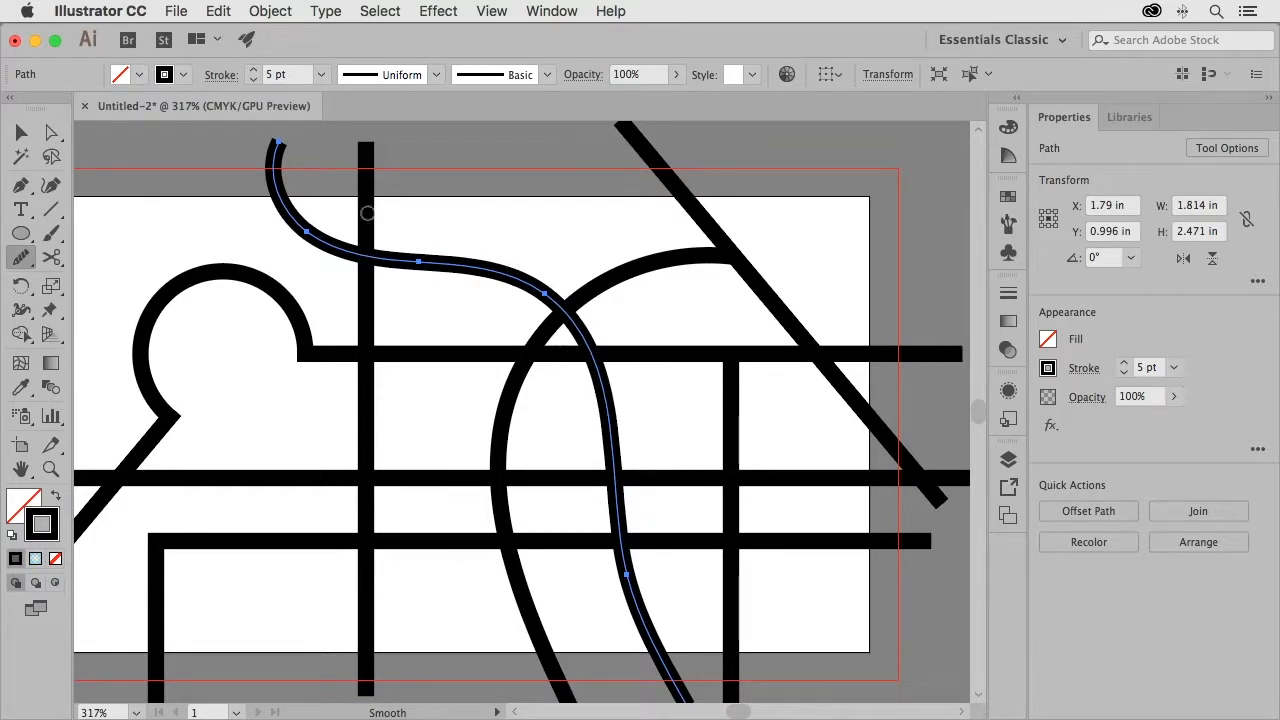
mouse_move(354, 441)
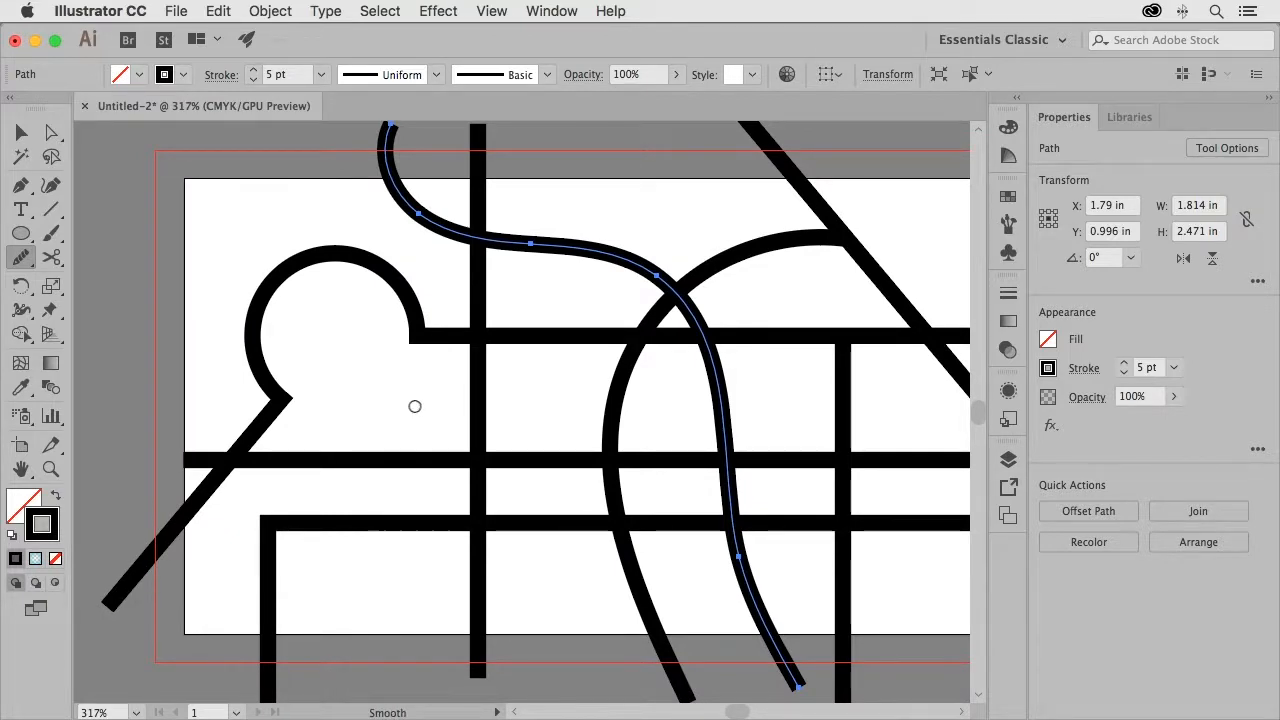
mouse_move(237, 469)
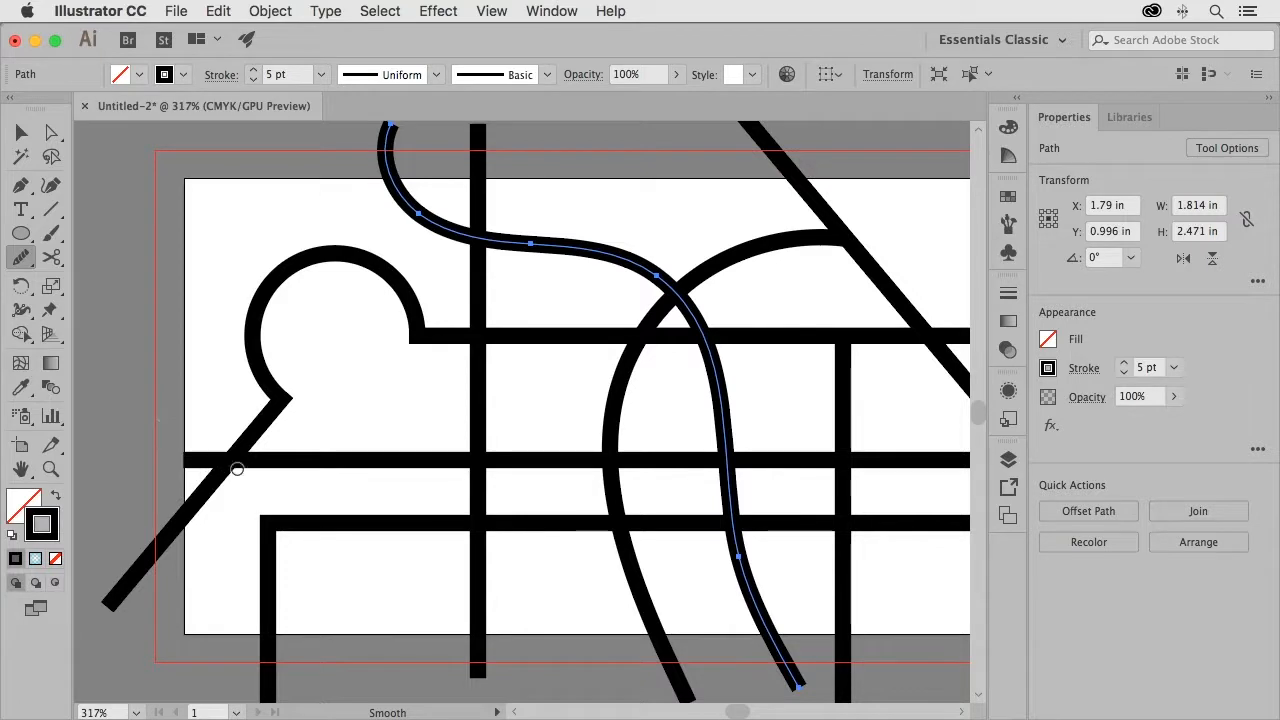
mouse_move(183, 461)
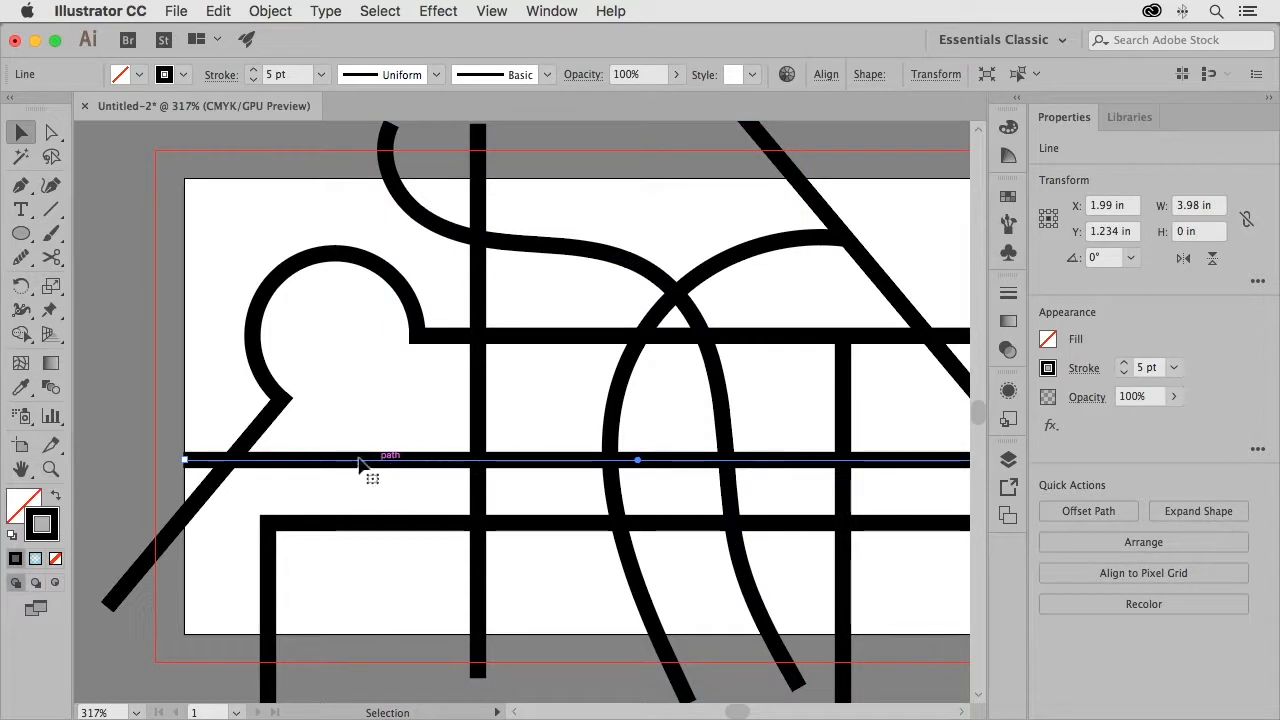
mouse_move(122, 283)
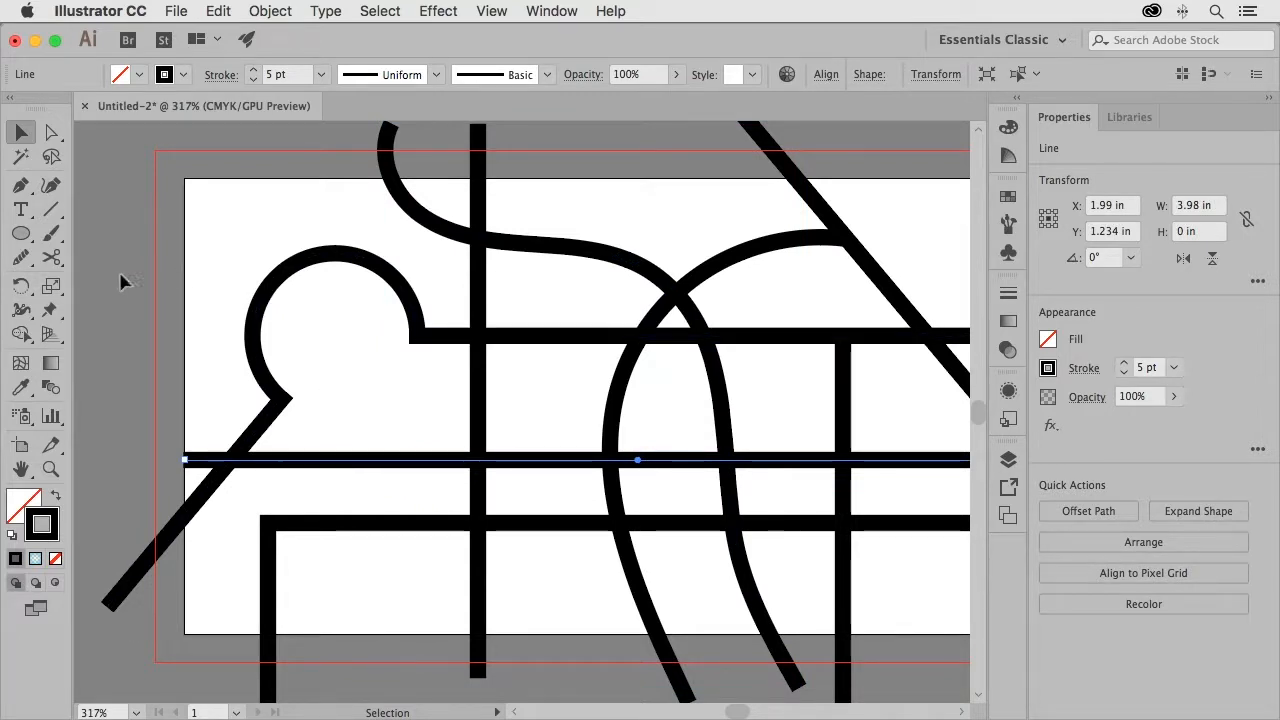
Erase the horizontal road's left end so it starts at the diagonal road
click(51, 259)
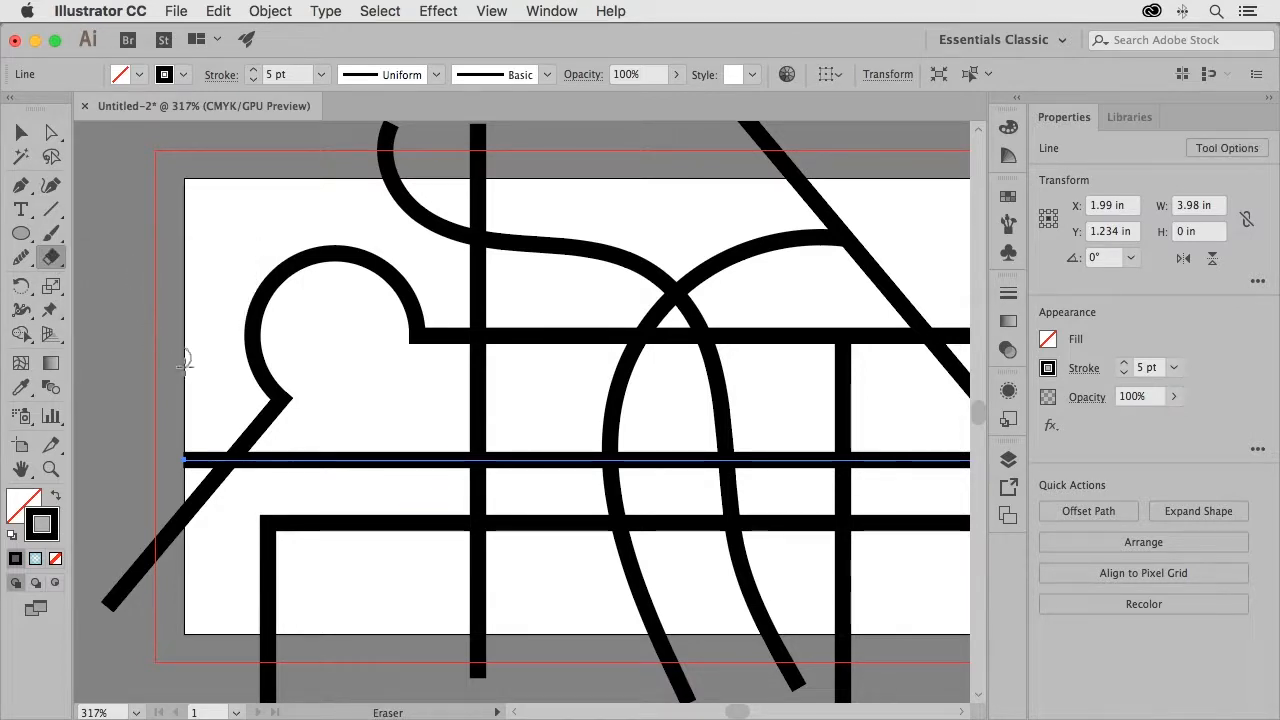
mouse_move(355, 395)
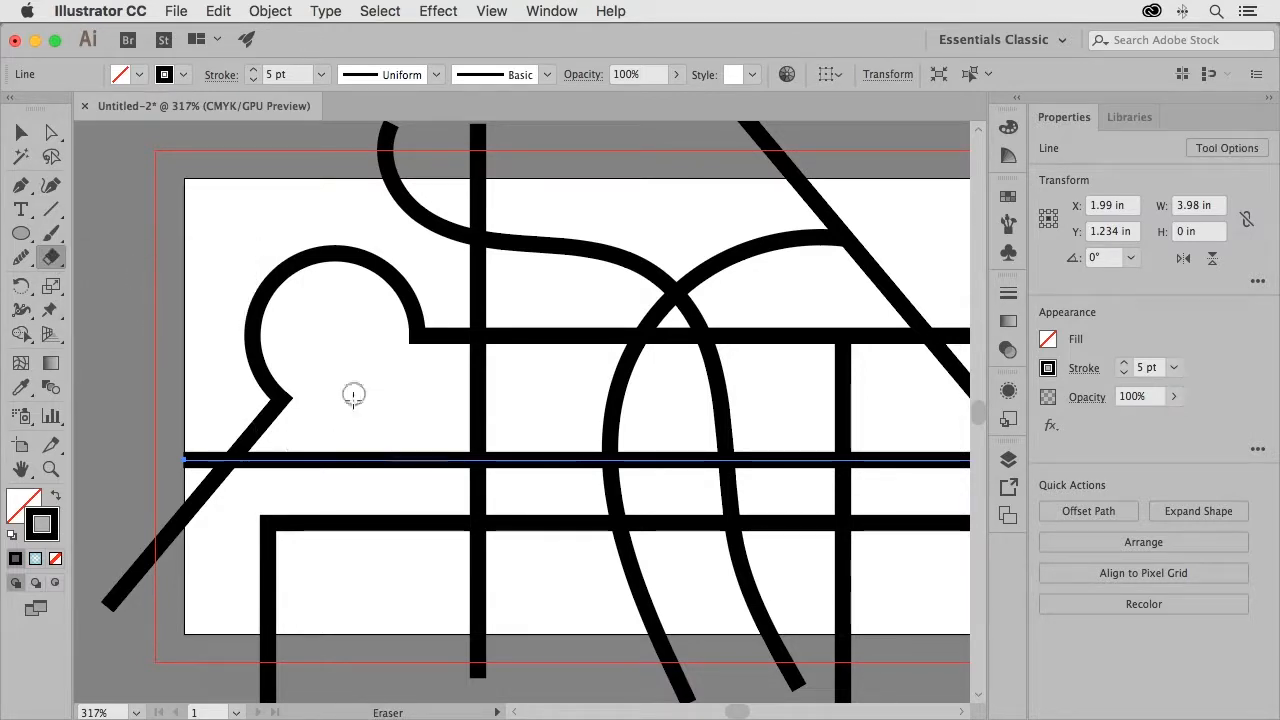
mouse_move(361, 398)
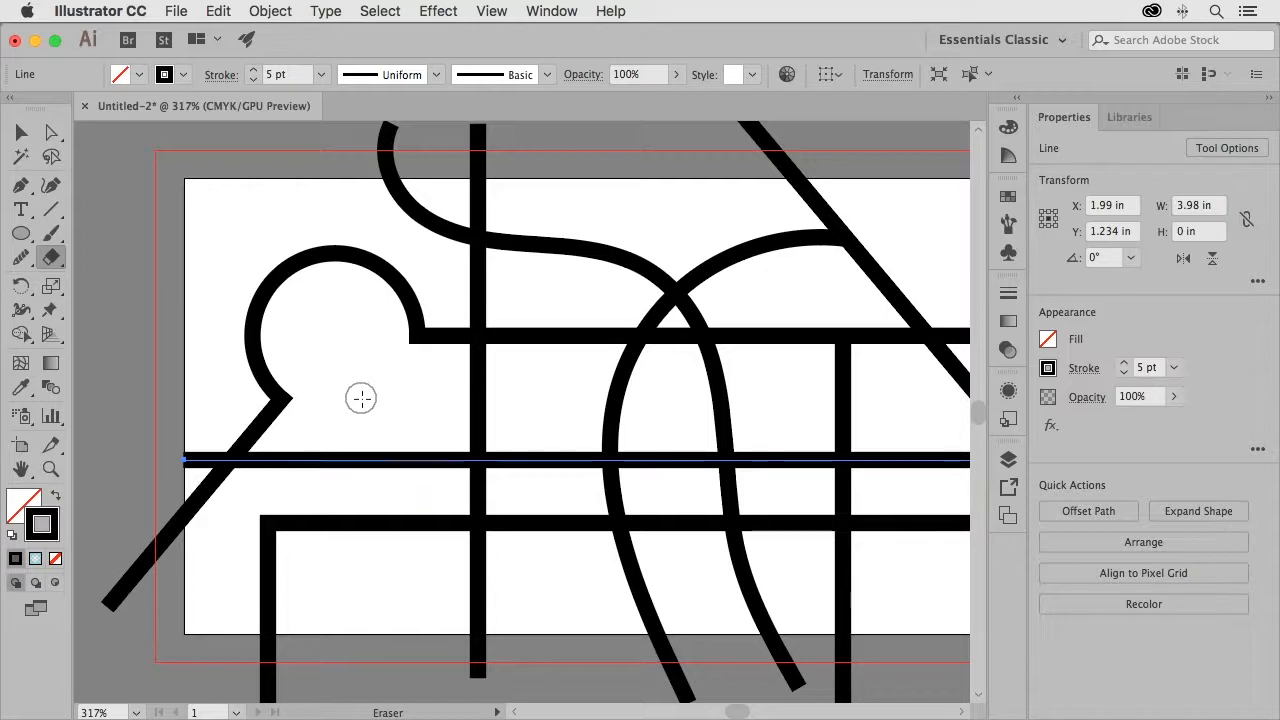
mouse_move(205, 404)
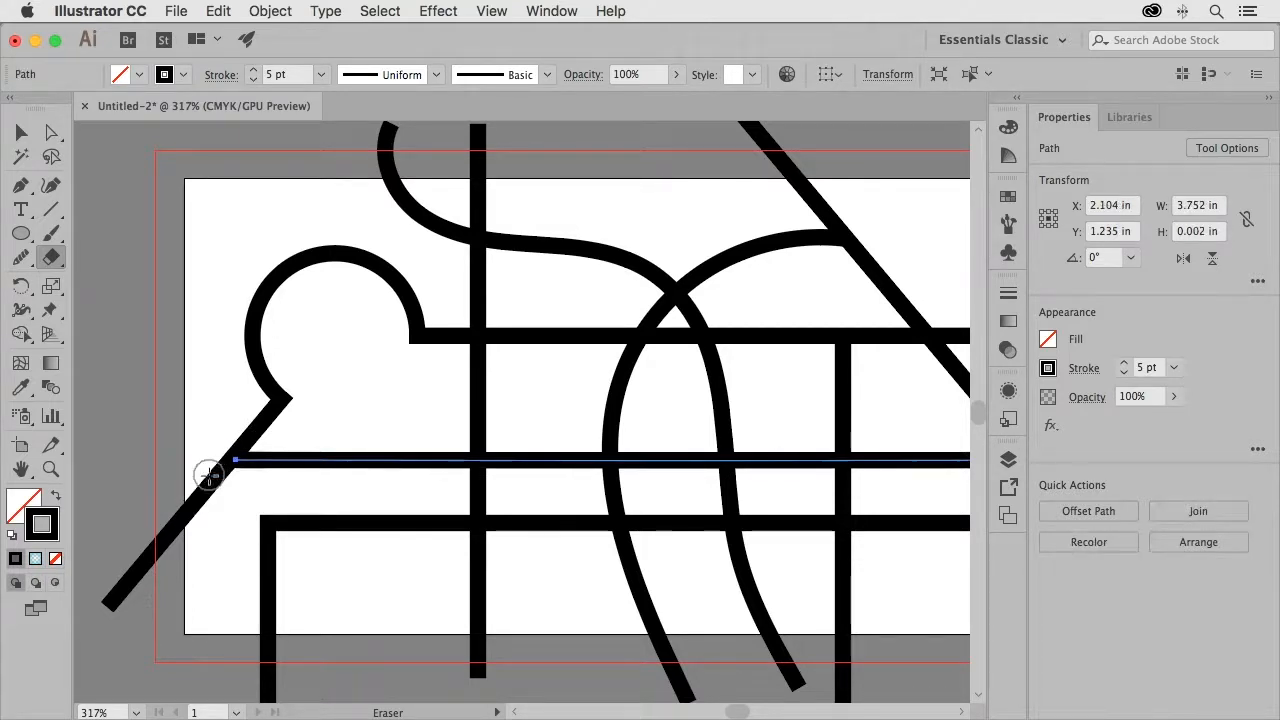
mouse_move(264, 504)
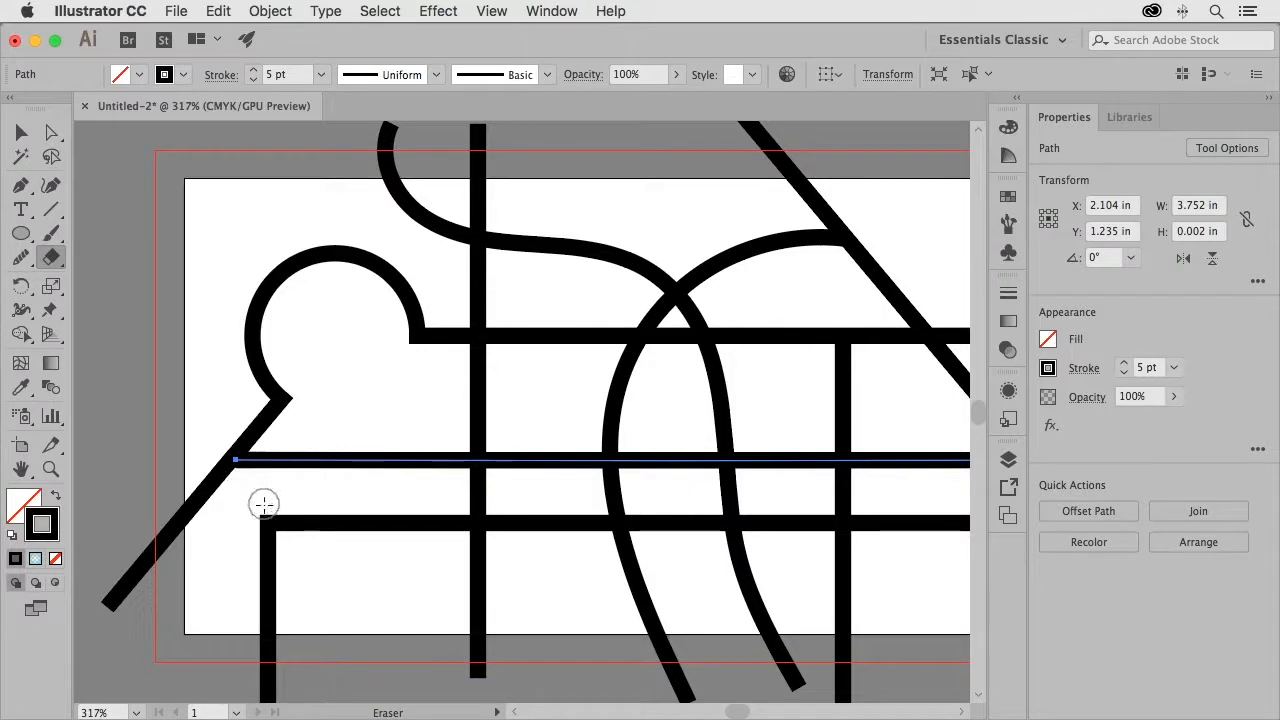
mouse_move(245, 496)
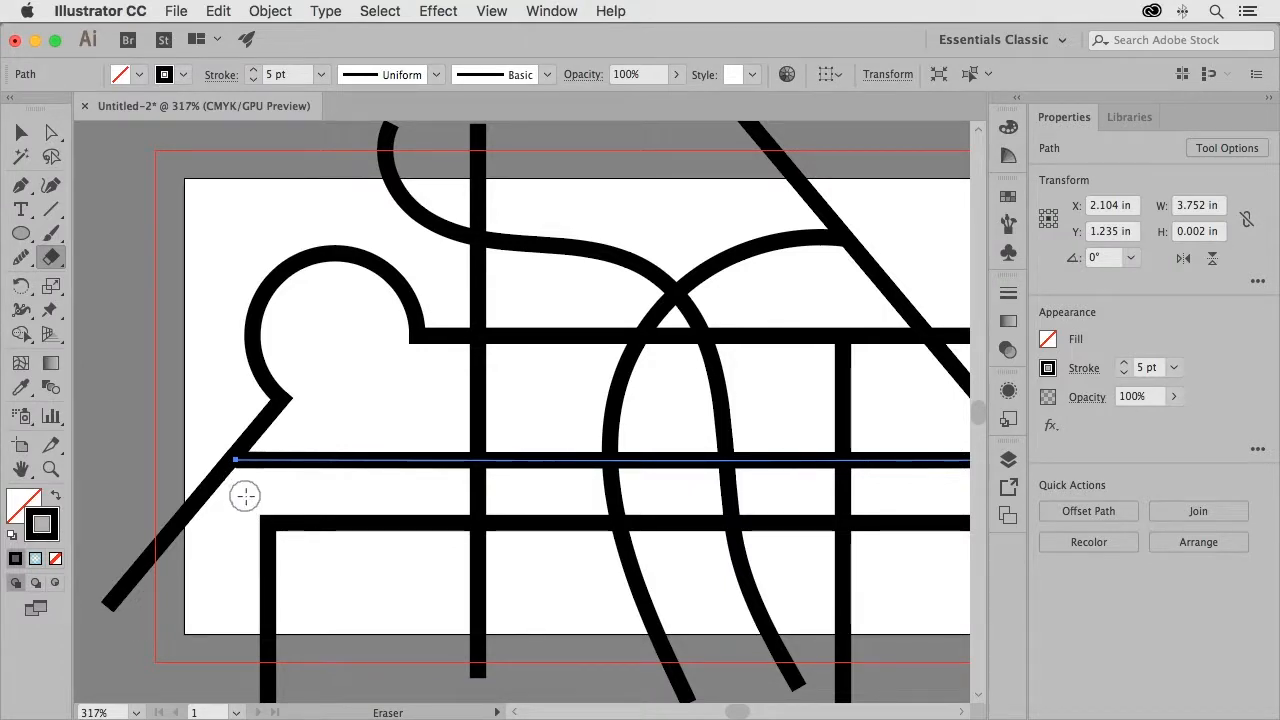
click(20, 131)
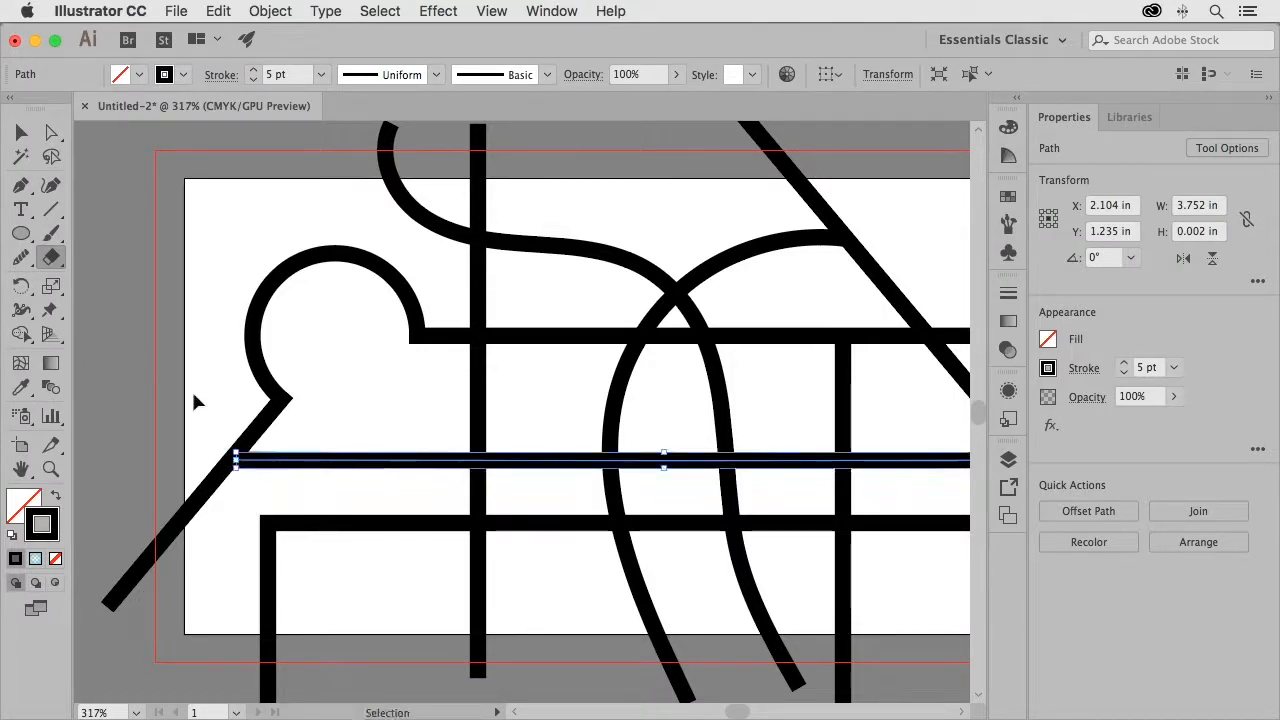